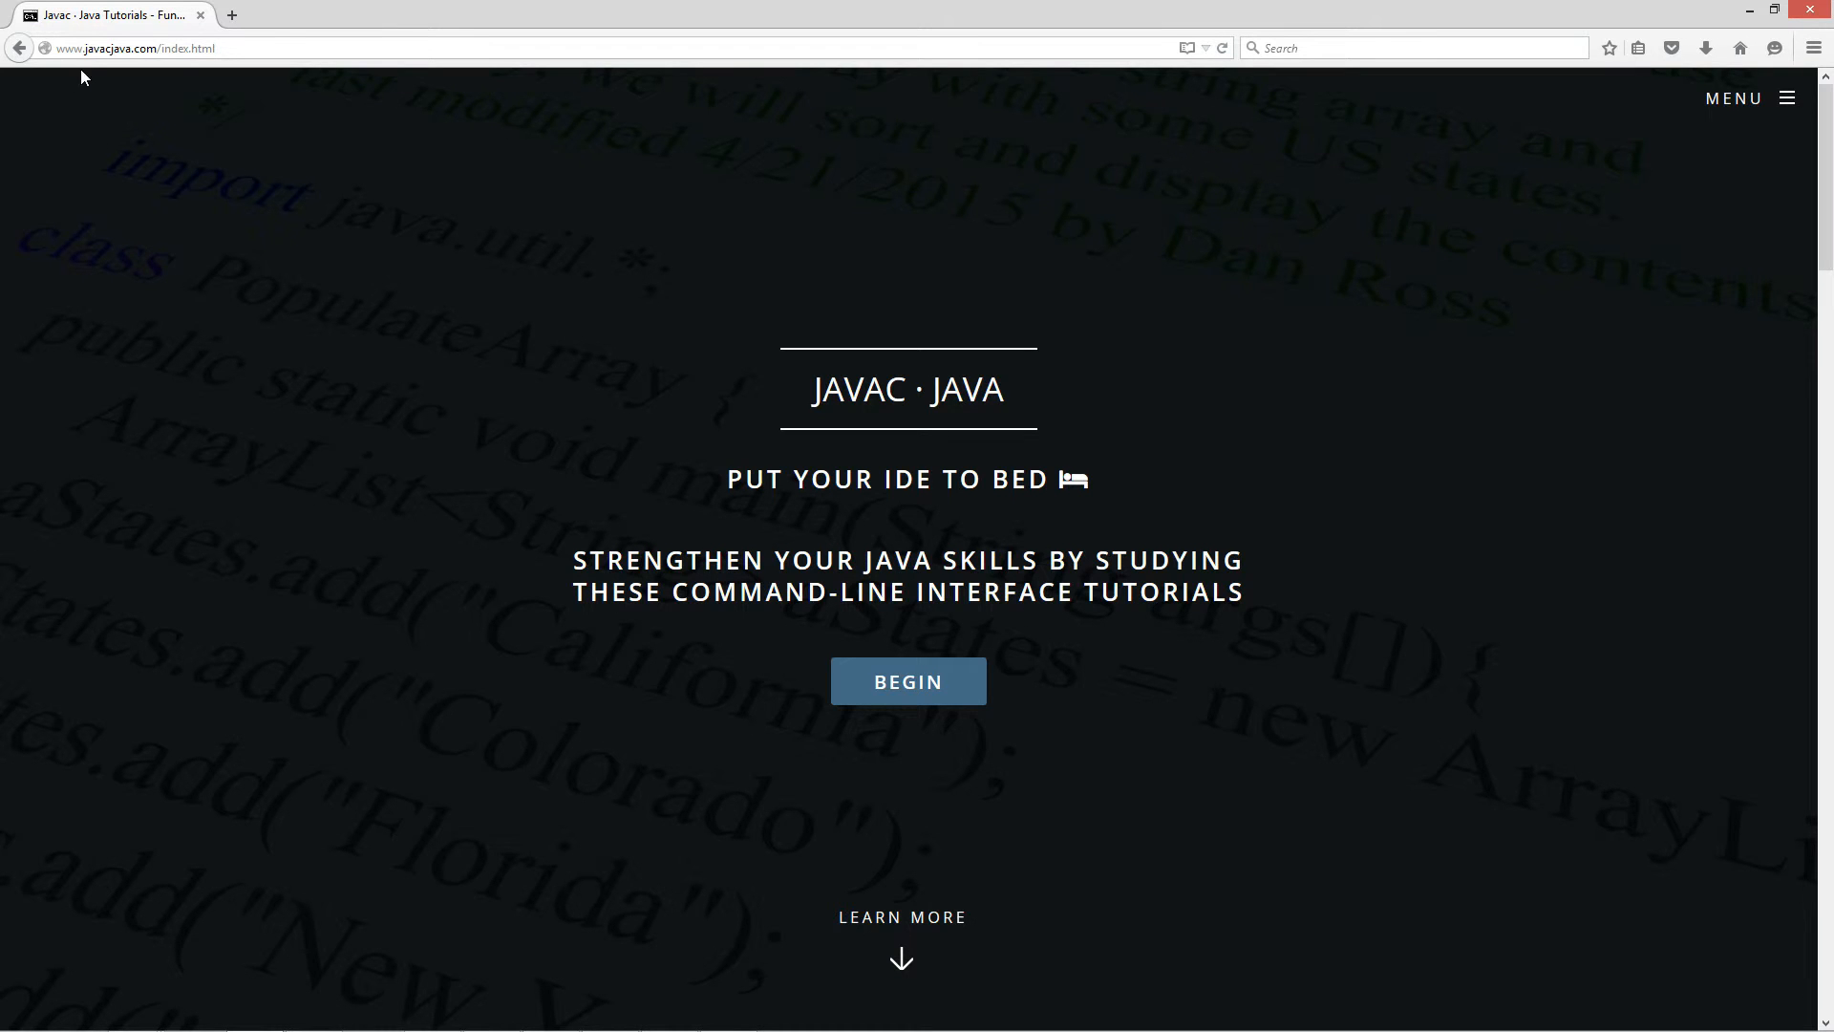
mouse_move(1748, 97)
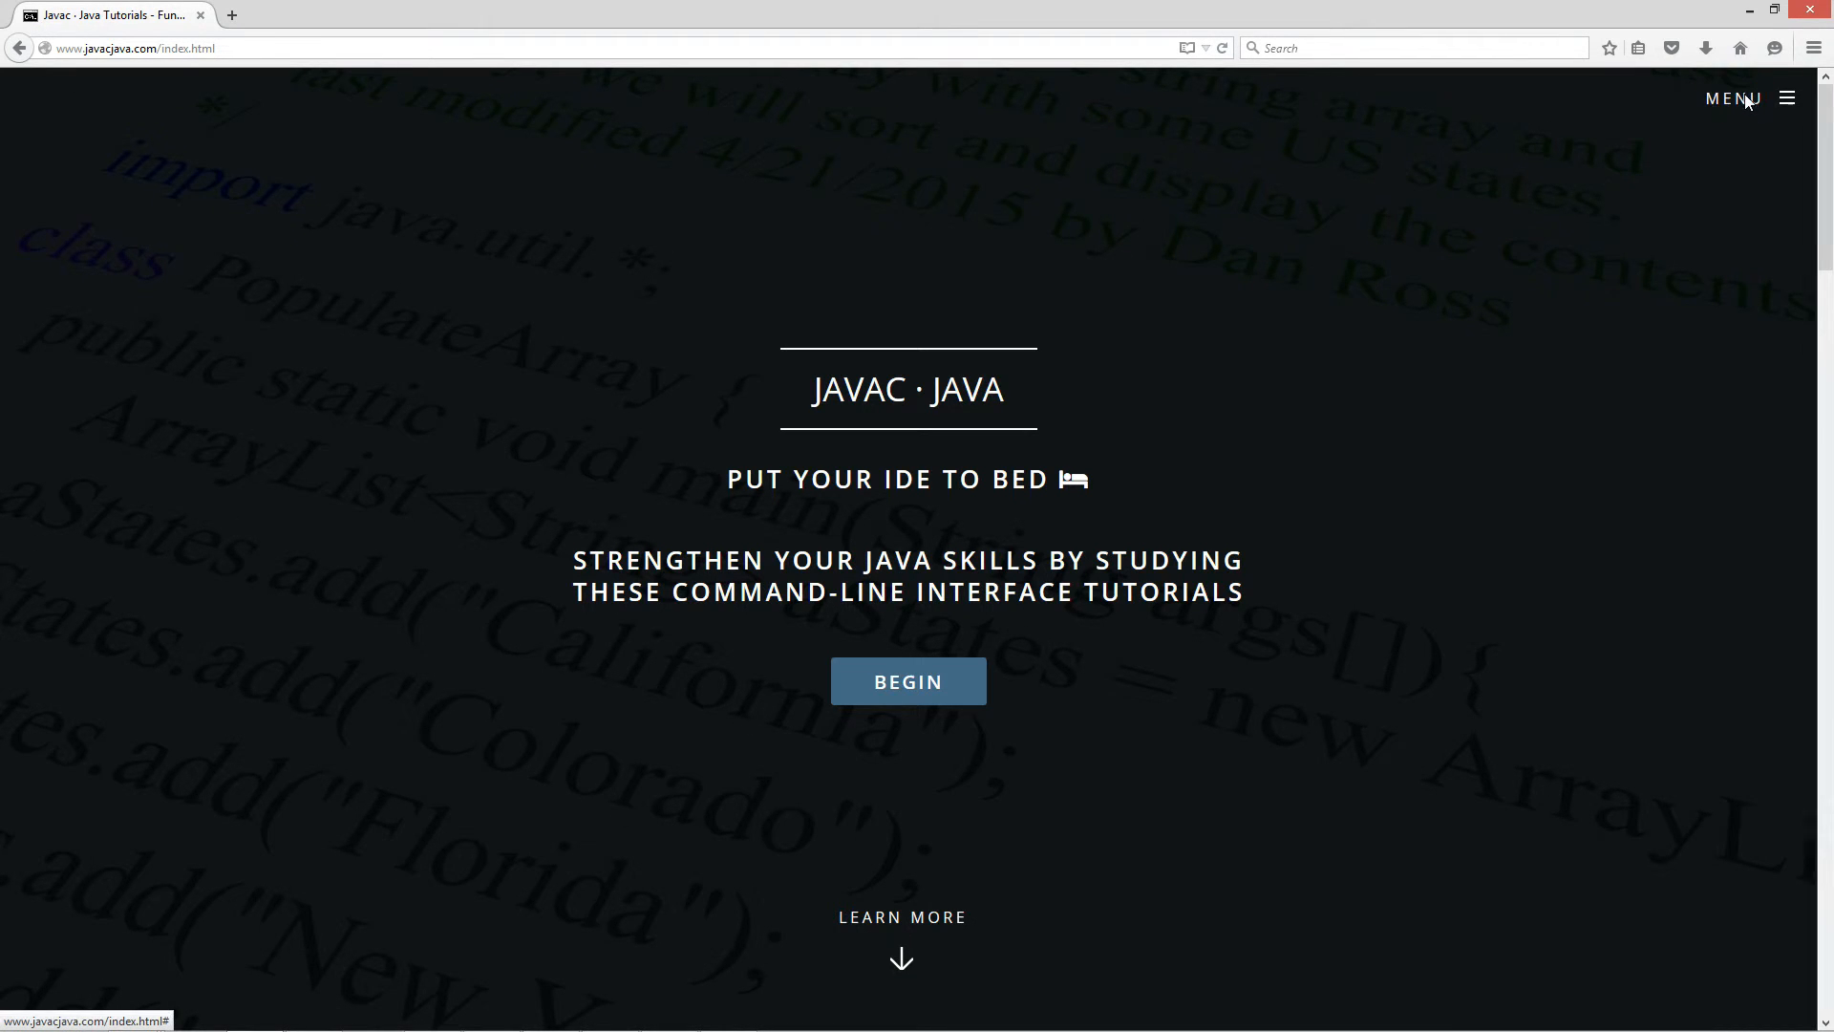
Go to the Java OOP Tutorials listing from the site's MENU.
click(1733, 97)
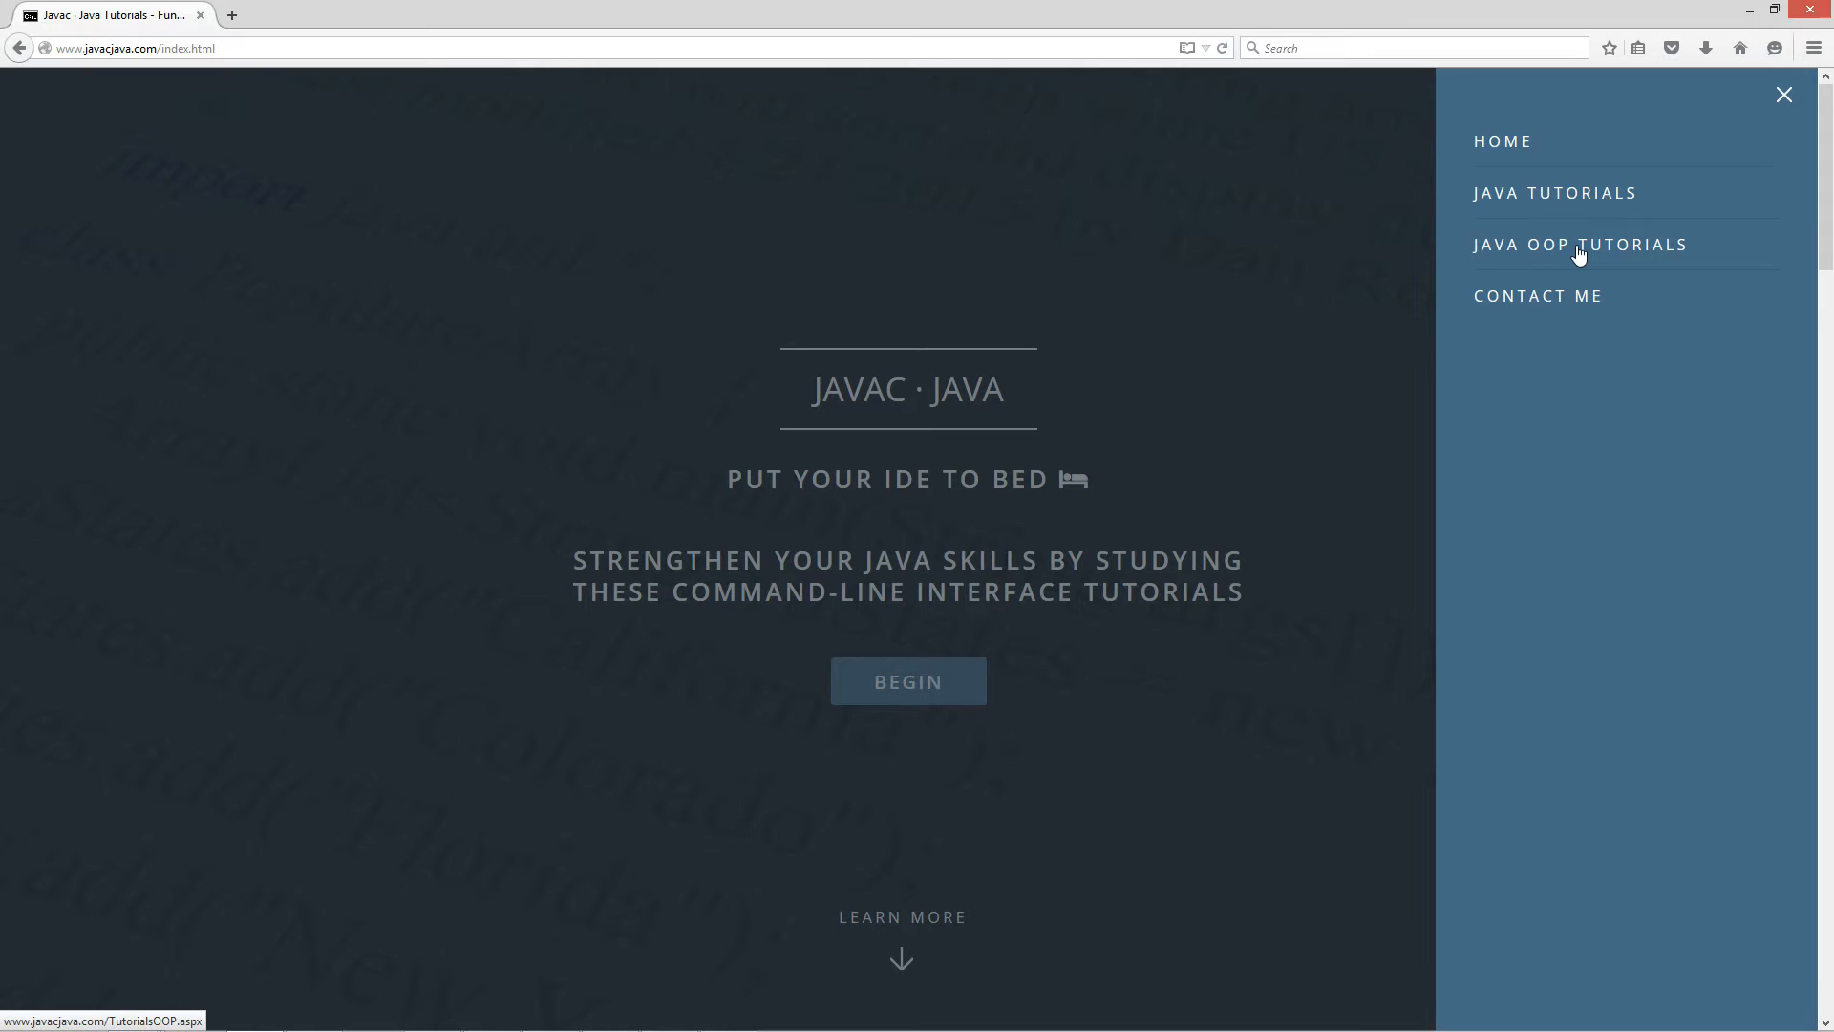
click(1580, 245)
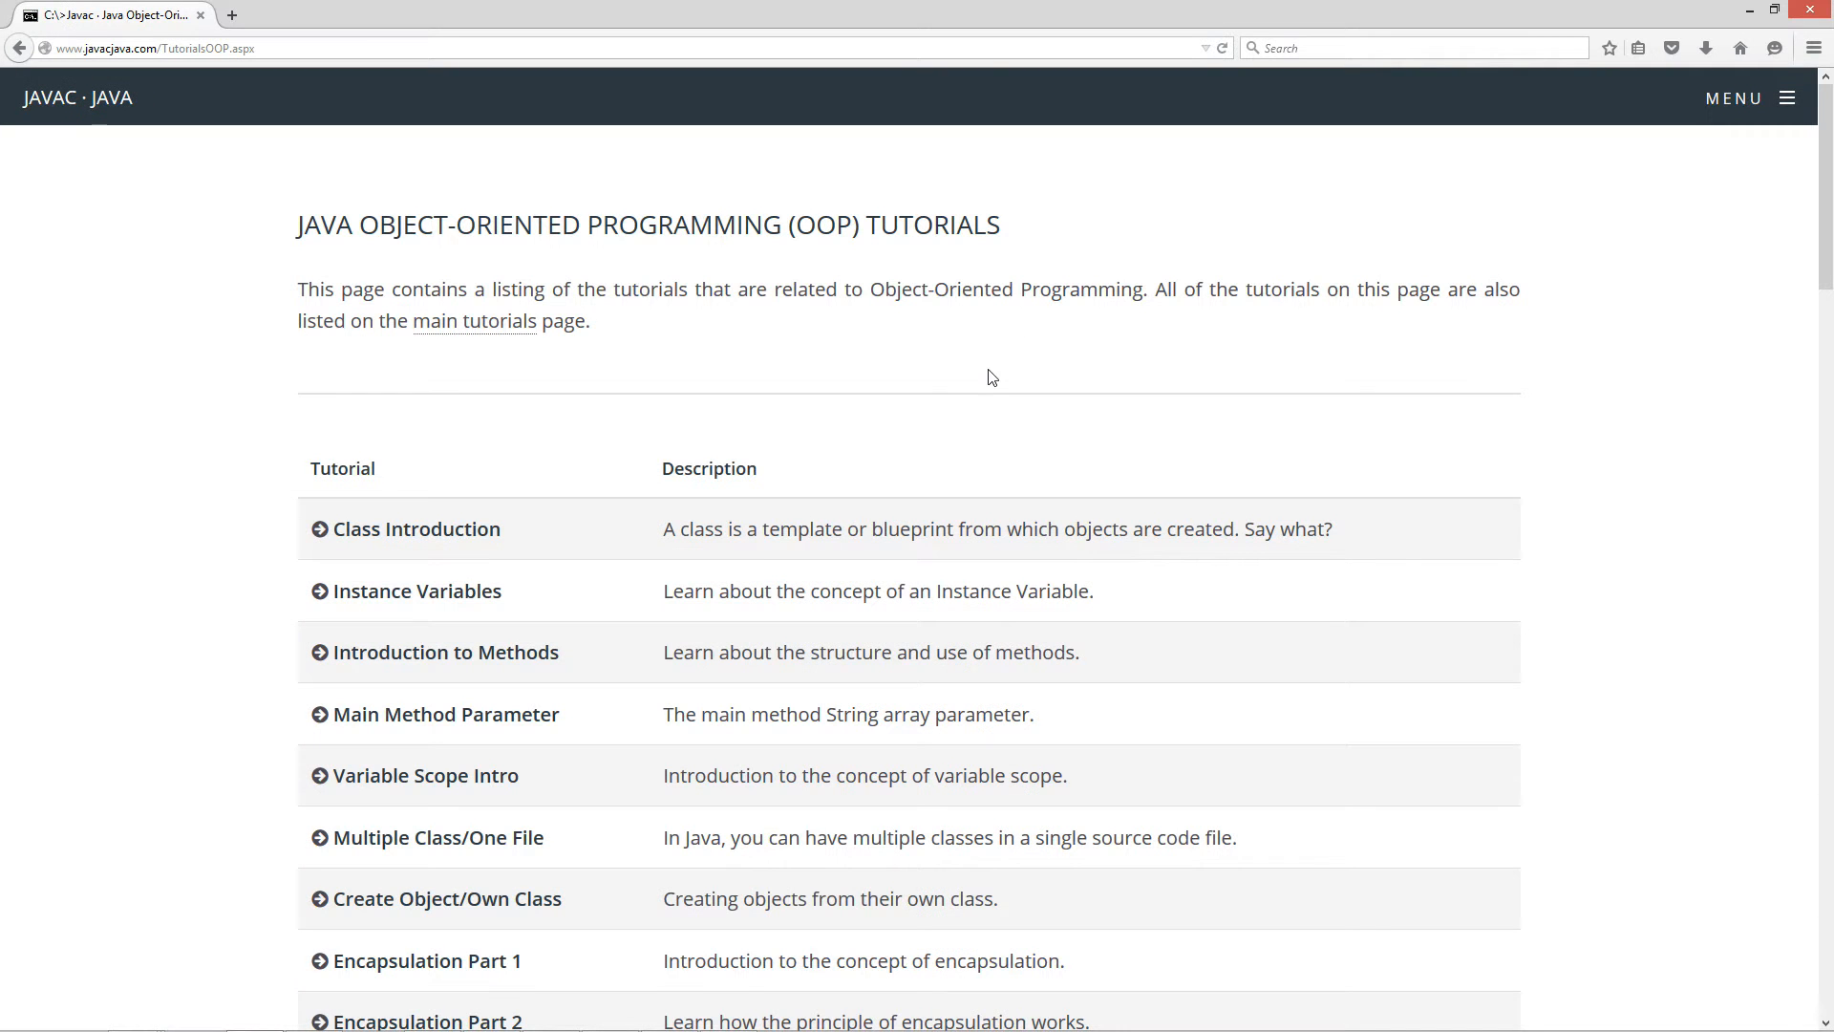
mouse_move(317, 426)
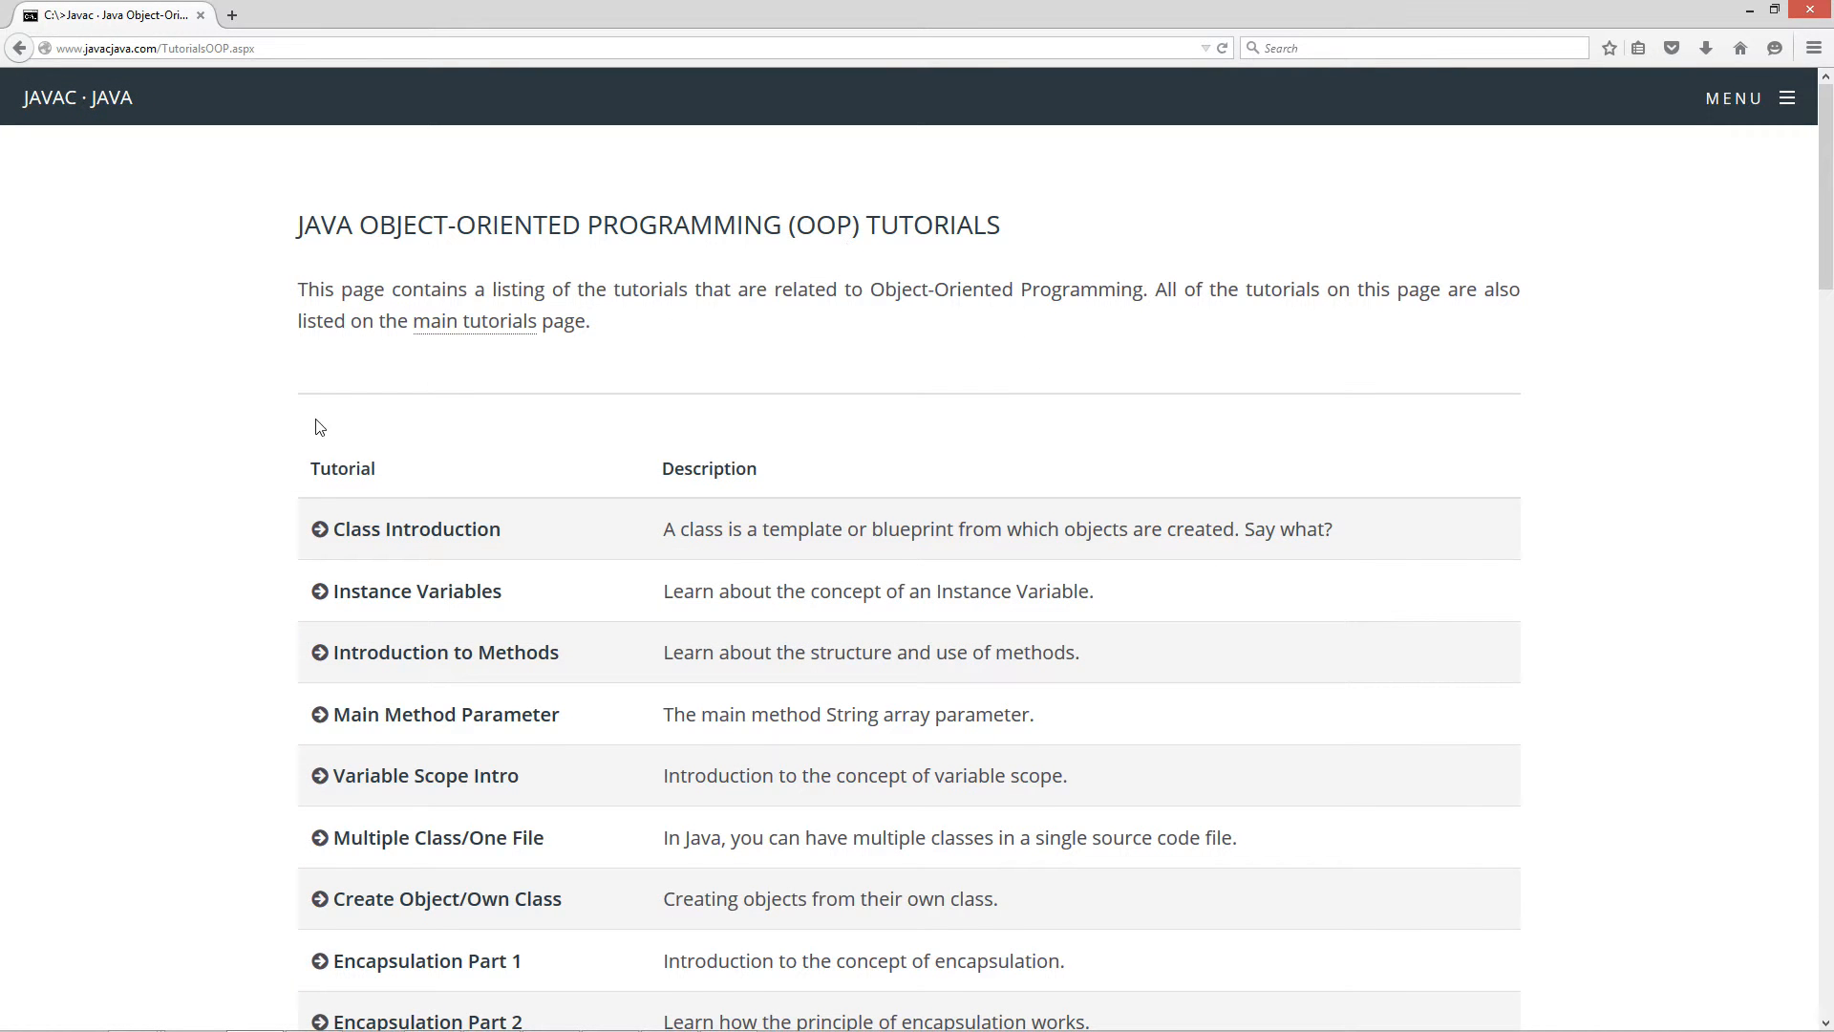
Open the Packages: Access Modifiers tutorial from the tutorials table.
scroll(down, 3)
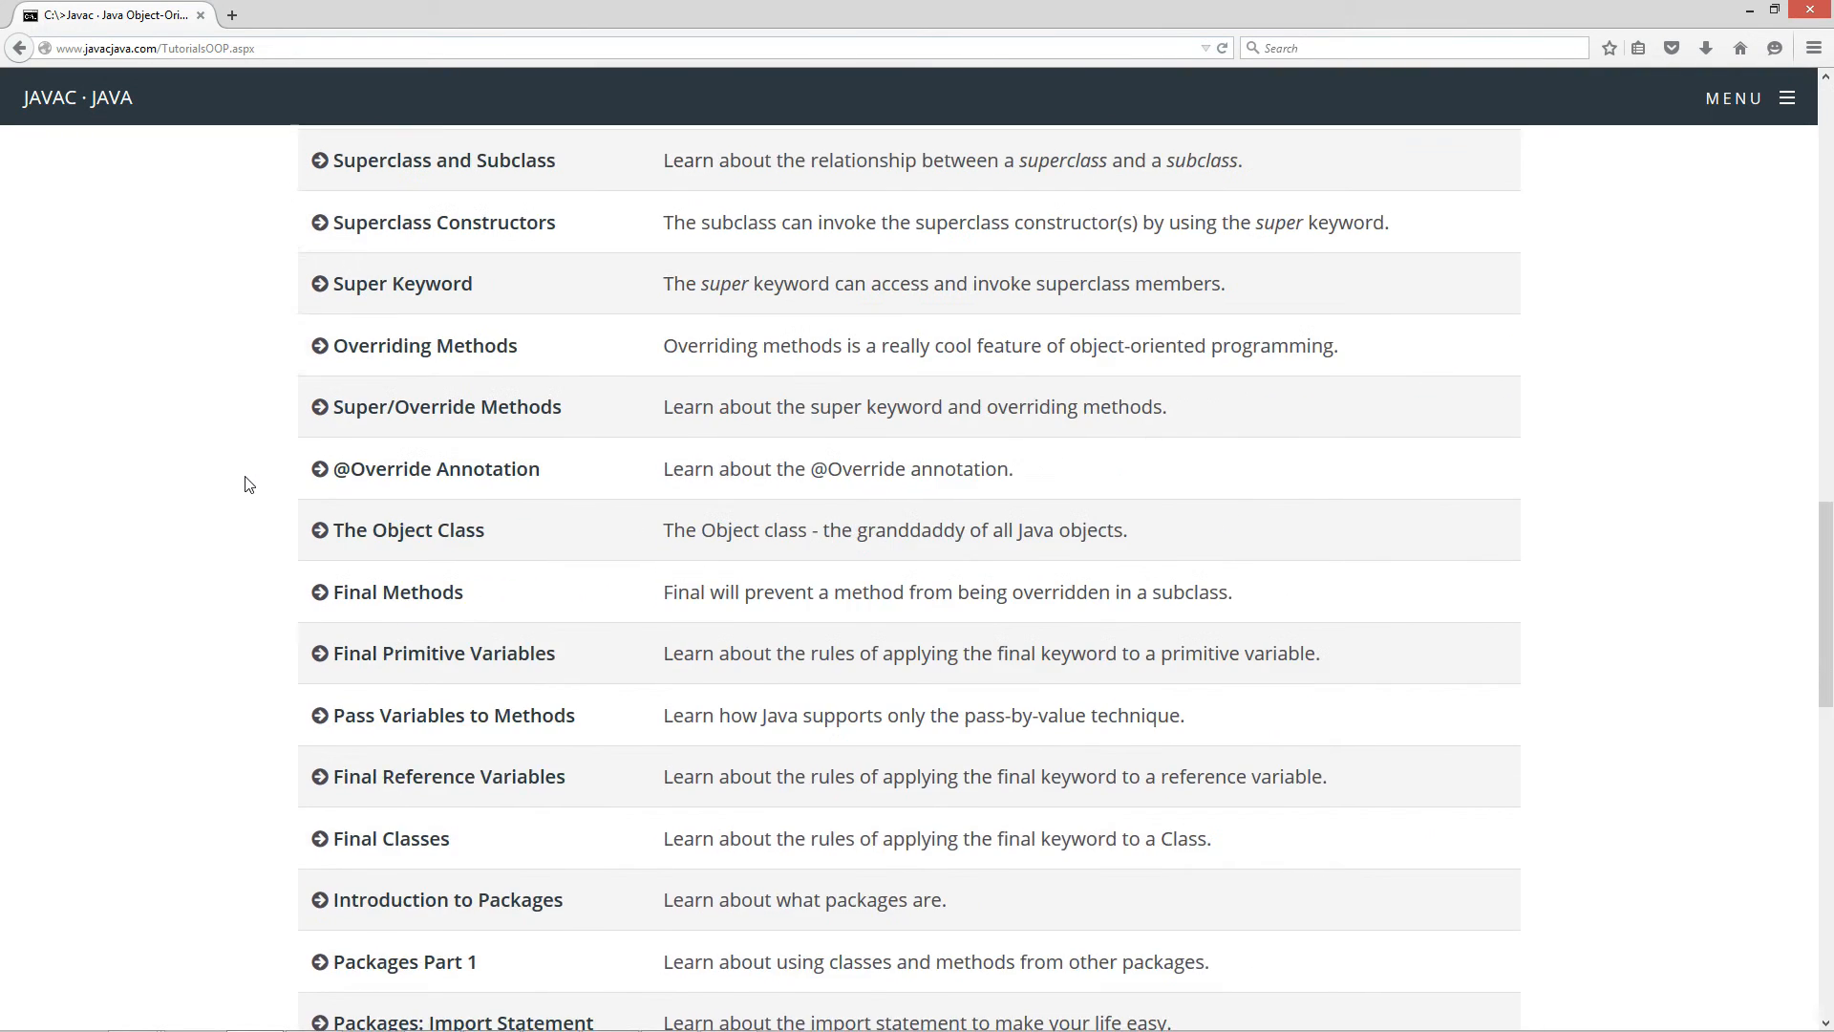
scroll(down, 3)
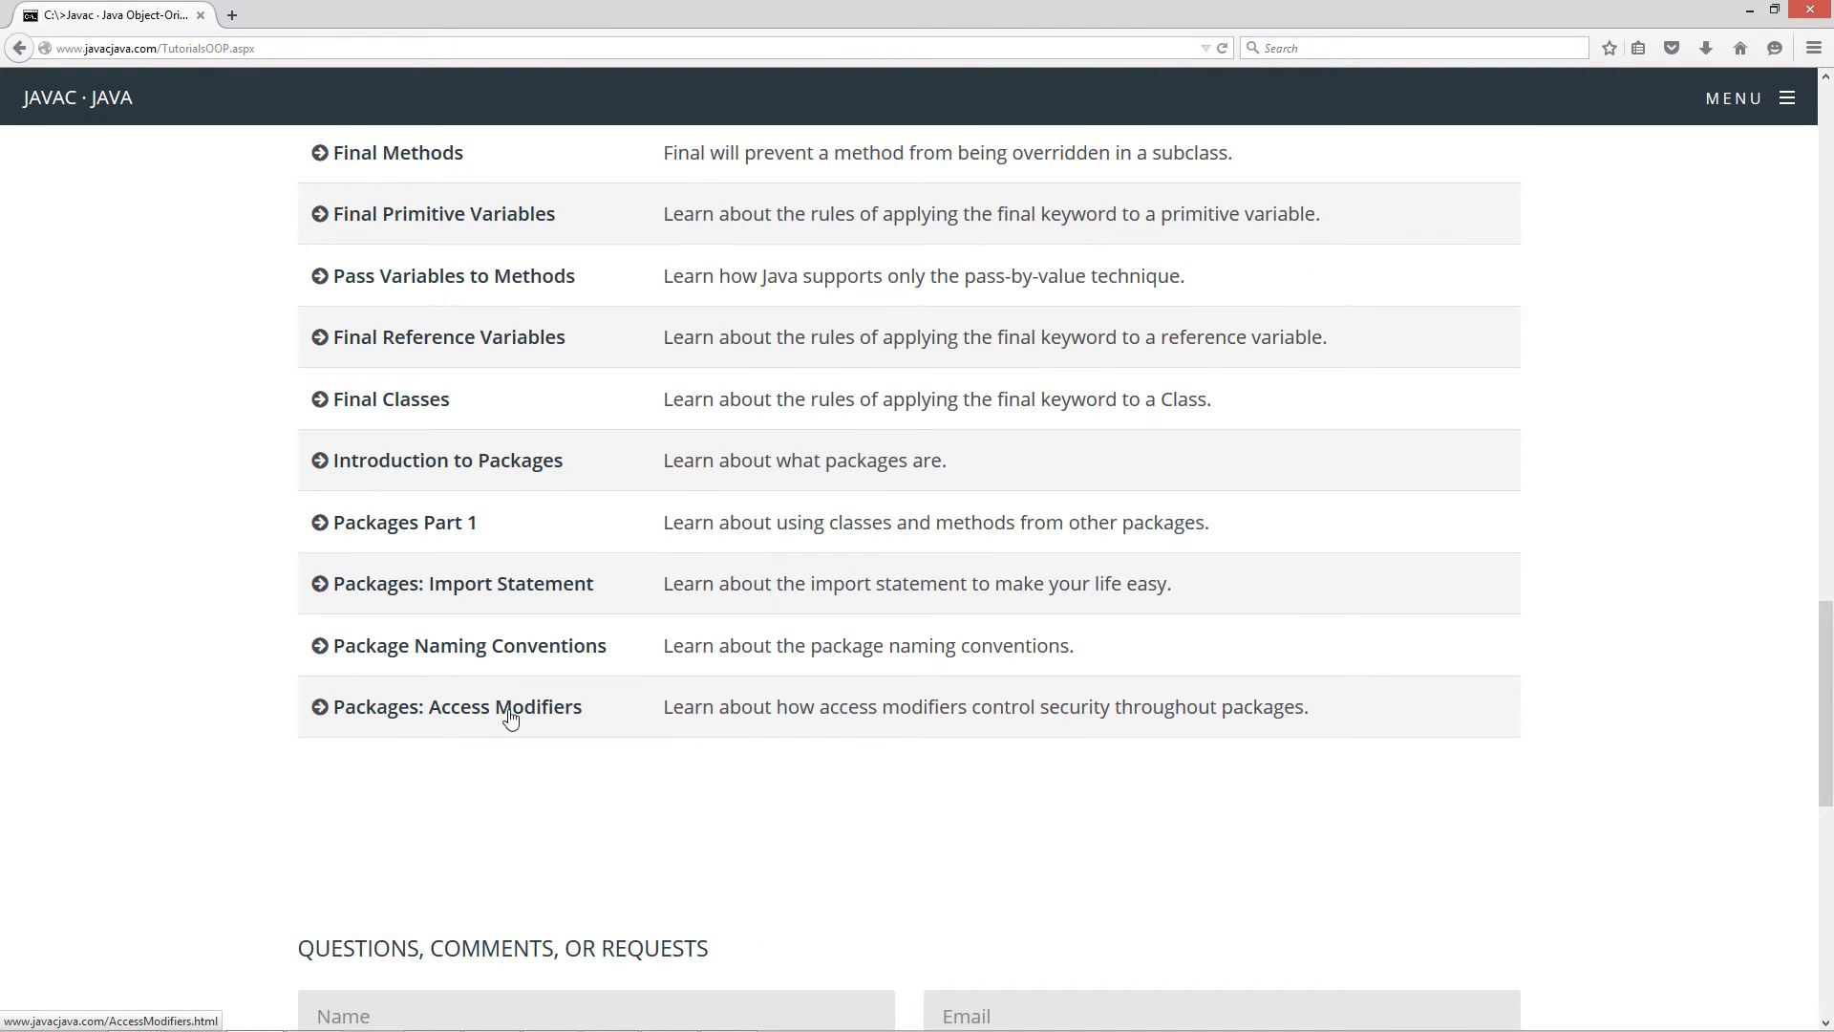
click(454, 707)
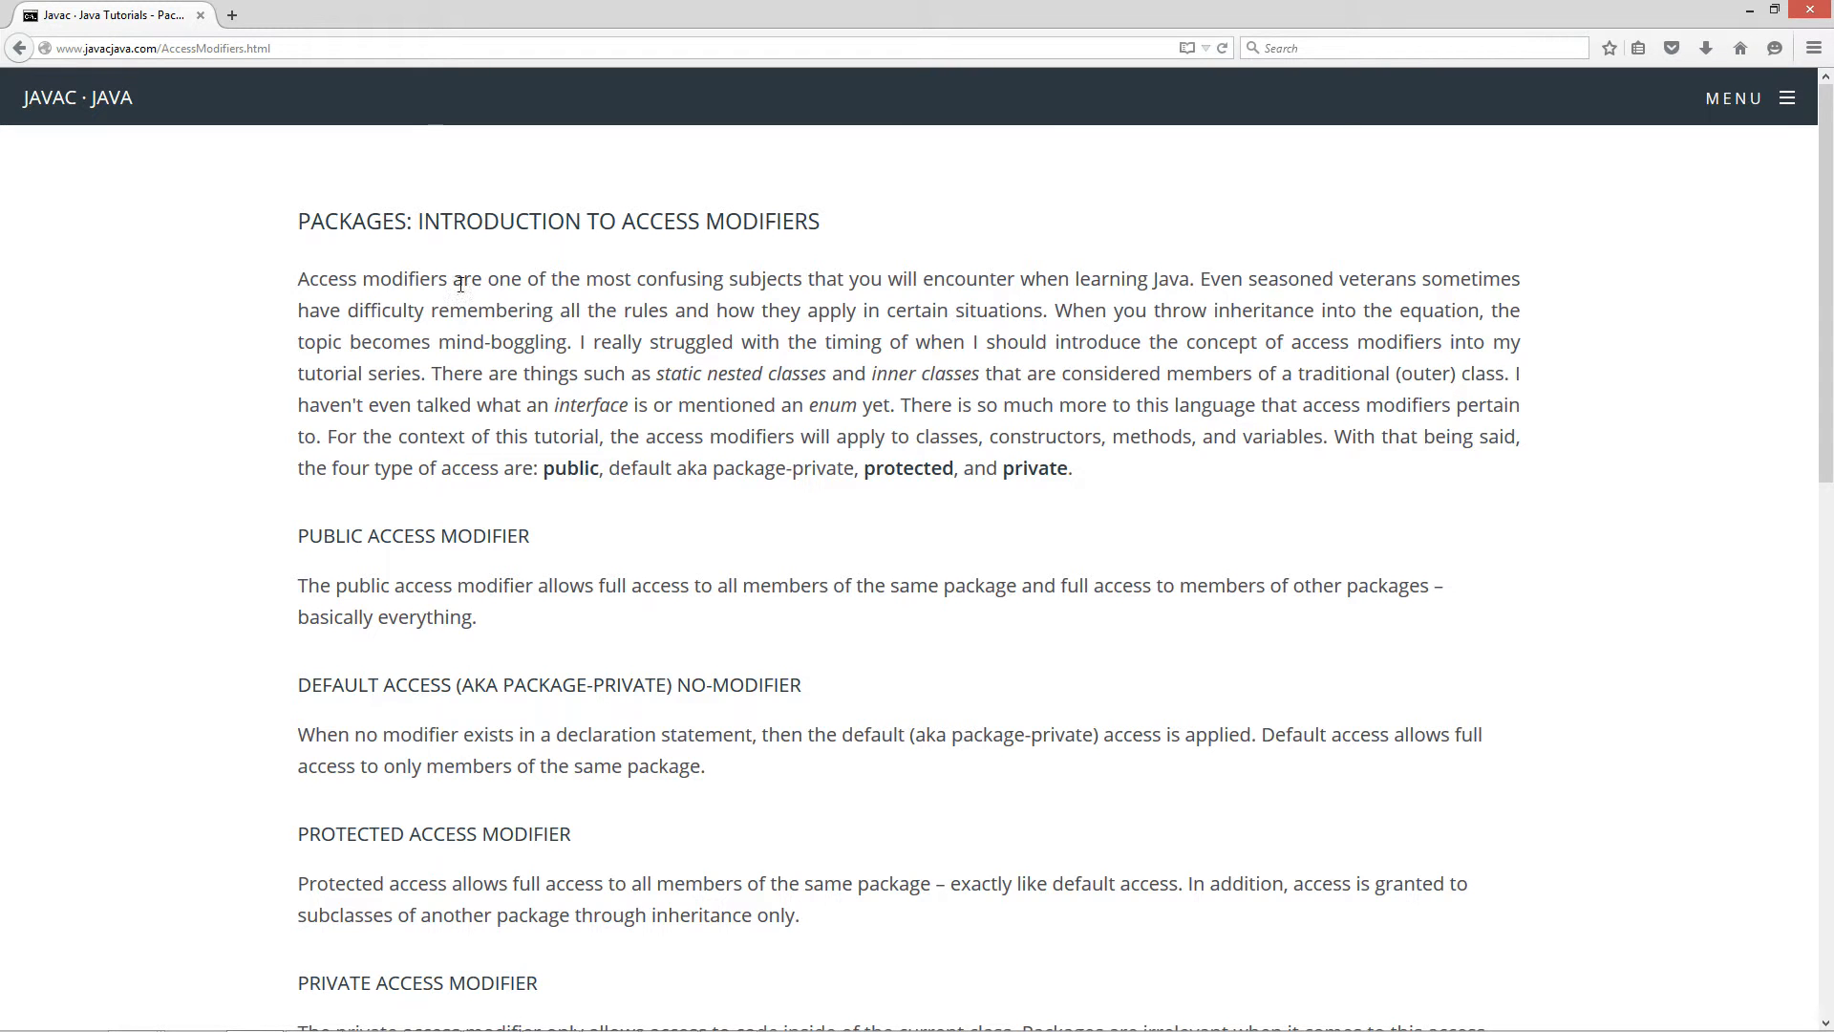
mouse_move(928, 308)
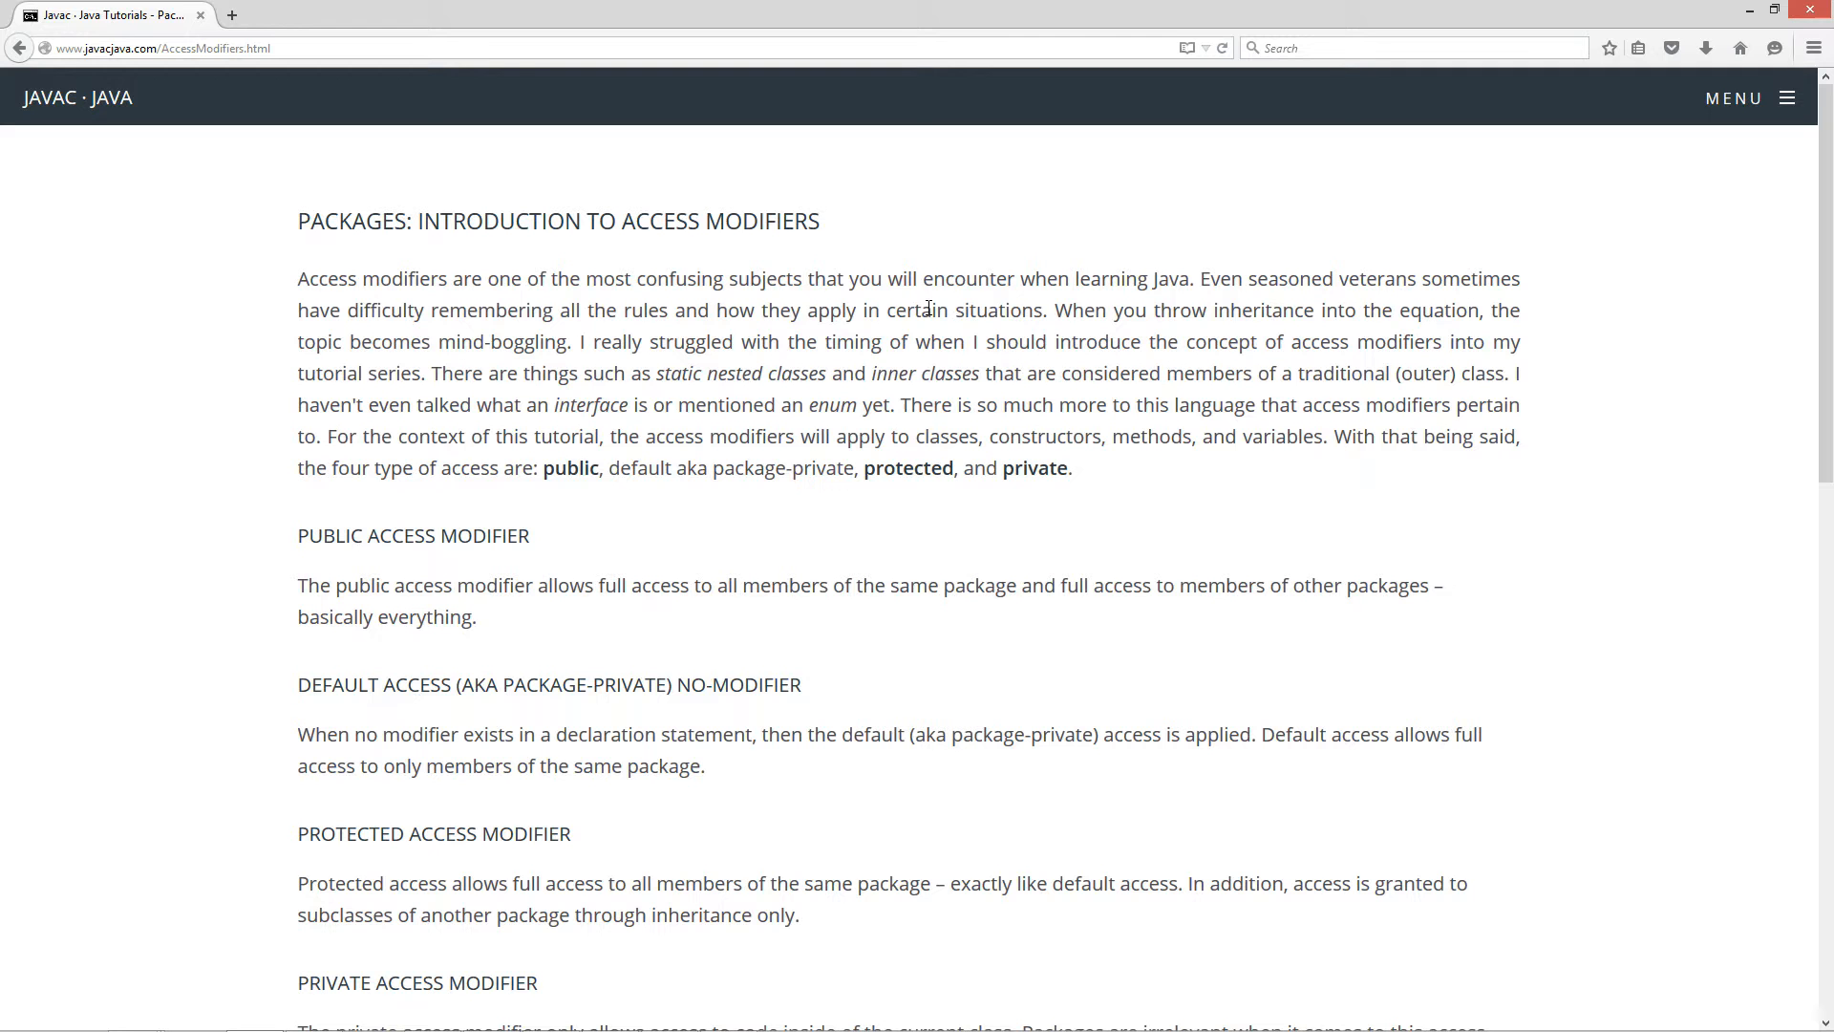
mouse_move(554, 372)
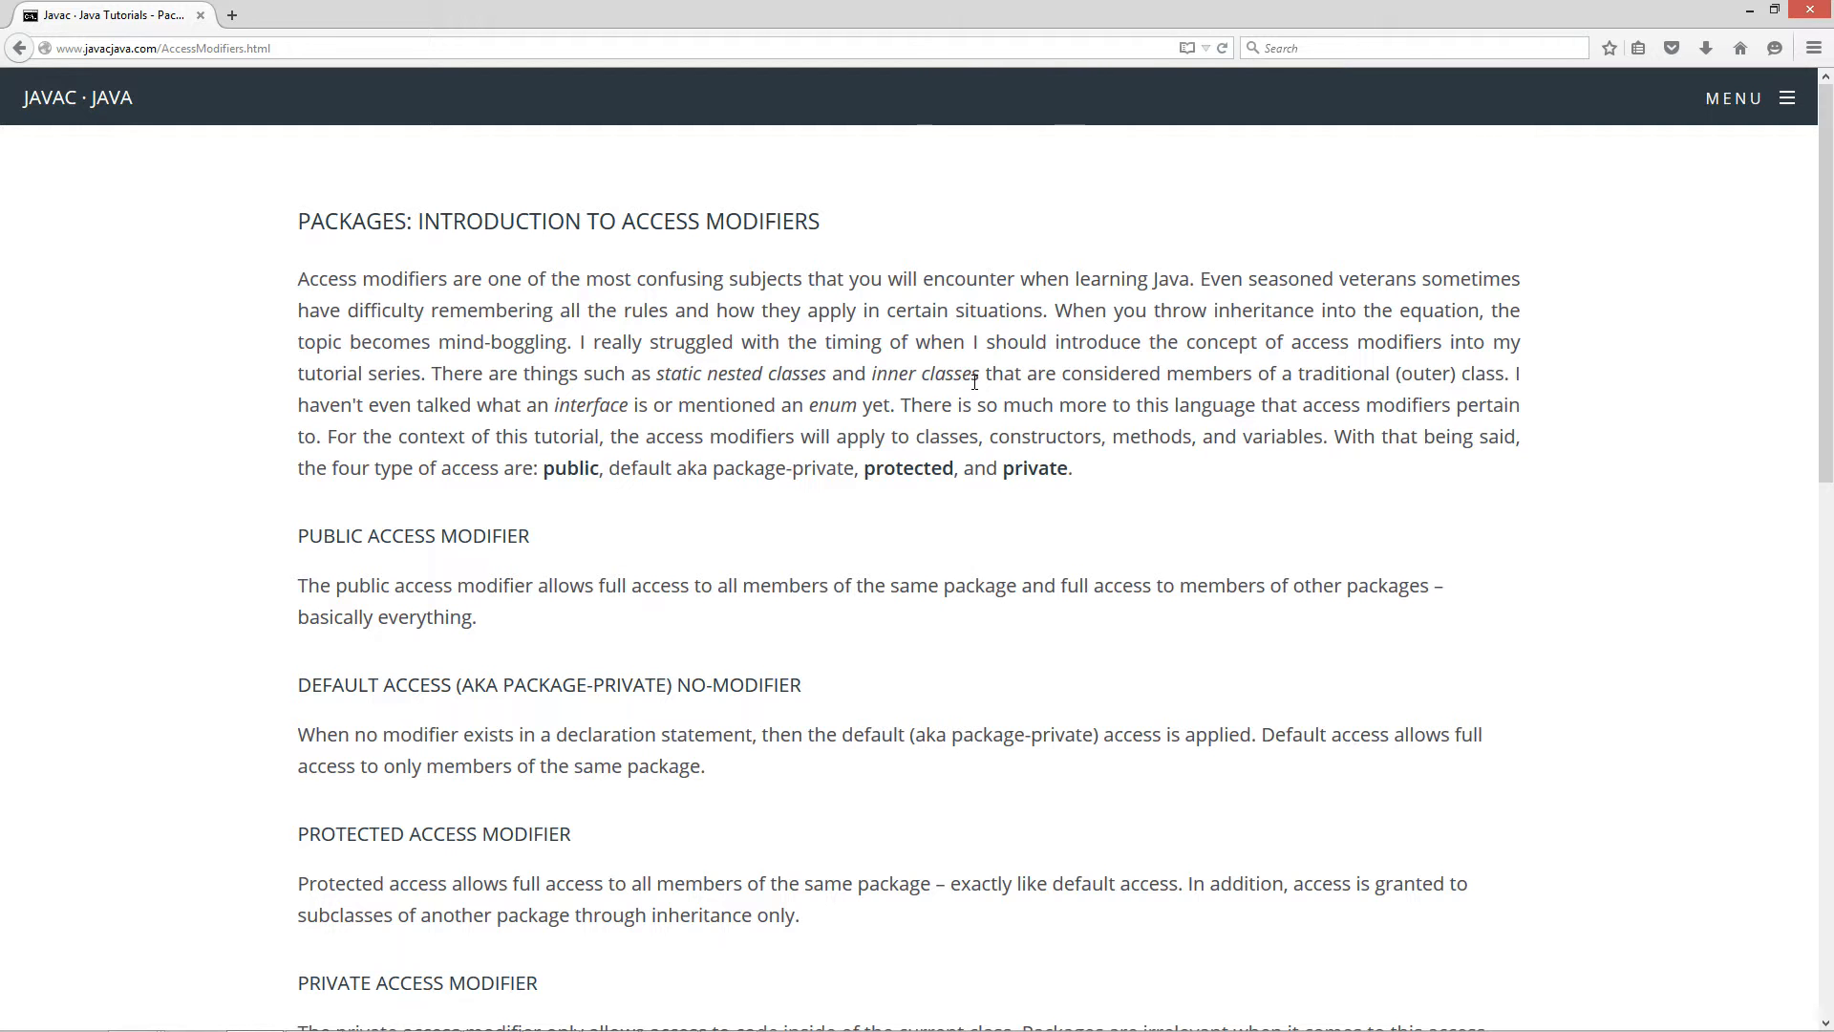
mouse_move(1494, 394)
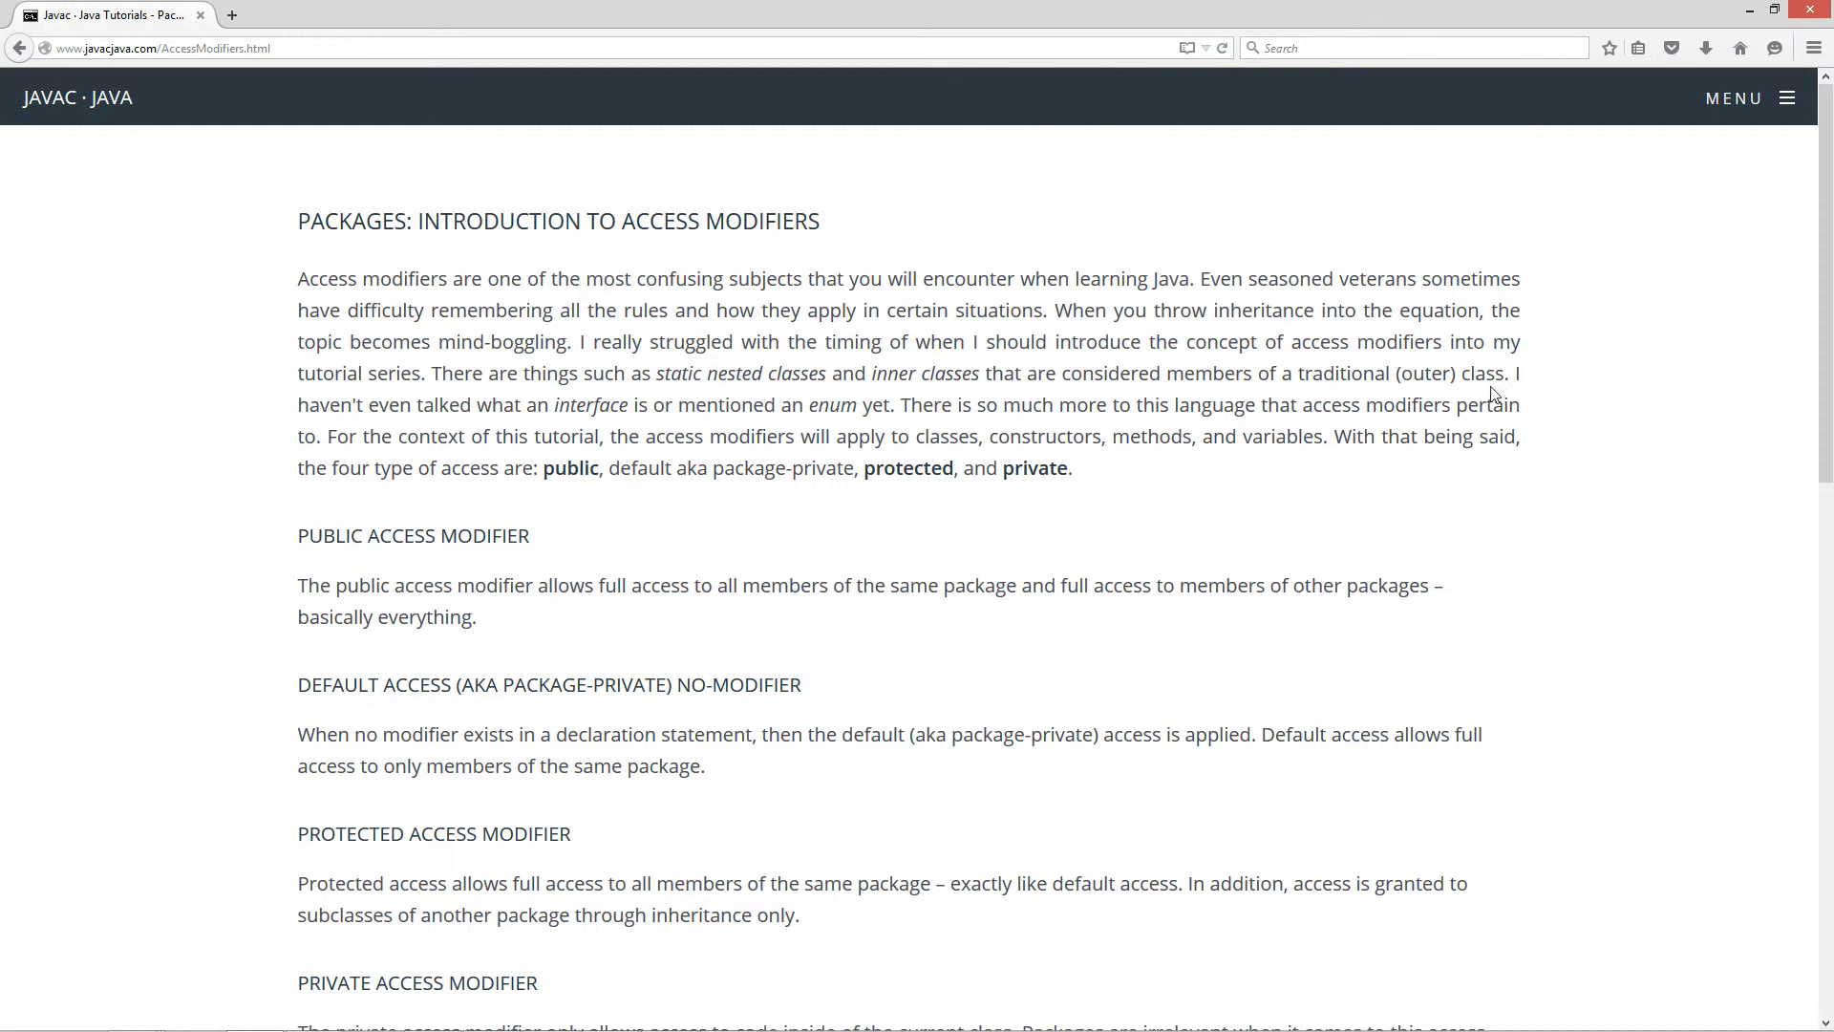
mouse_move(711, 458)
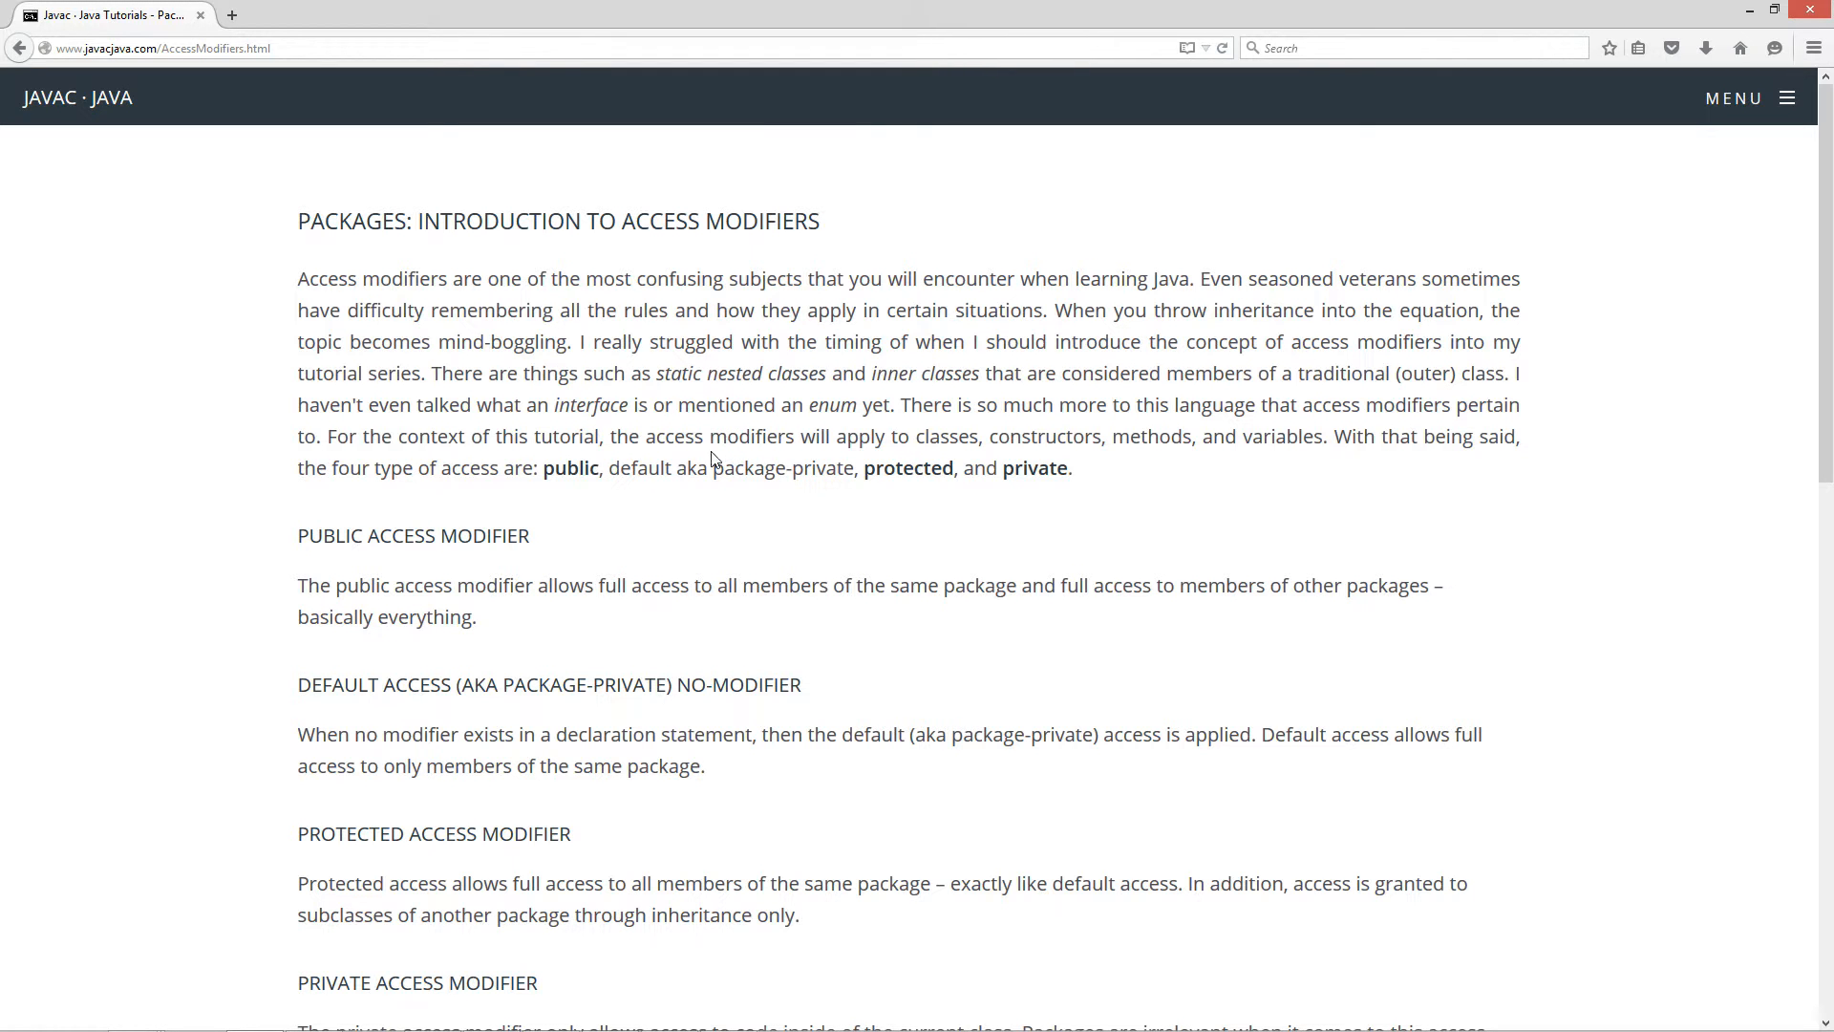
mouse_move(692, 414)
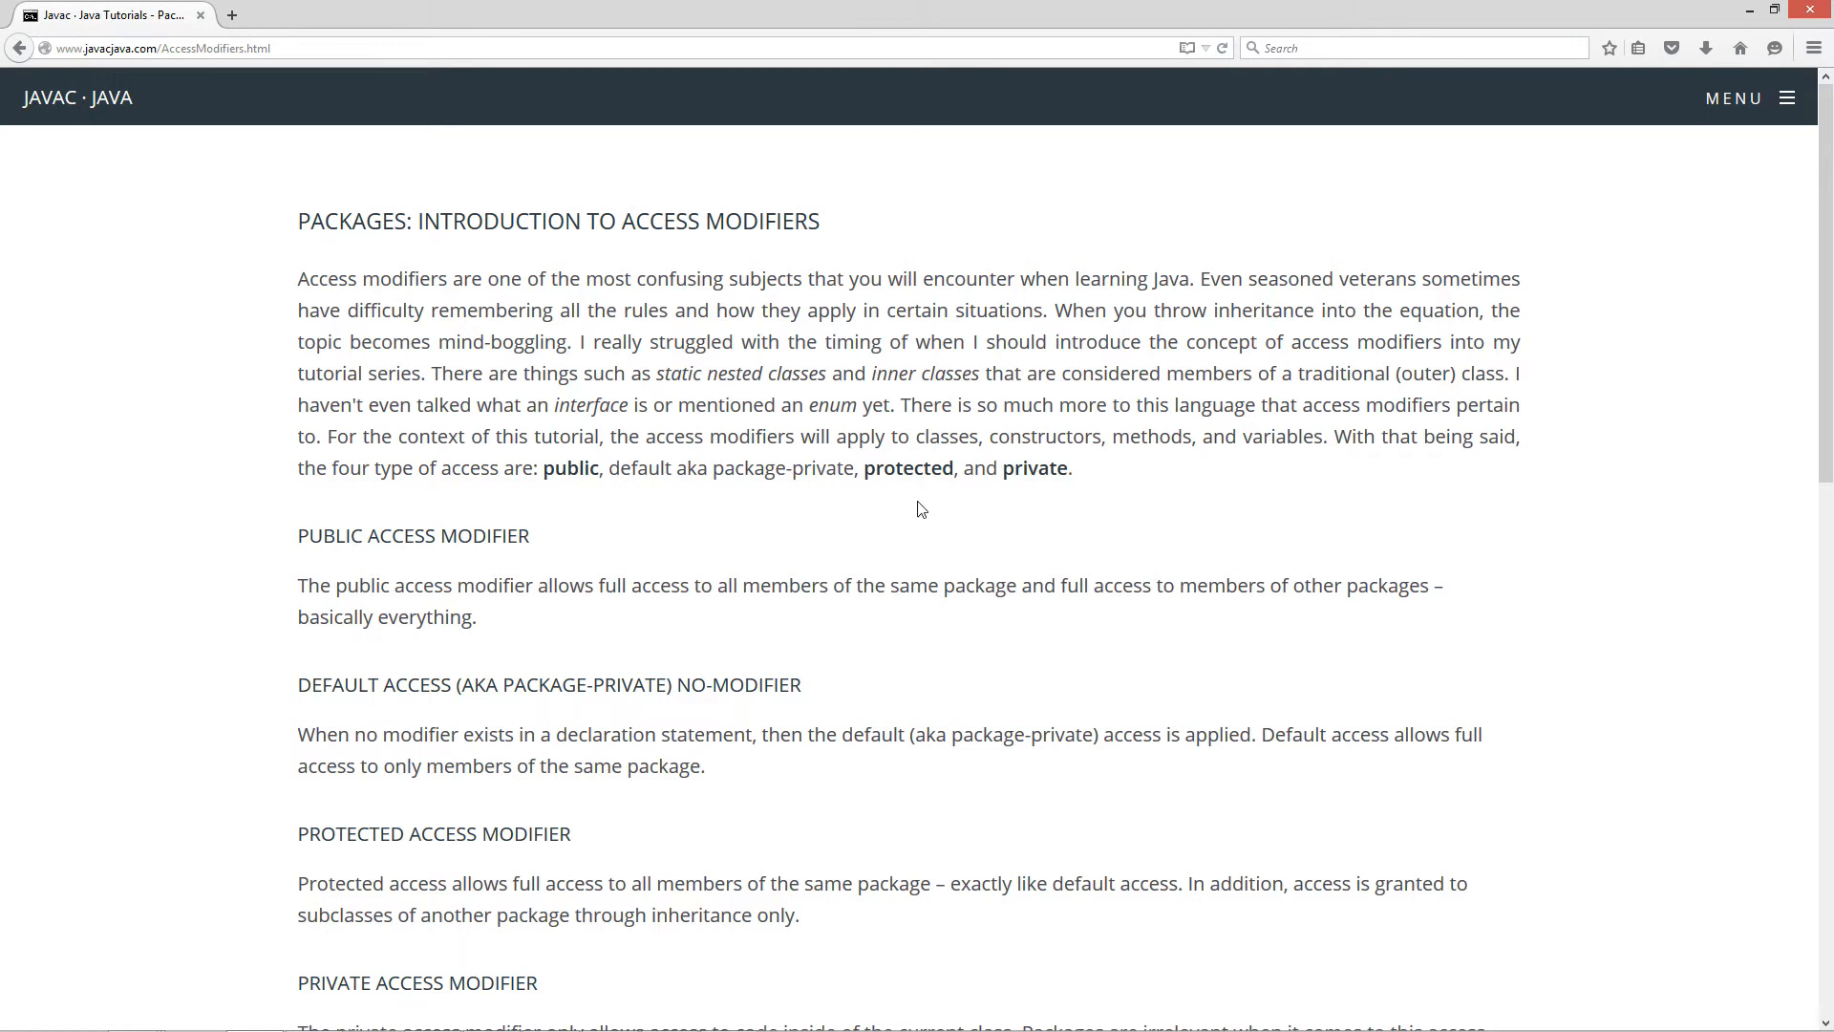
mouse_move(762, 557)
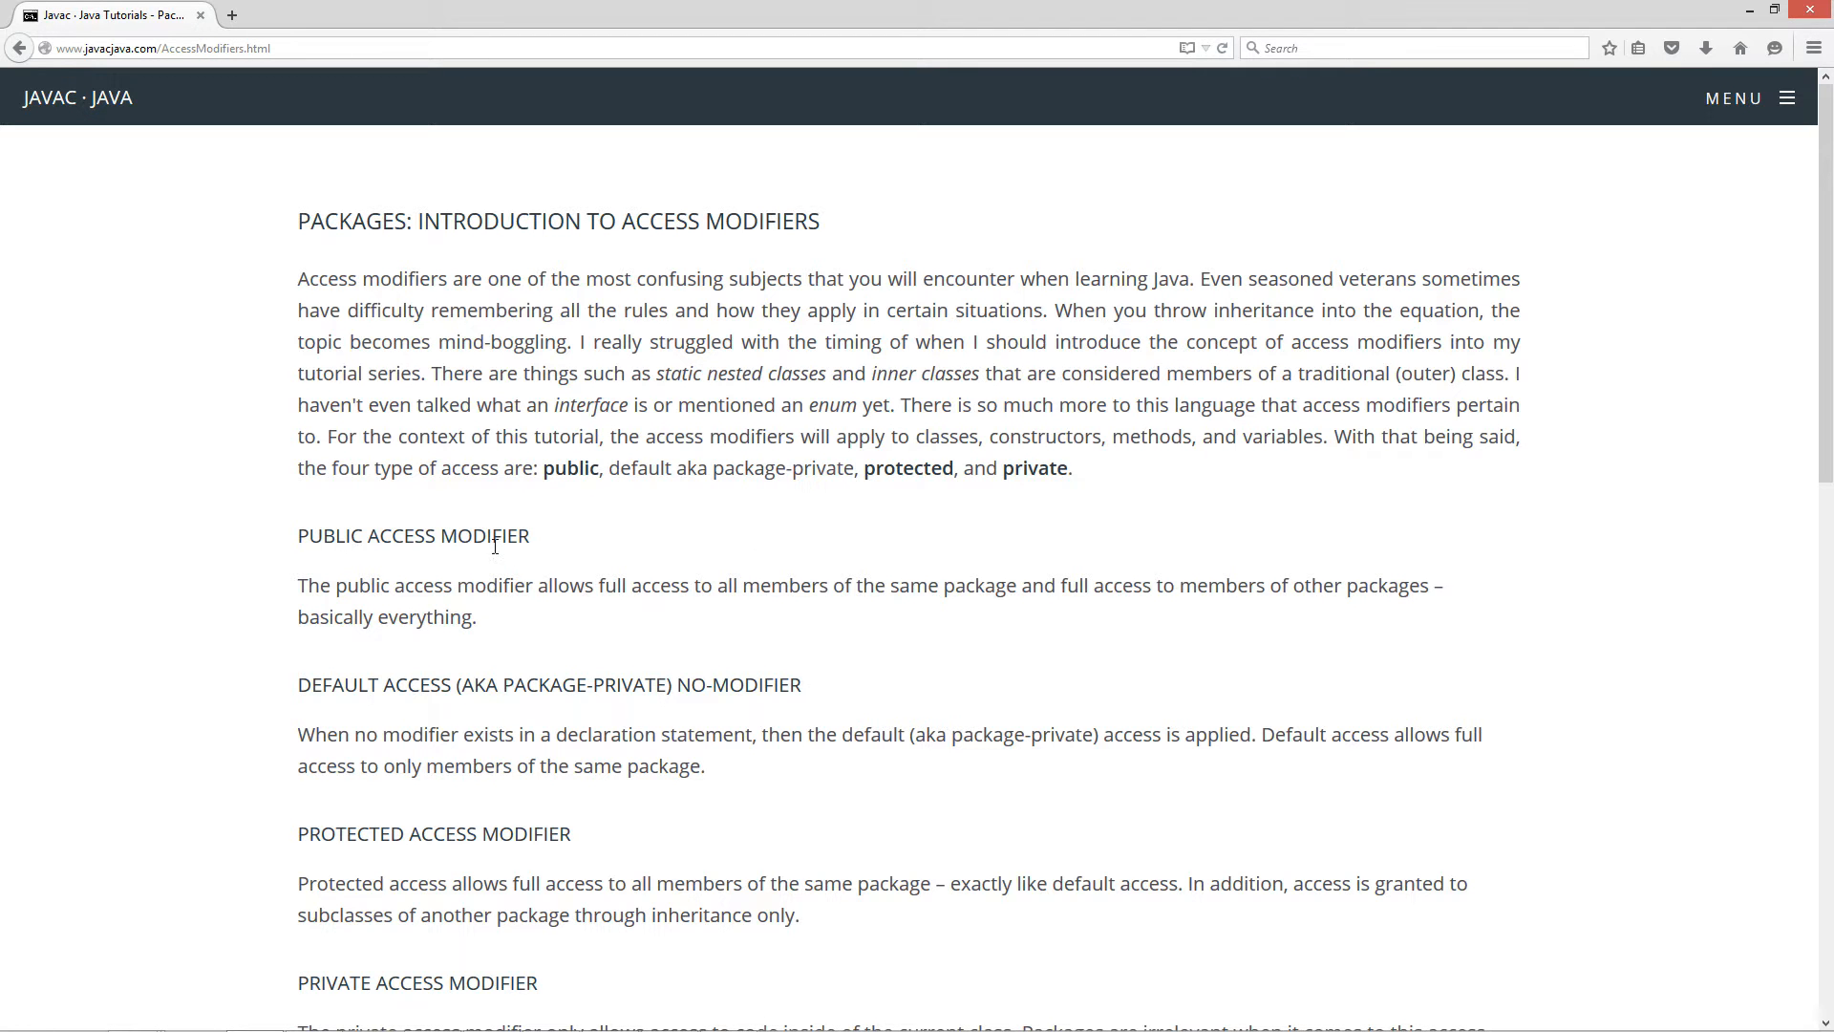
mouse_move(517, 610)
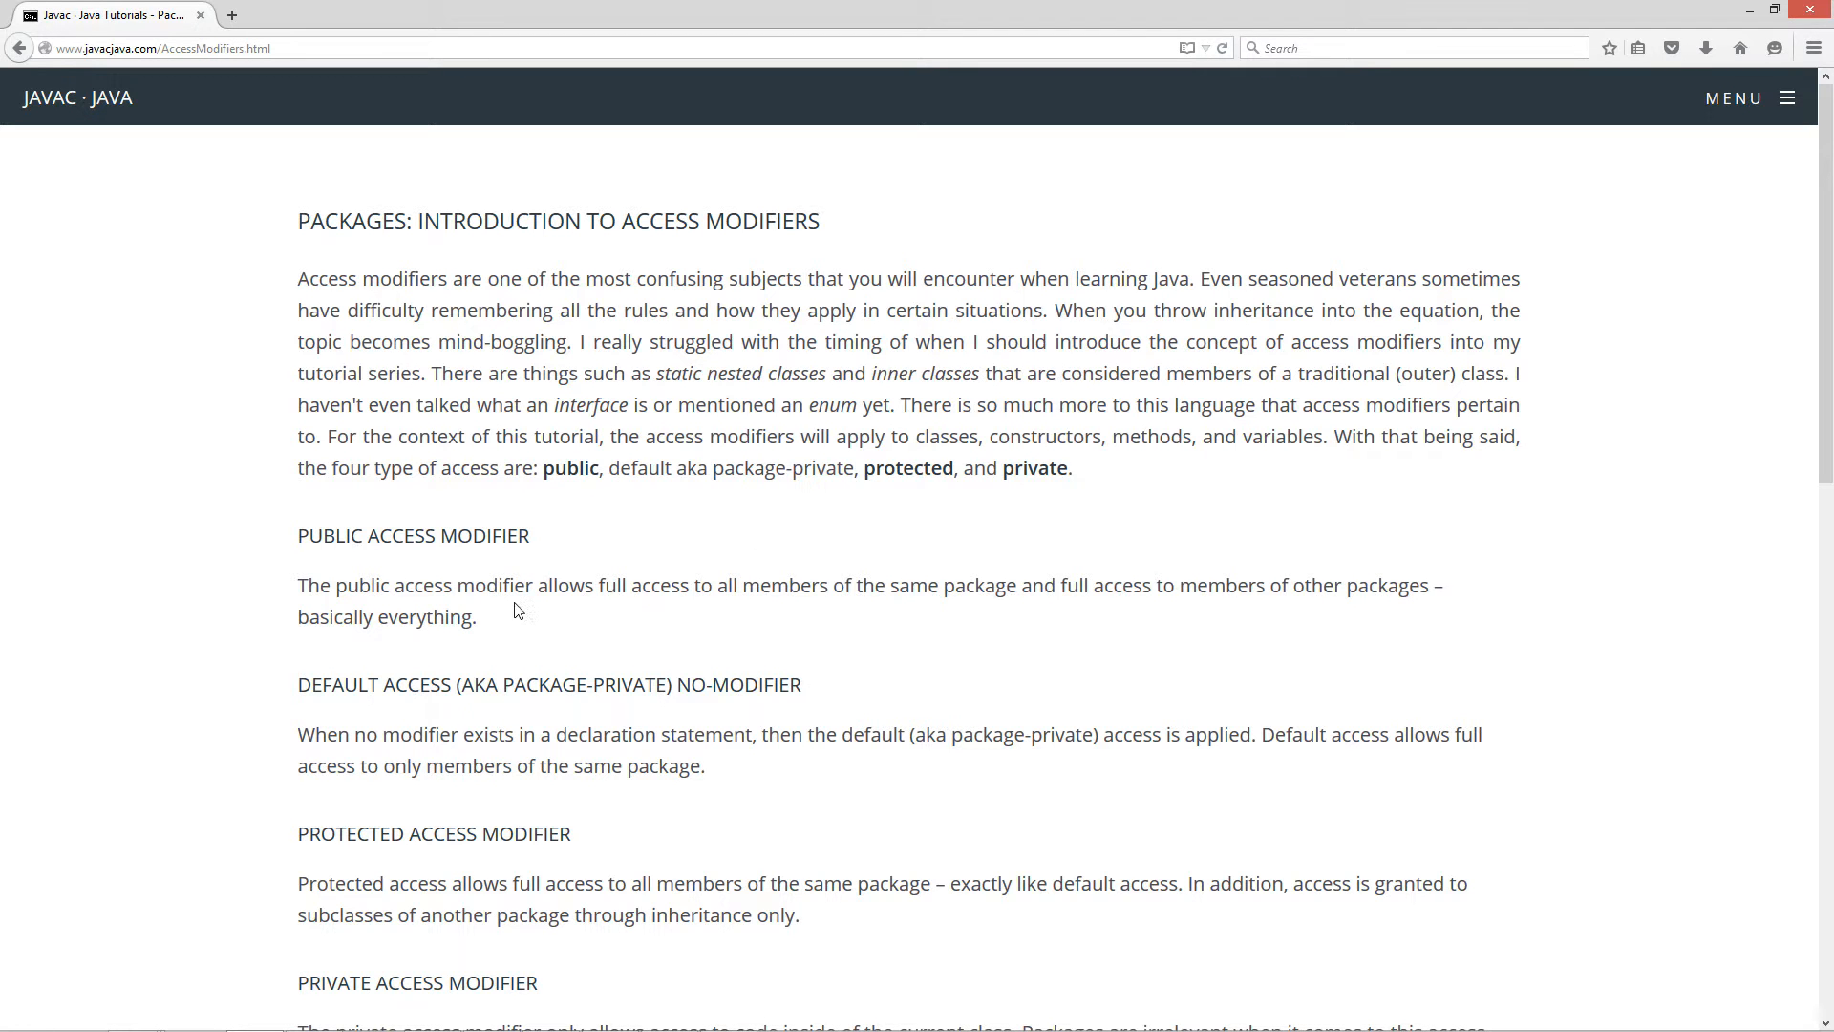
mouse_move(783, 610)
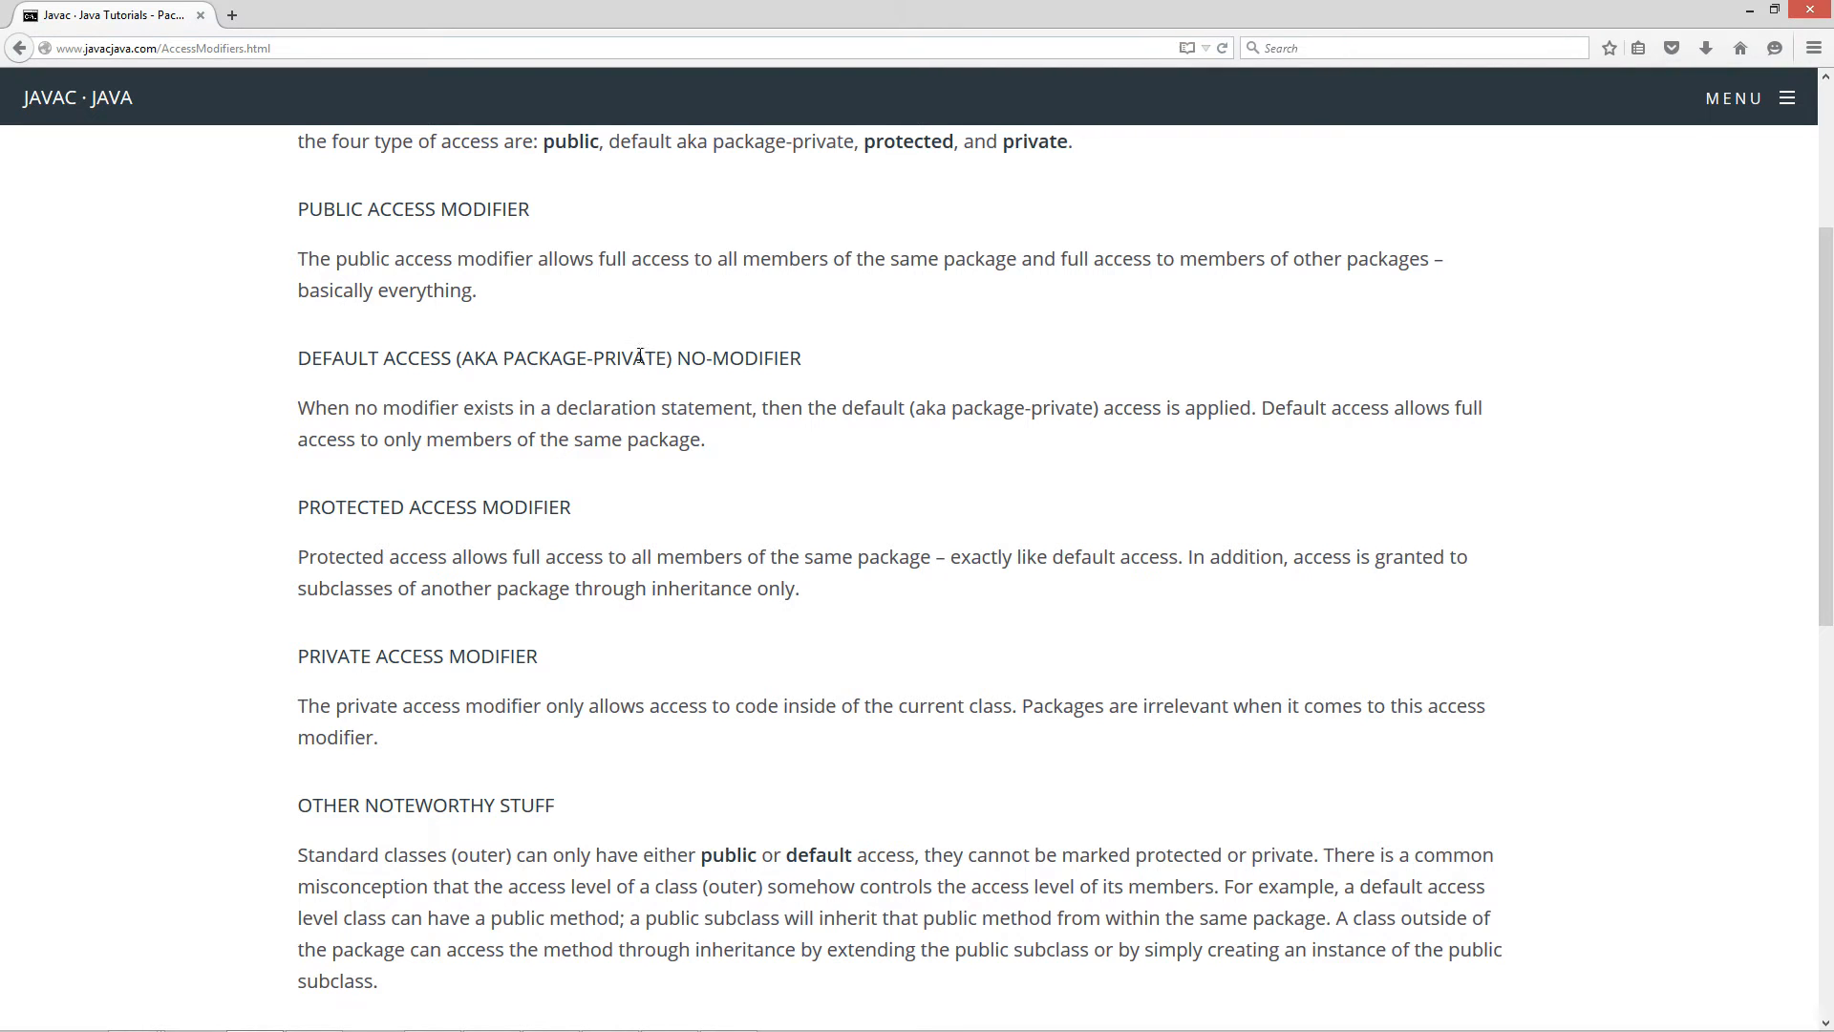
Highlight the NO-MODIFIER heading and Protected Access Modifier text, clear it, and reach the closing paragraph.
drag(677, 357, 799, 357)
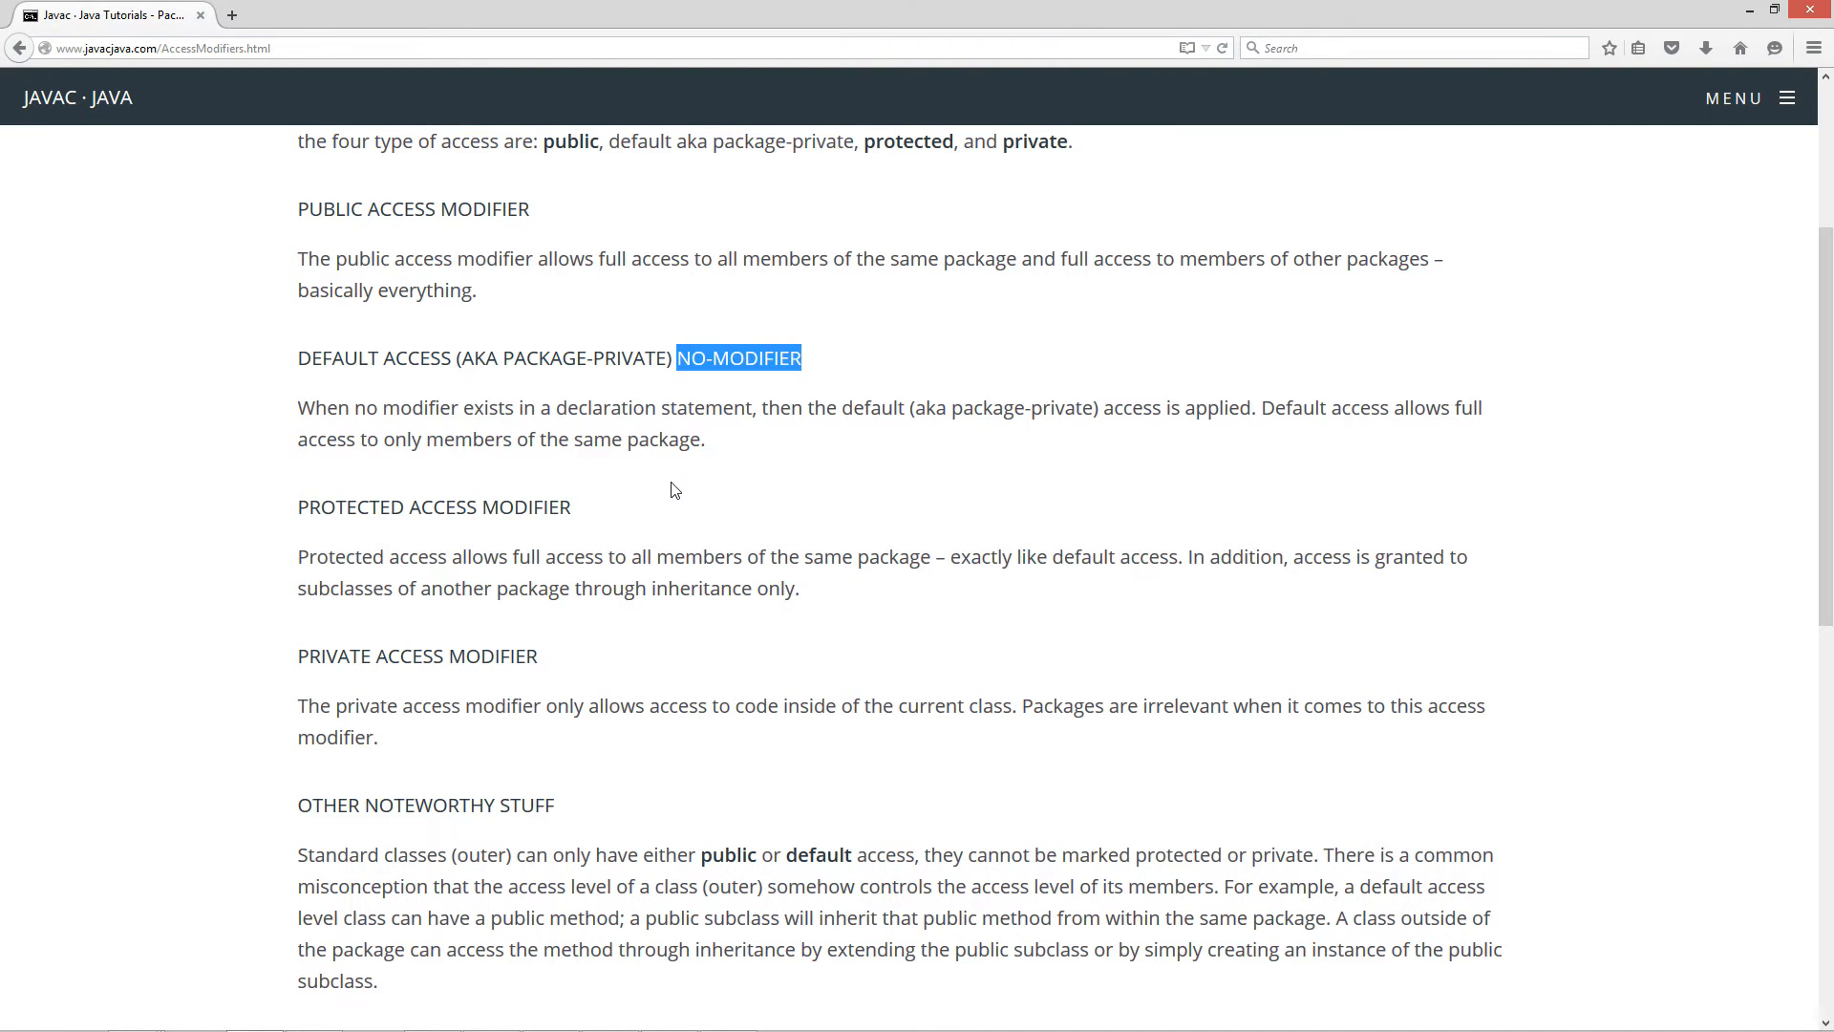
mouse_move(608, 426)
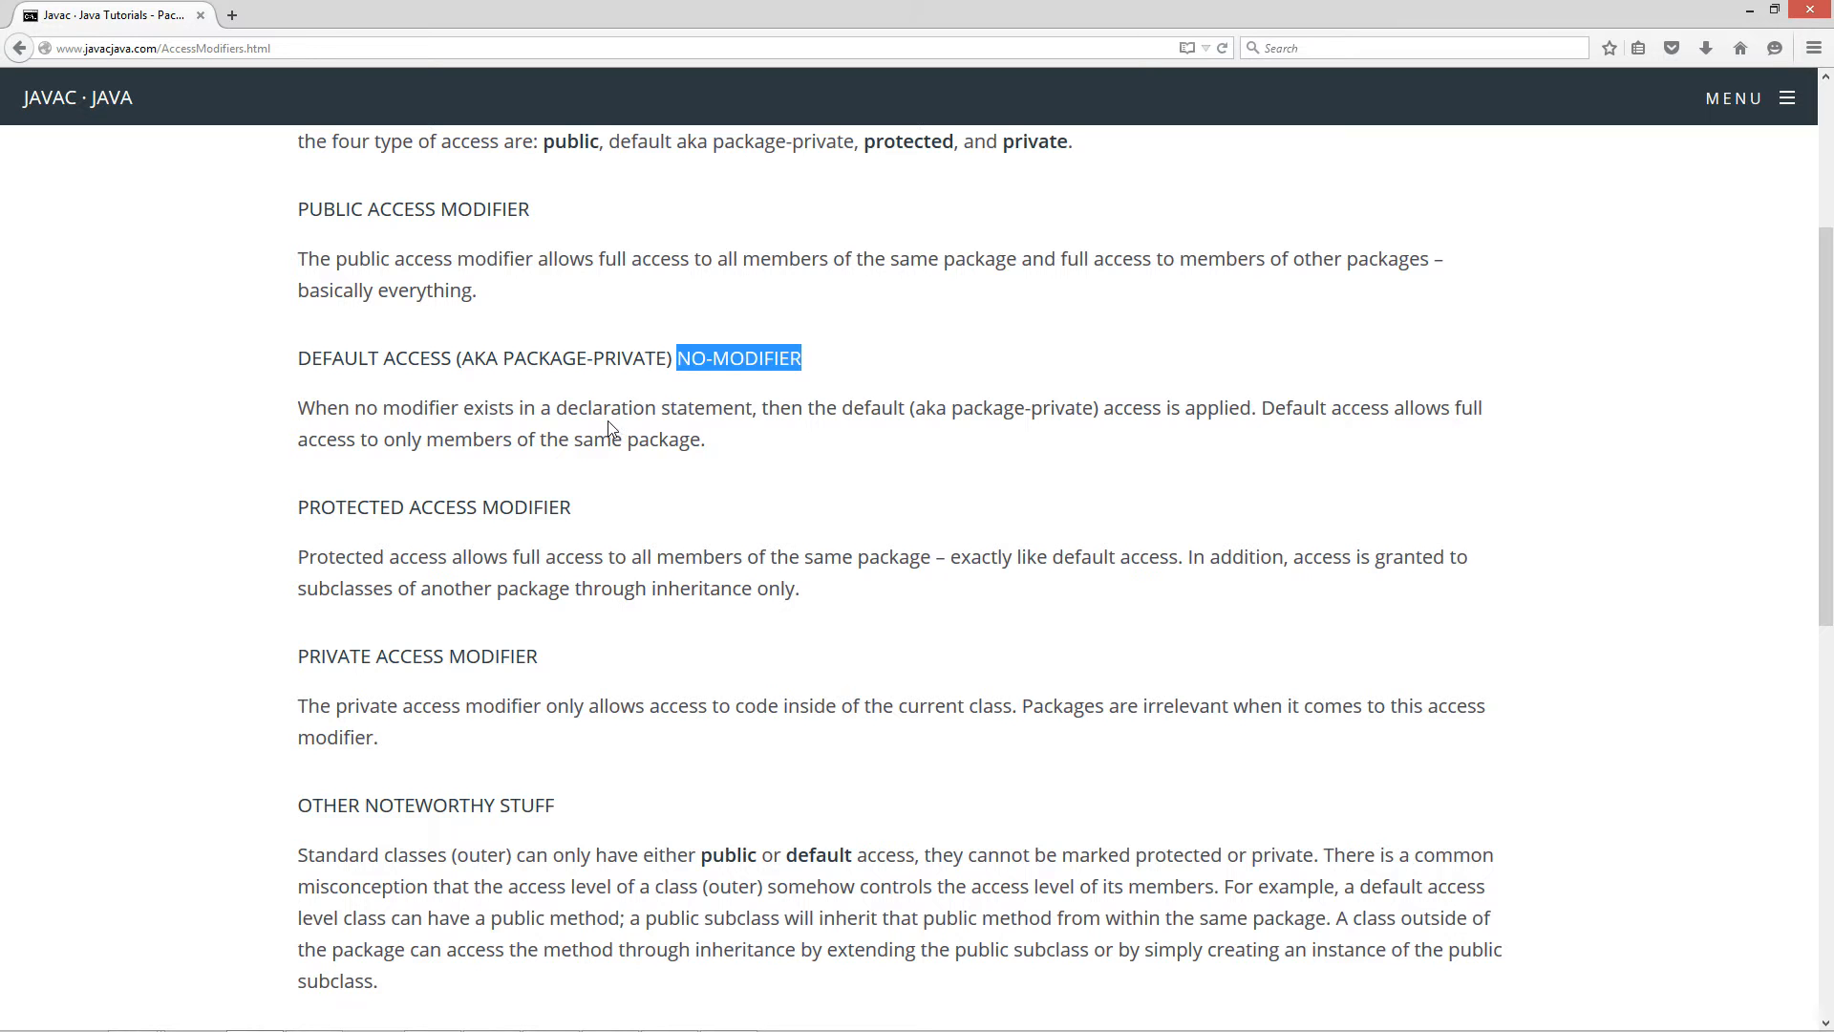
mouse_move(798, 441)
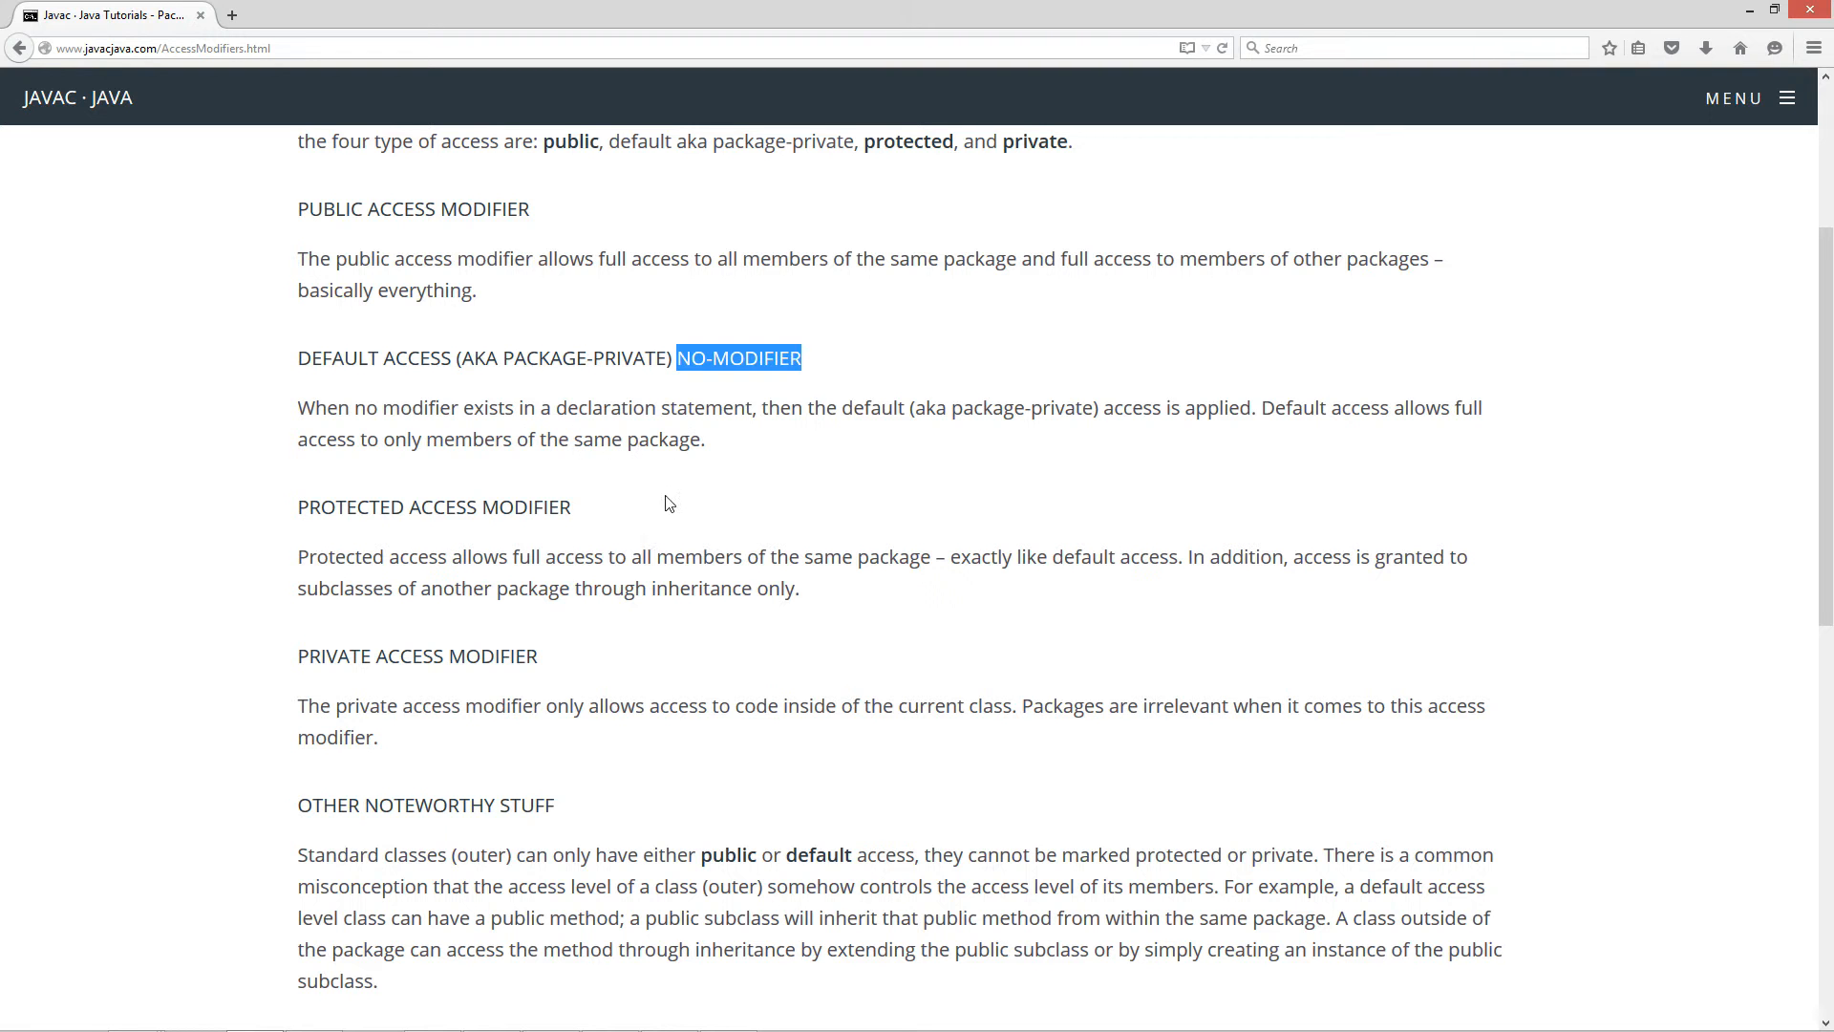
mouse_move(363, 533)
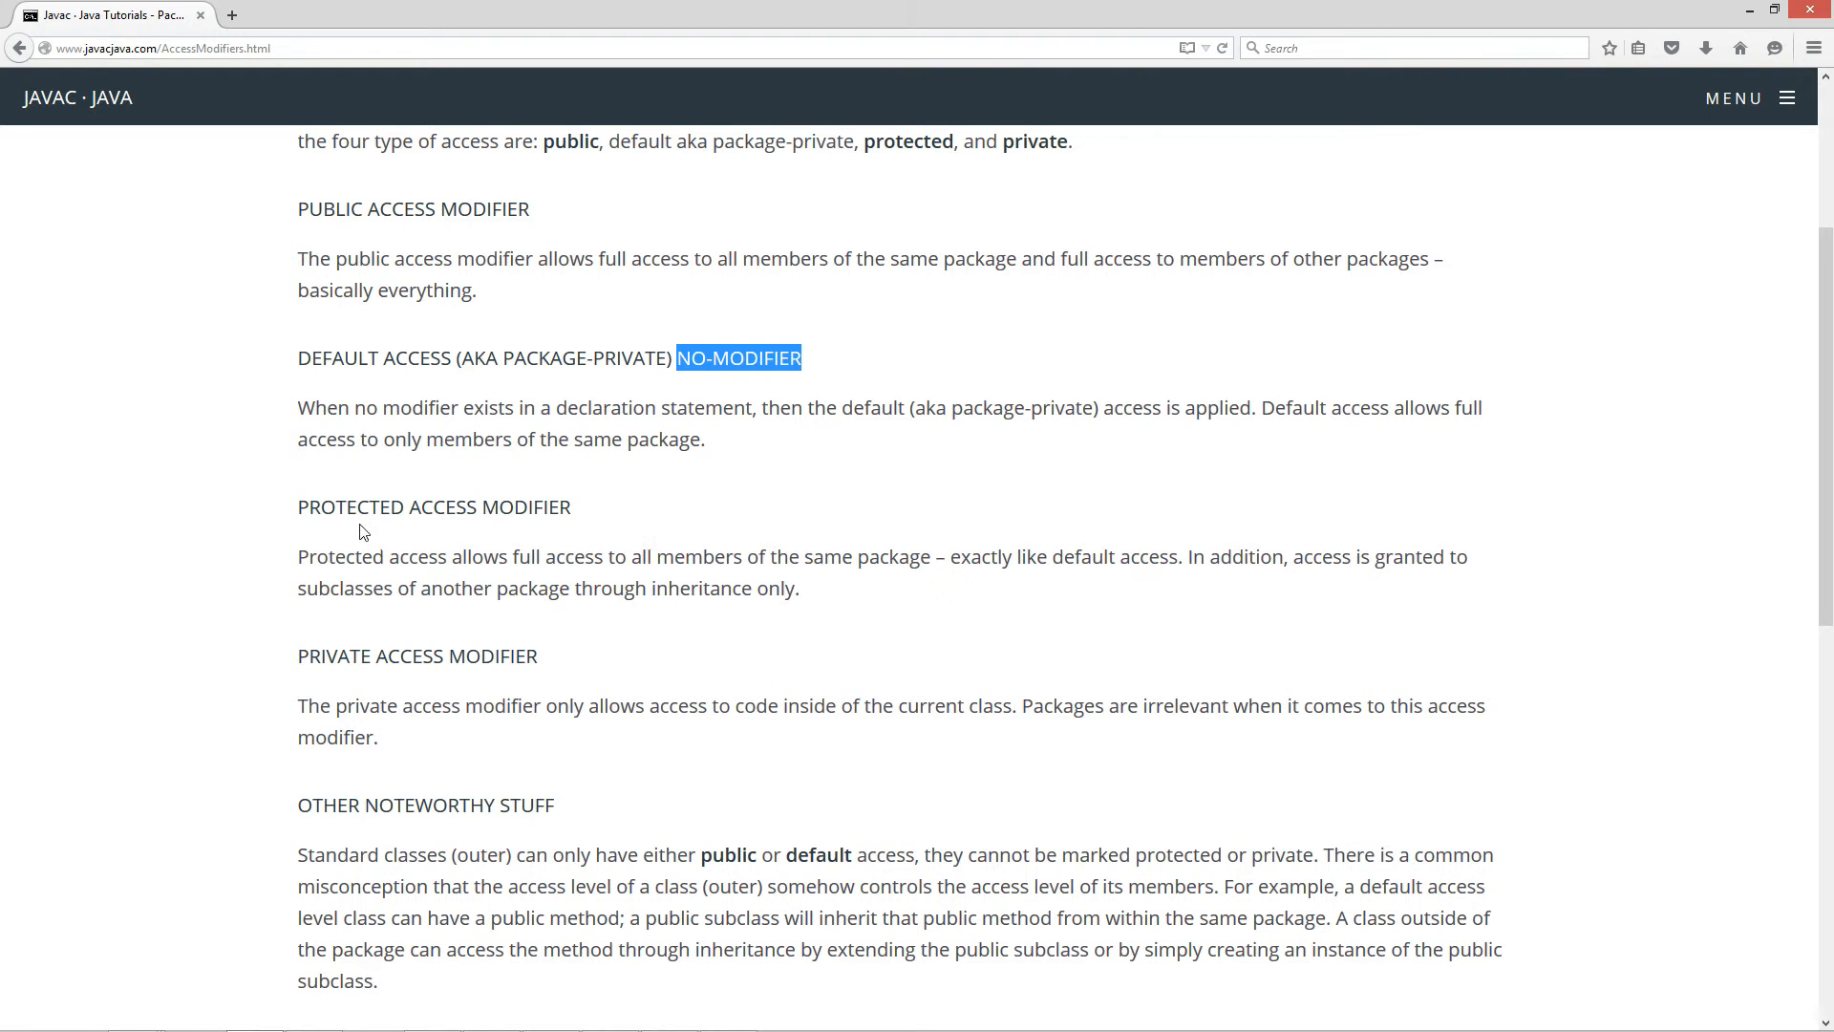
mouse_move(399, 581)
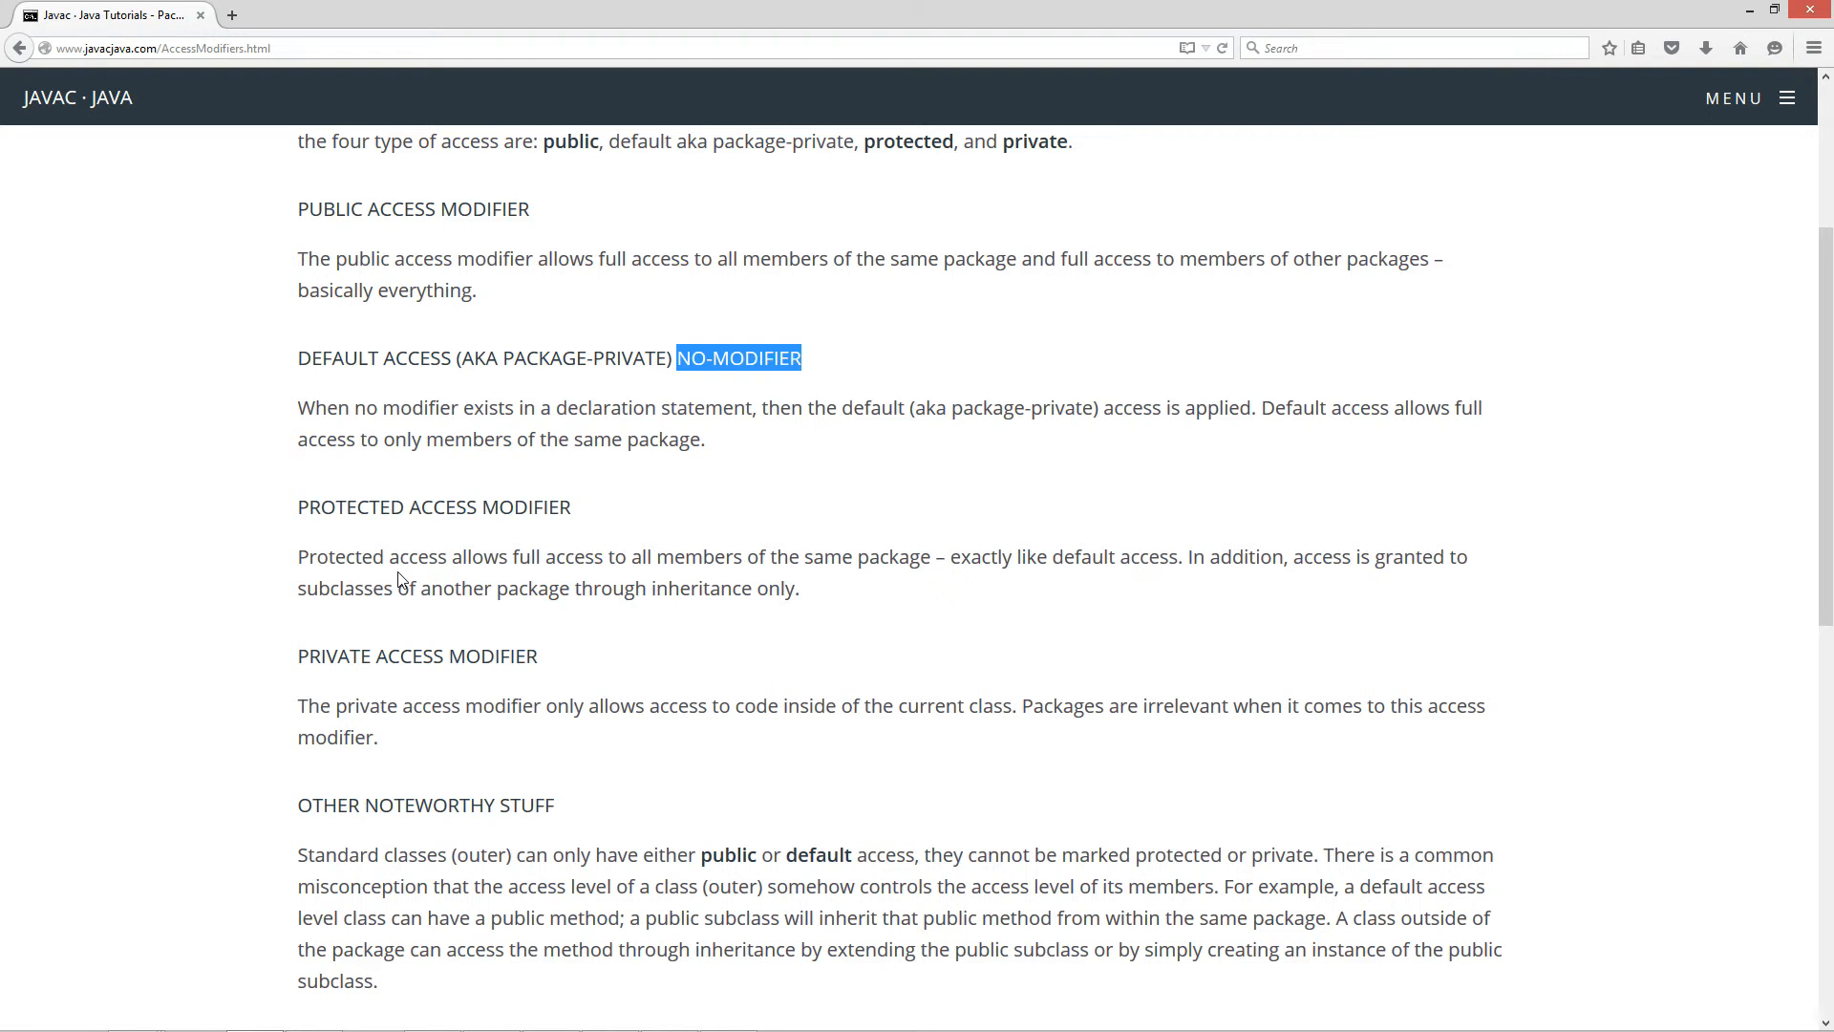
mouse_move(638, 563)
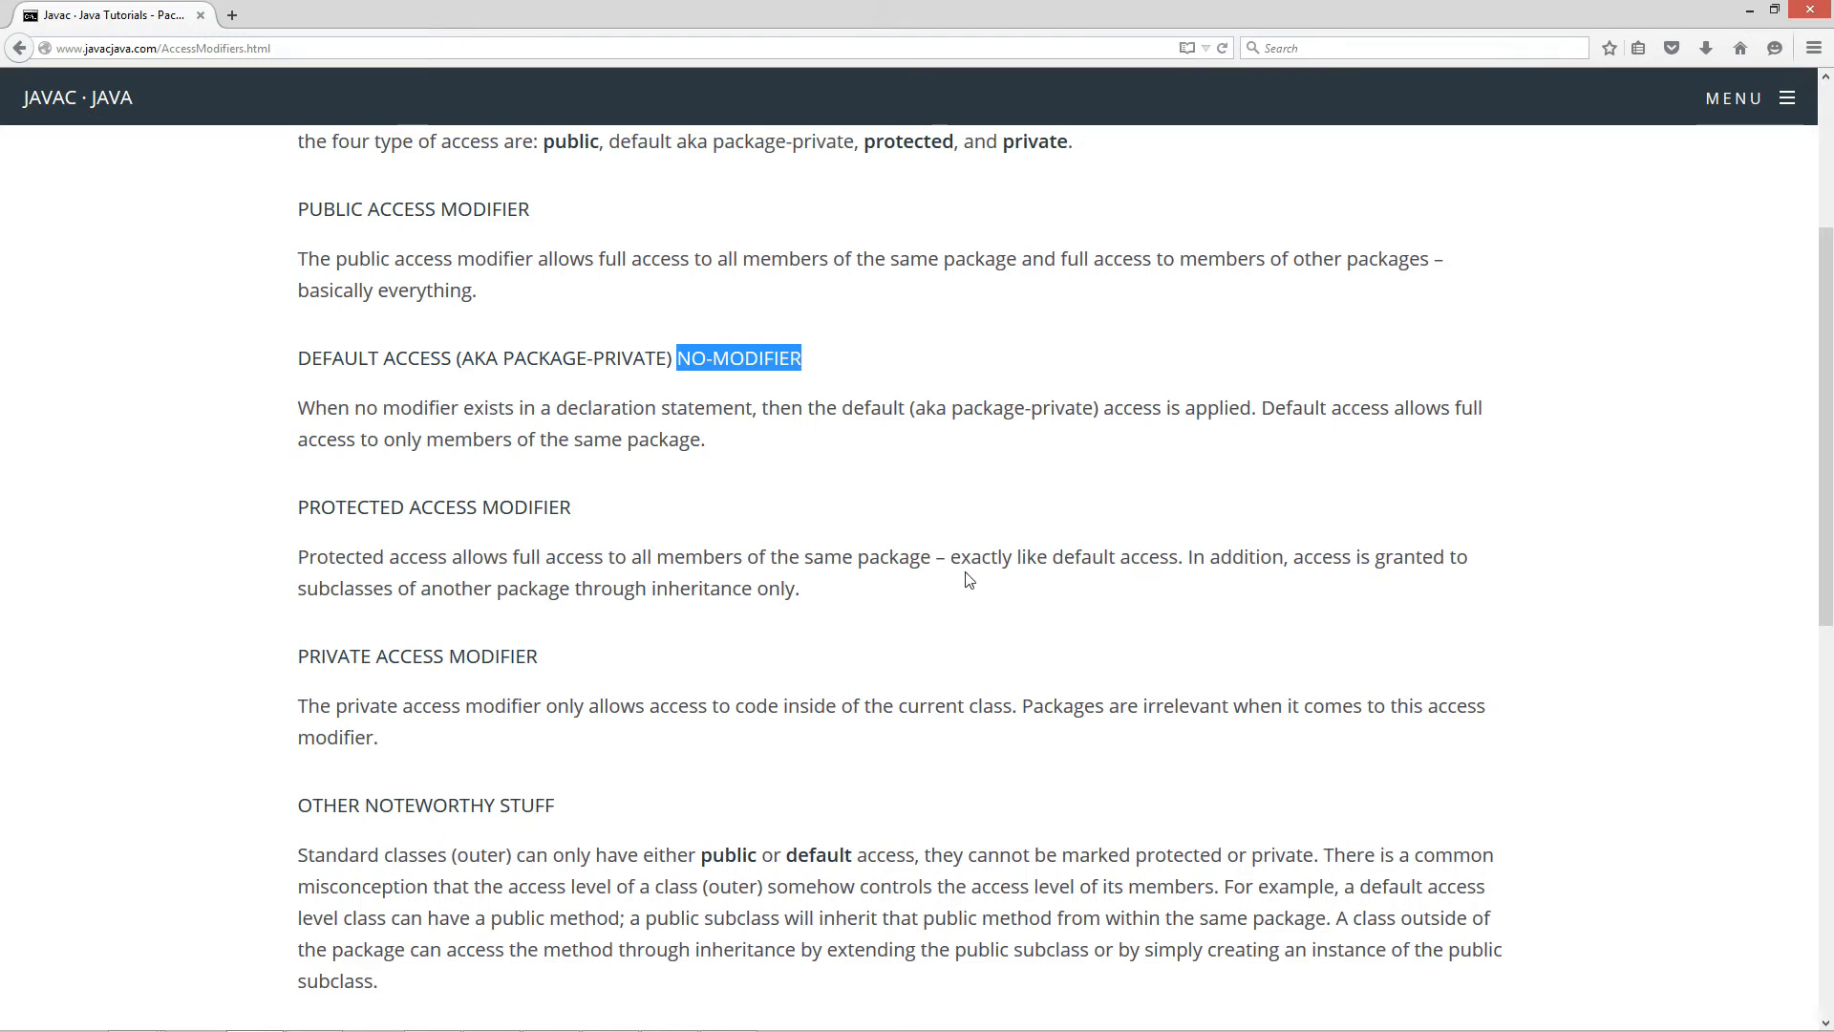
mouse_move(1188, 577)
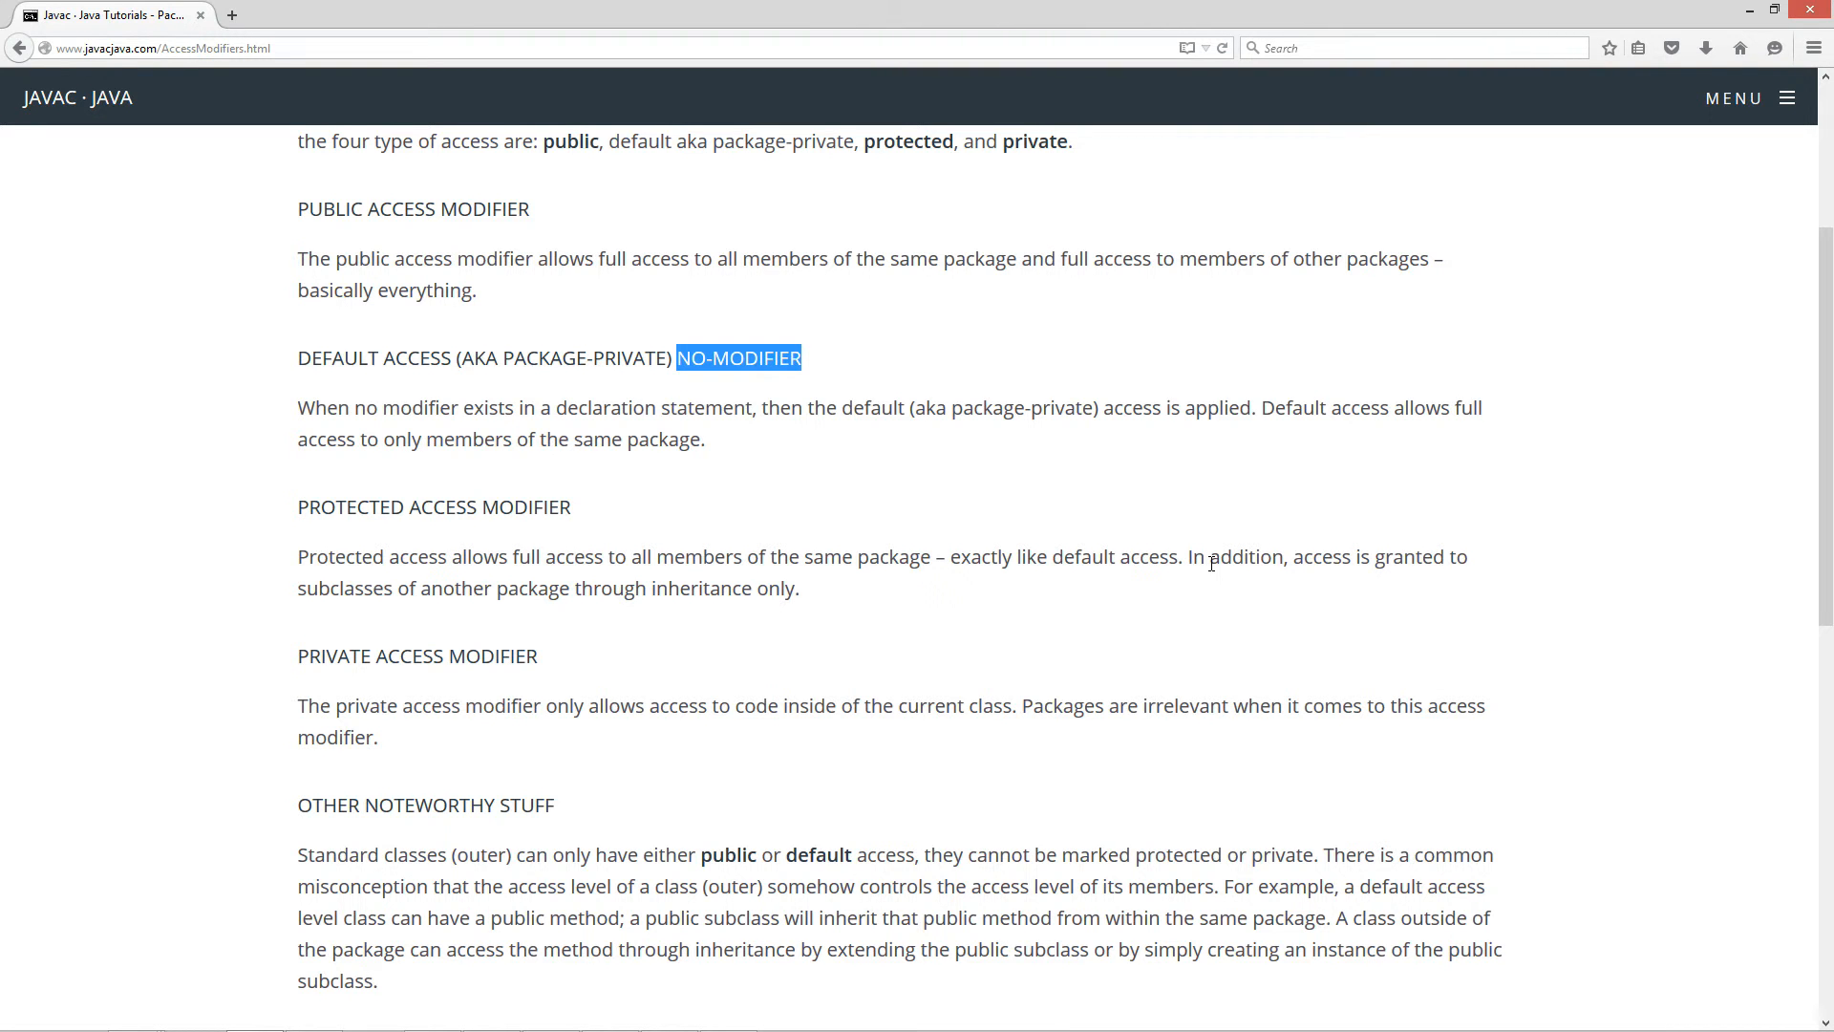
mouse_move(491, 600)
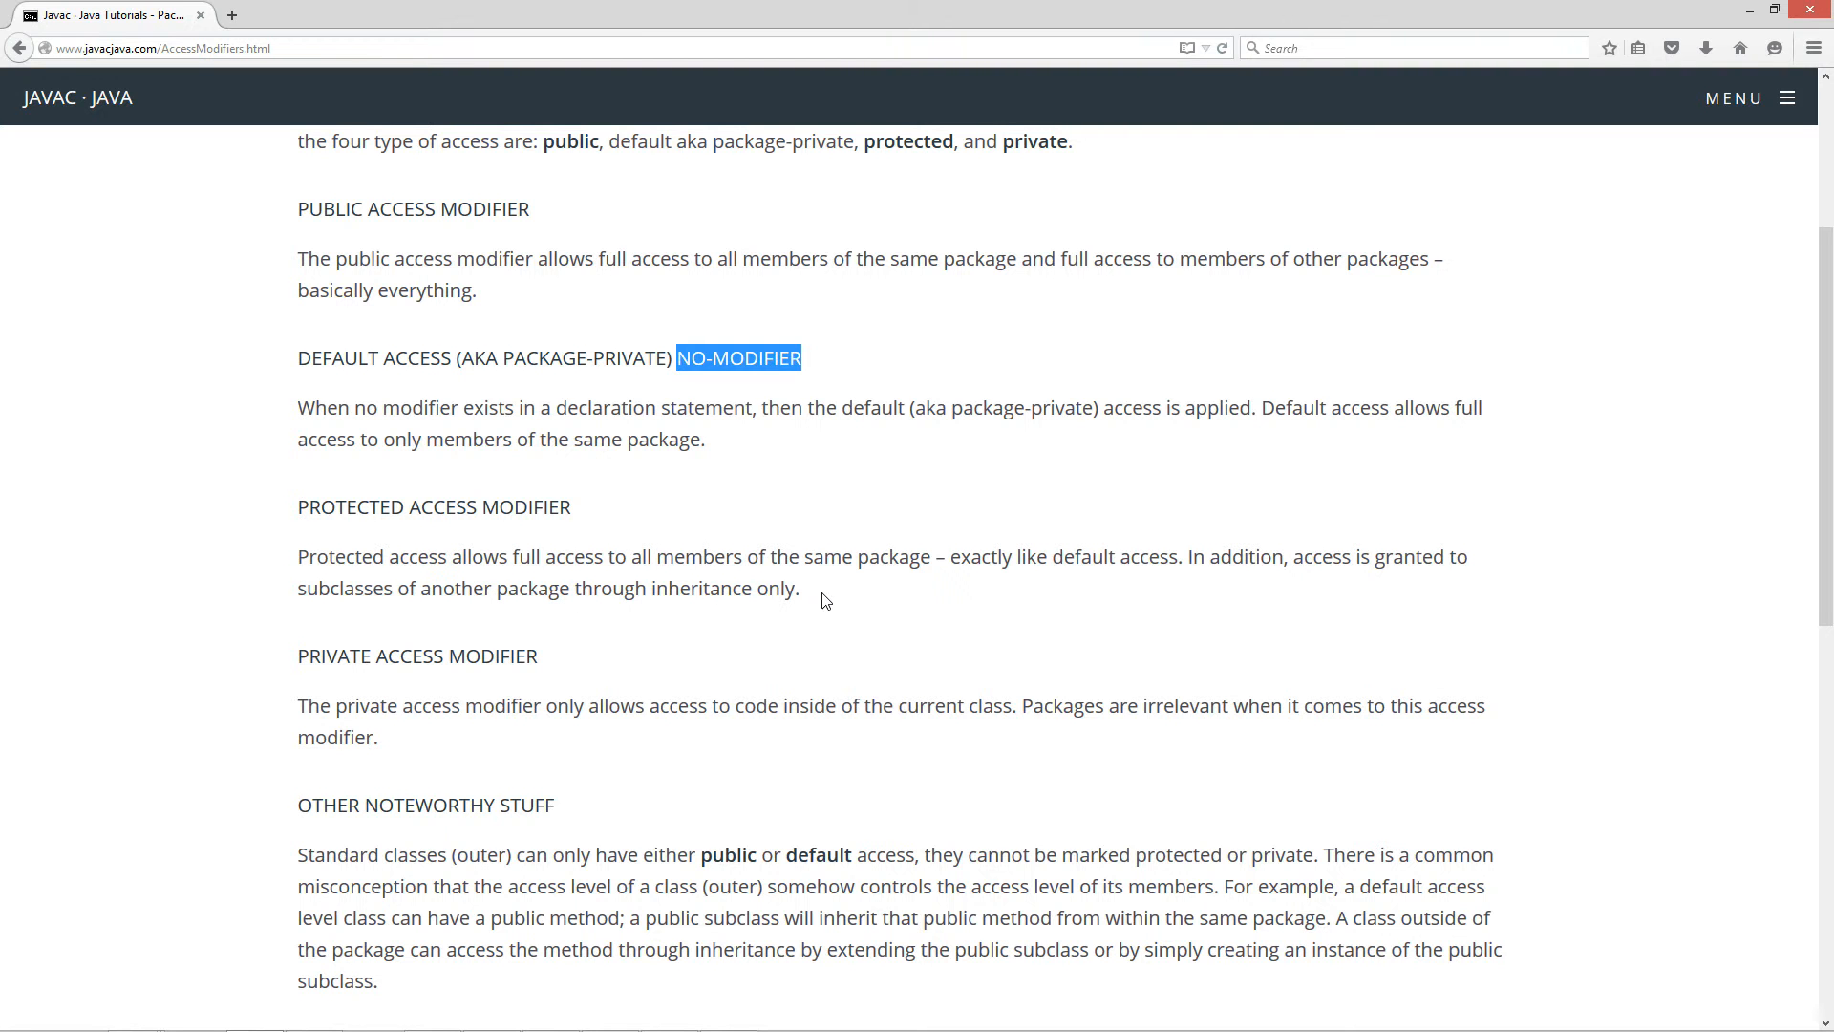
drag(298, 556, 801, 589)
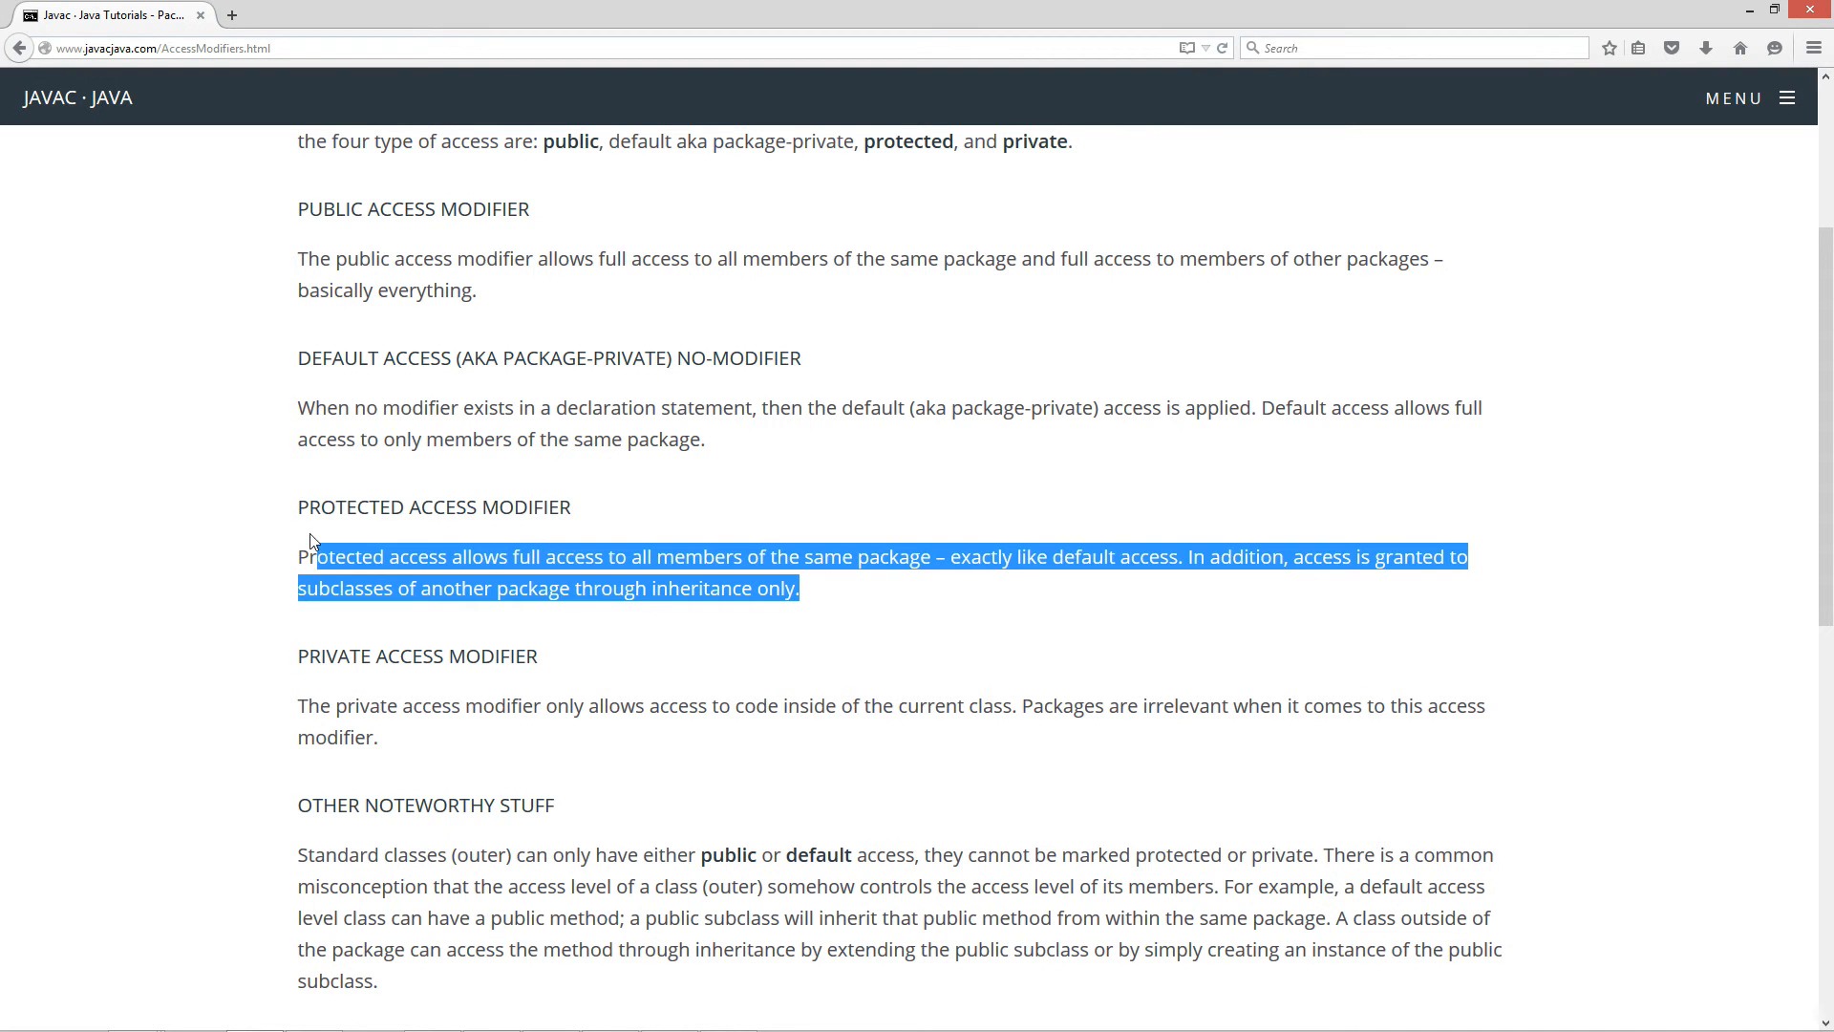
drag(311, 541, 864, 600)
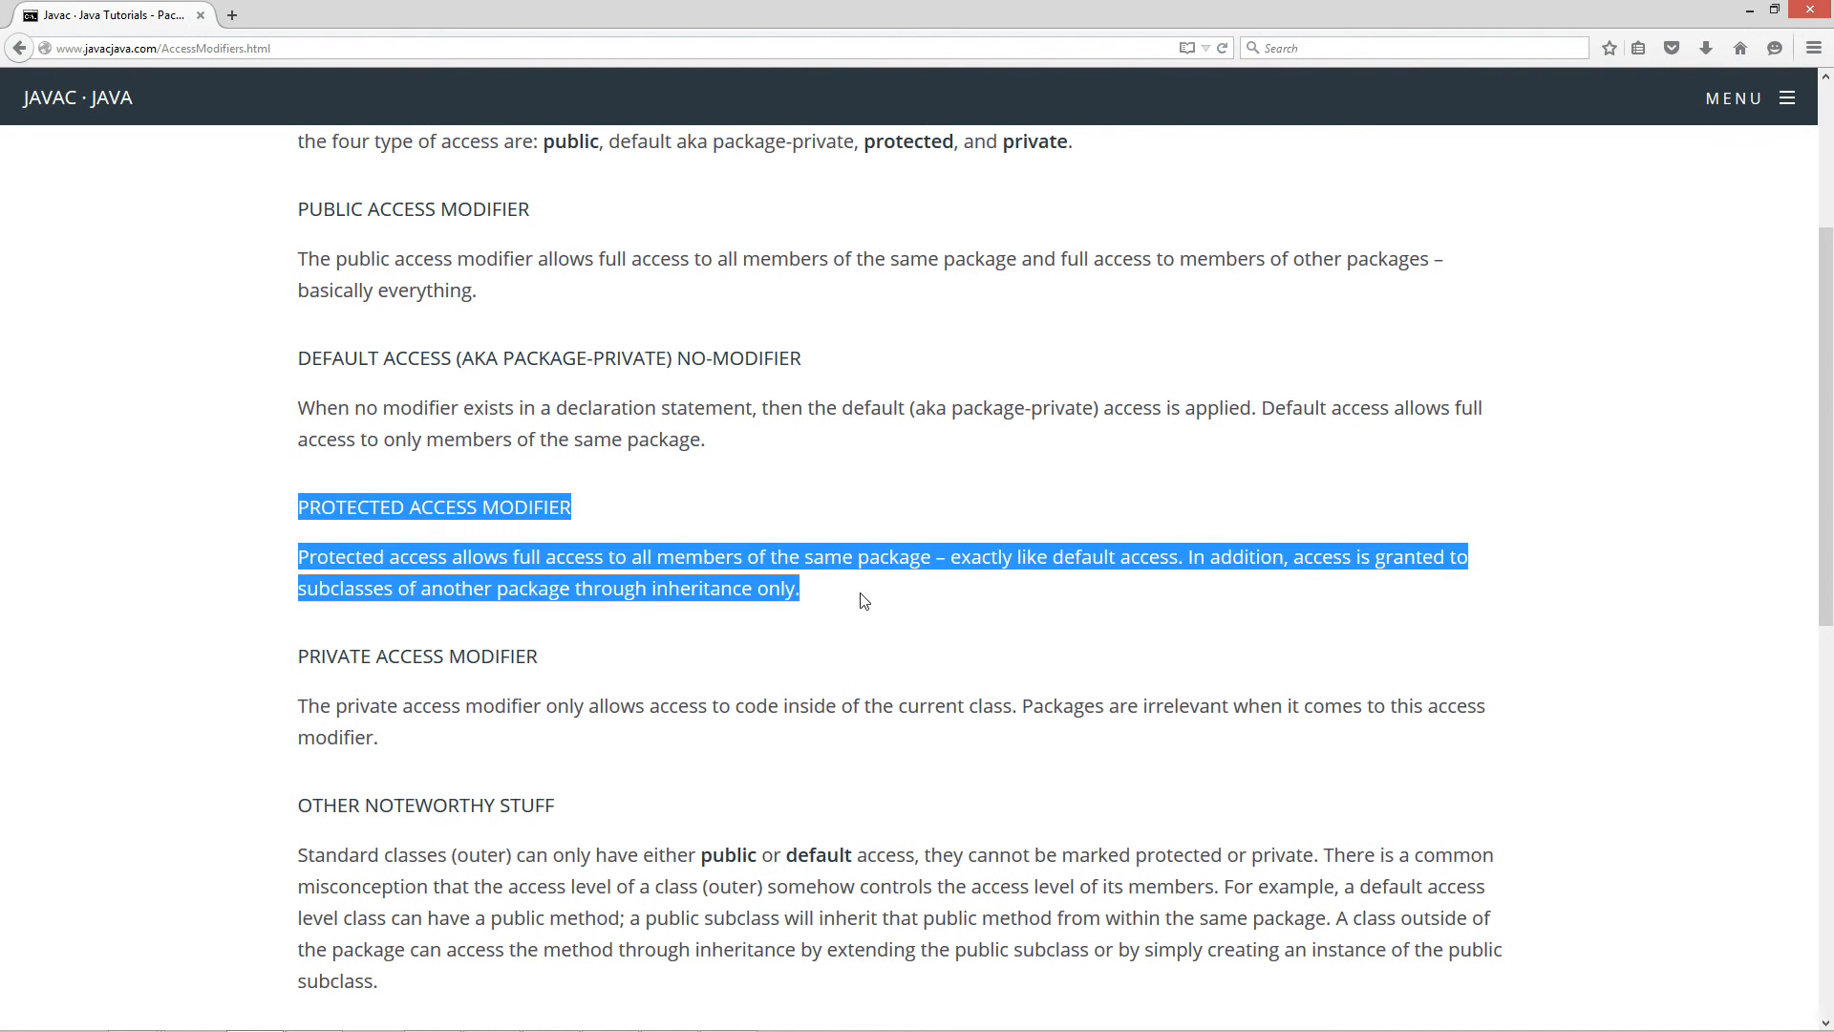
click(864, 600)
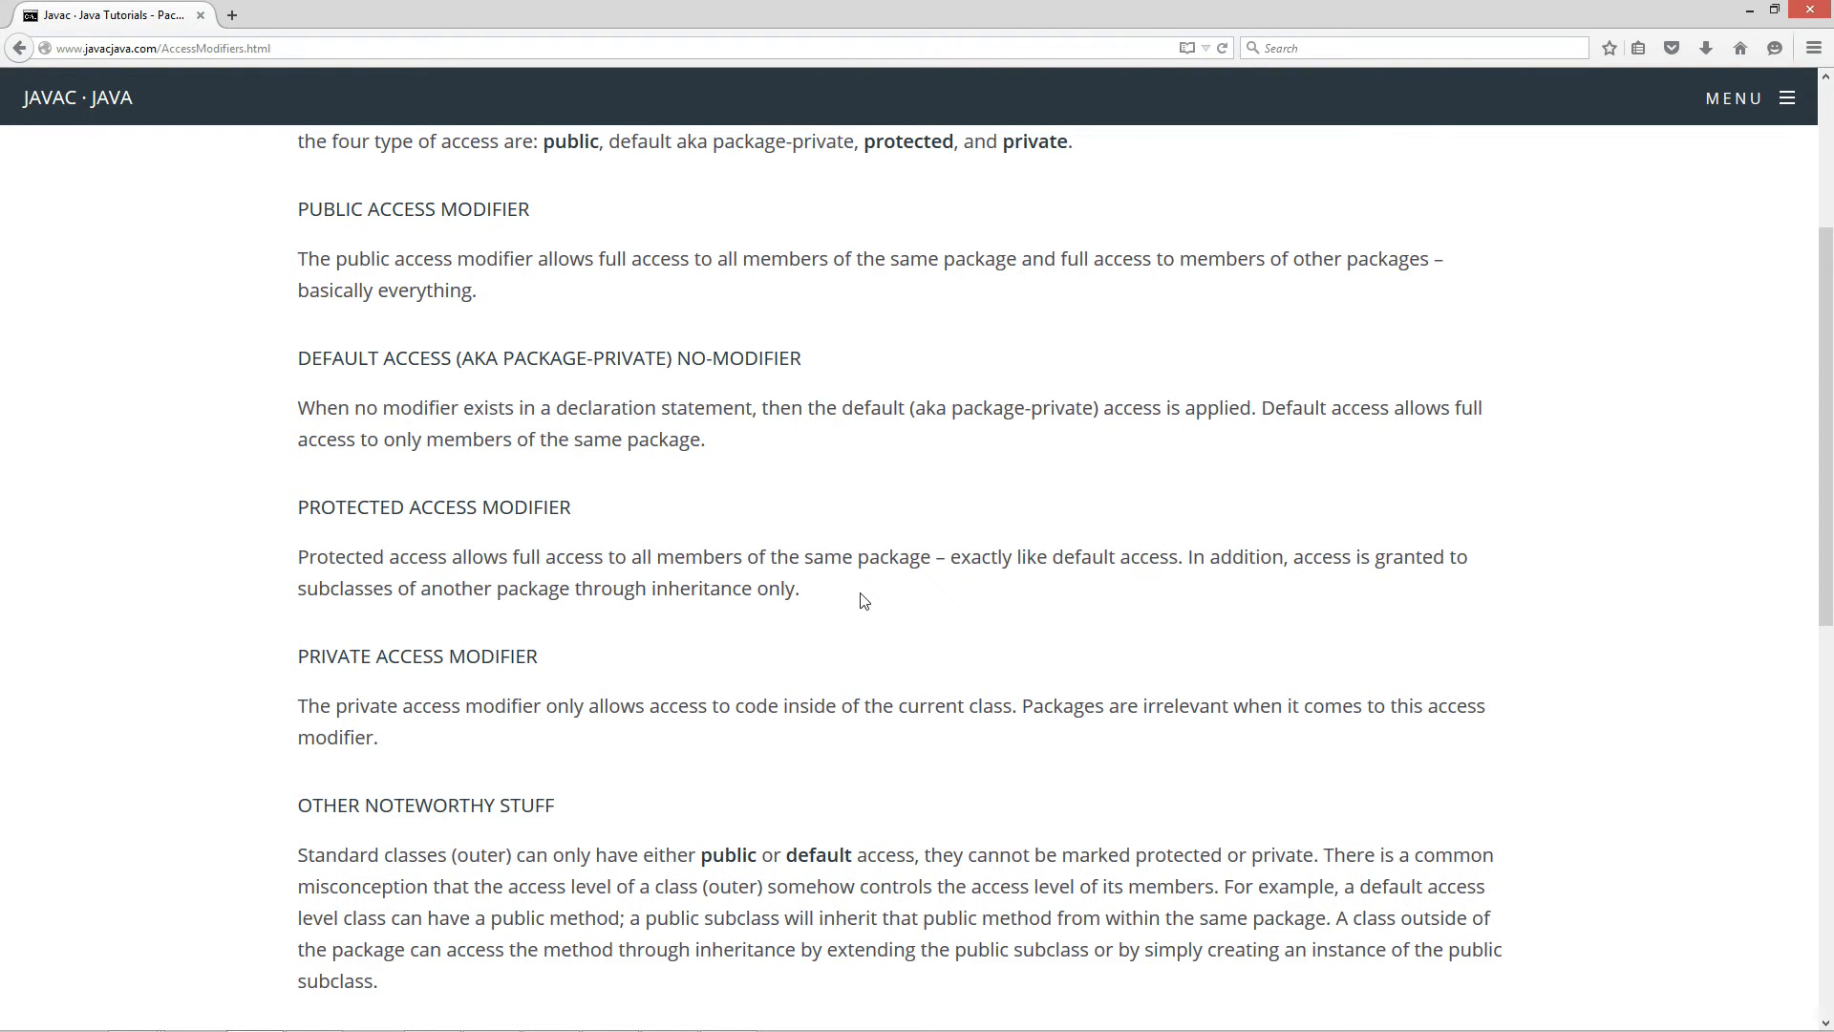
scroll(down, 3)
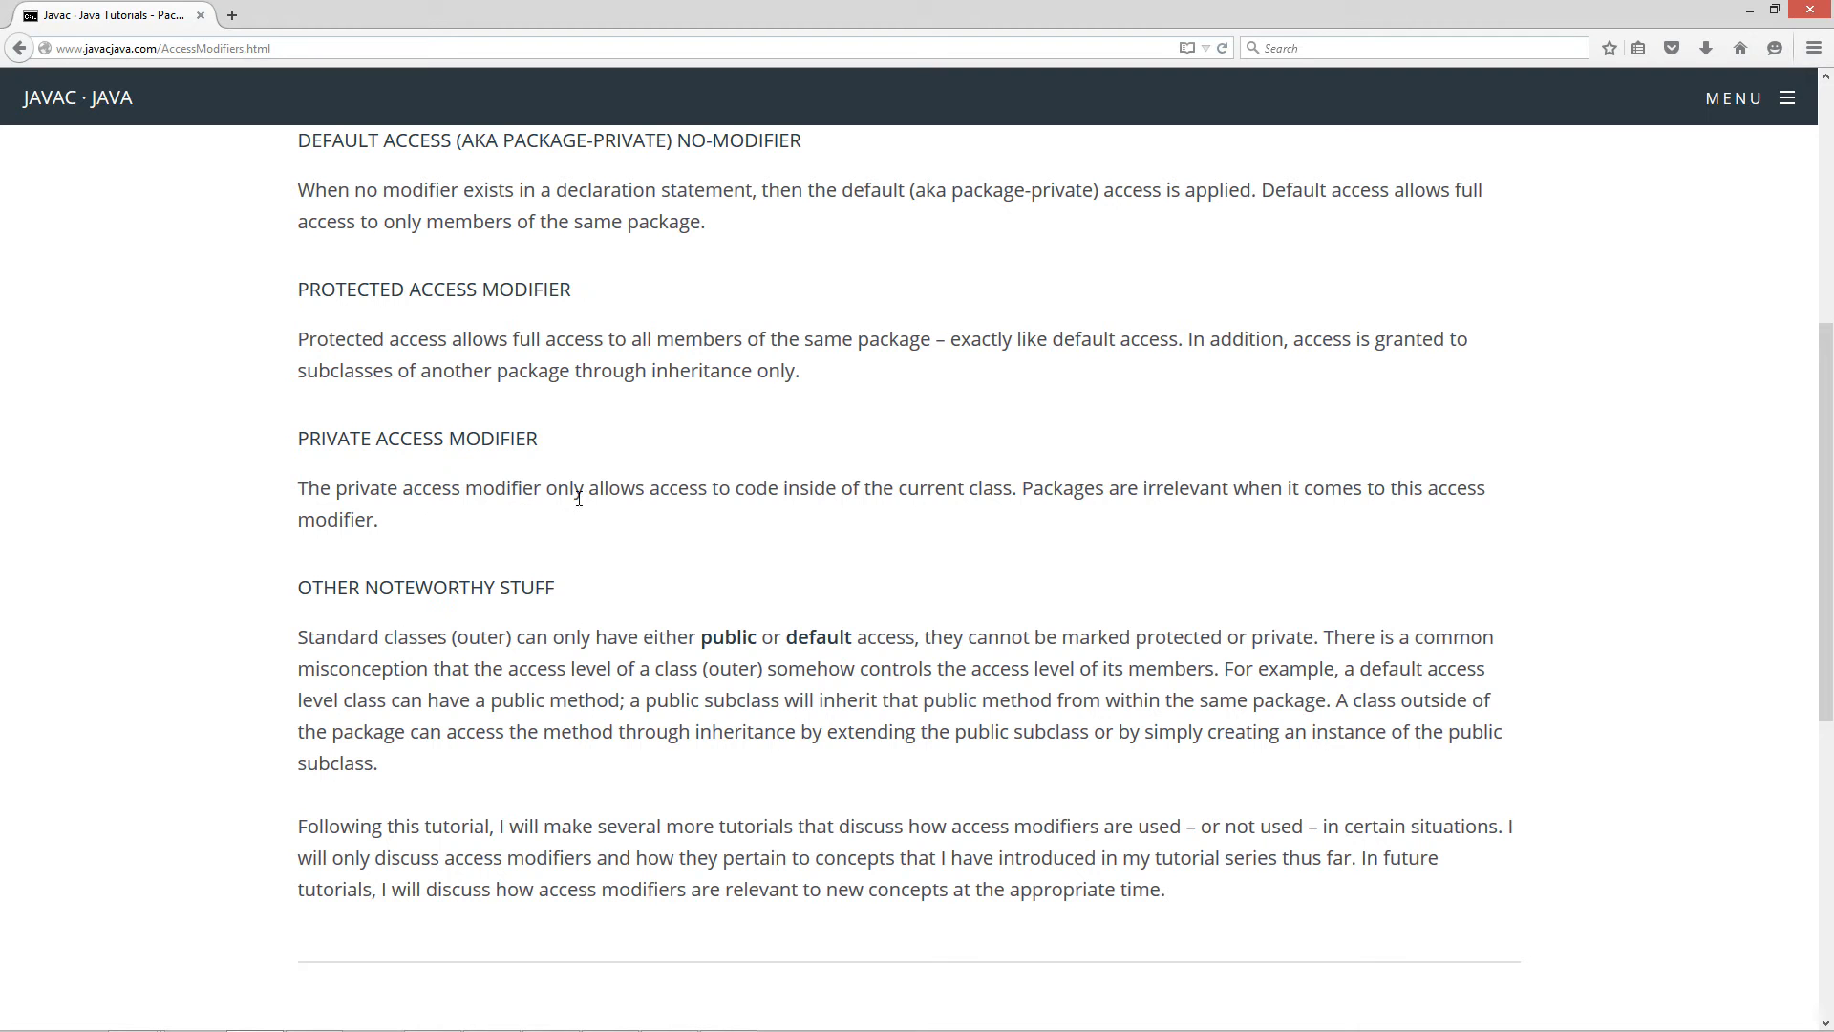
mouse_move(764, 497)
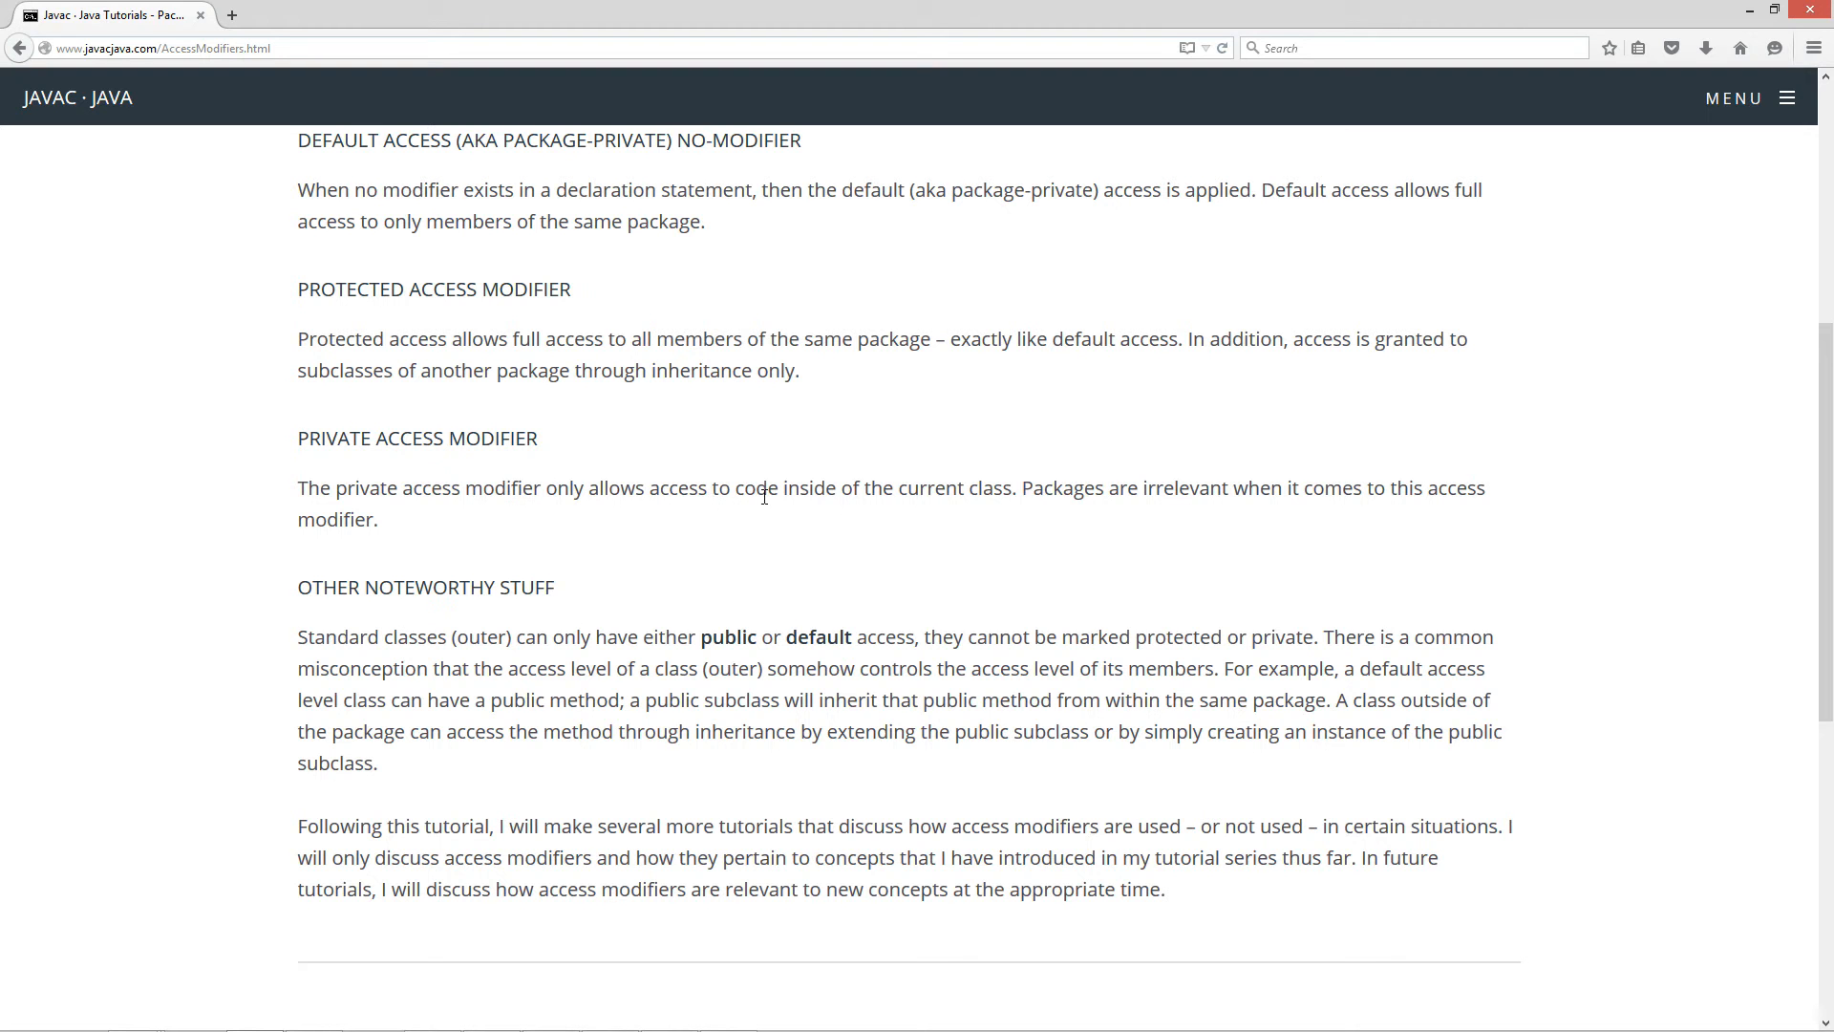
double_click(973, 487)
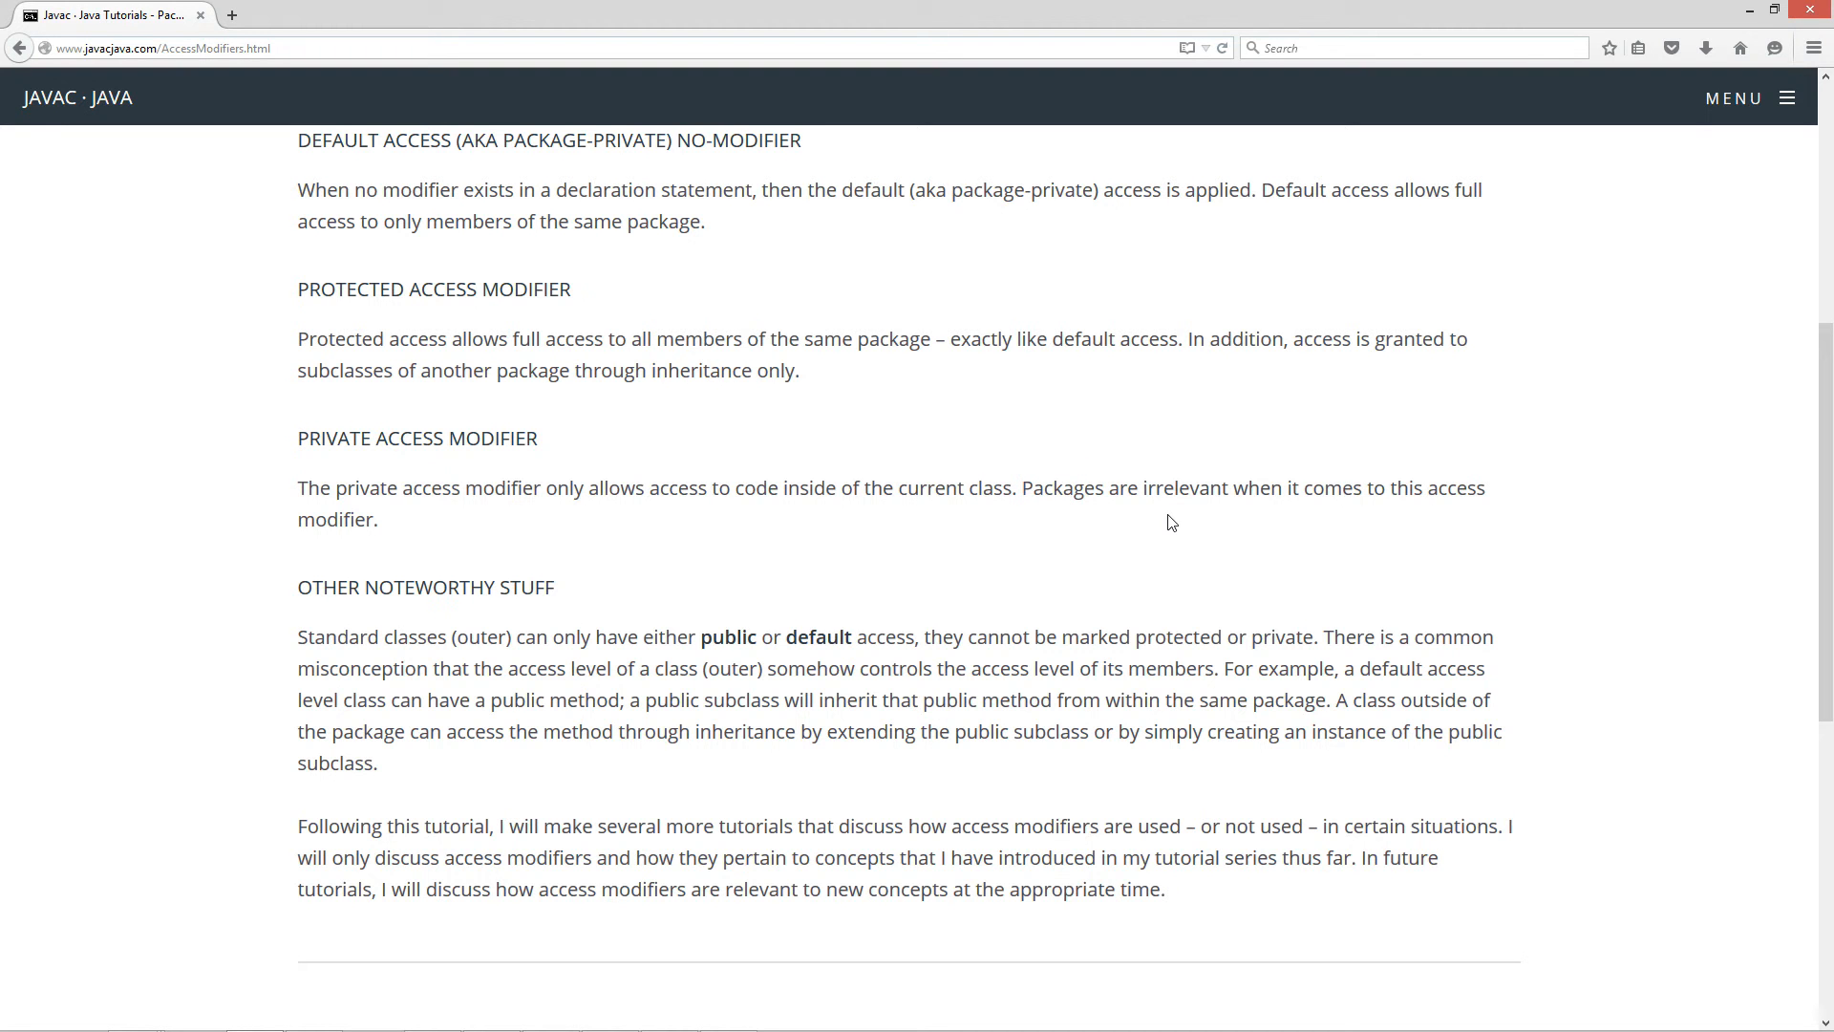
mouse_move(1148, 530)
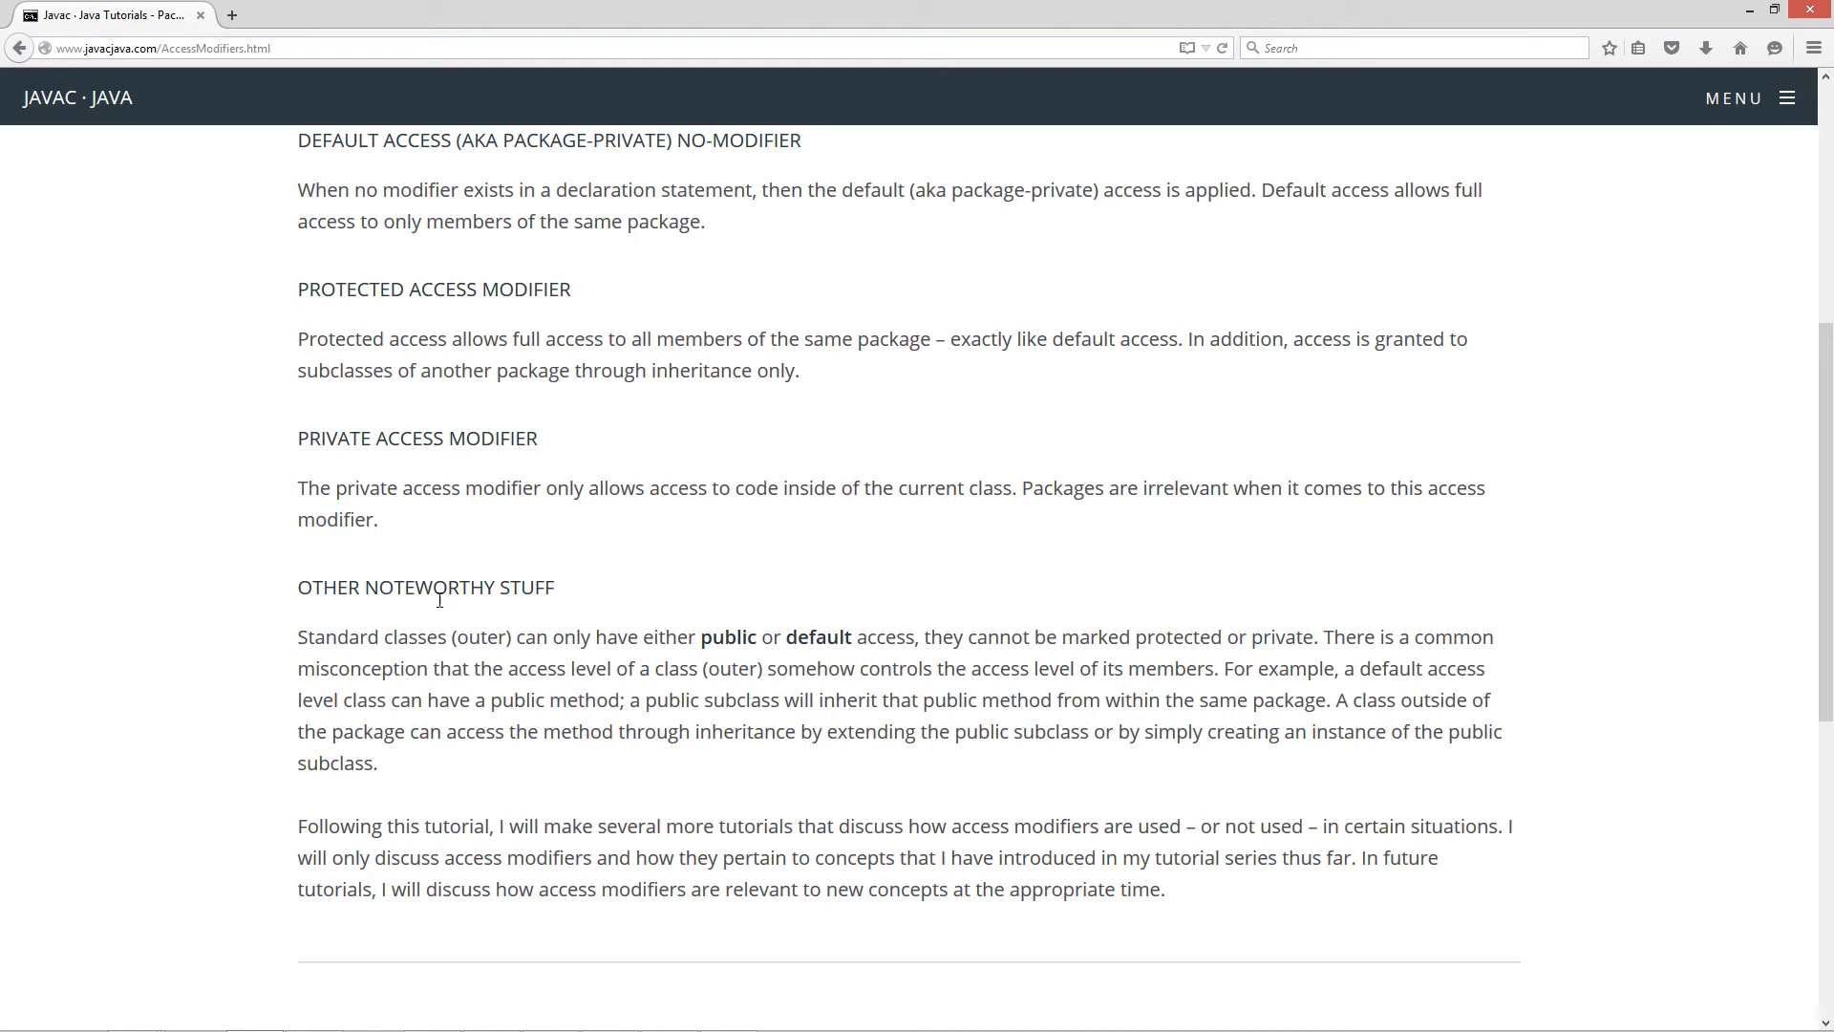
mouse_move(390, 661)
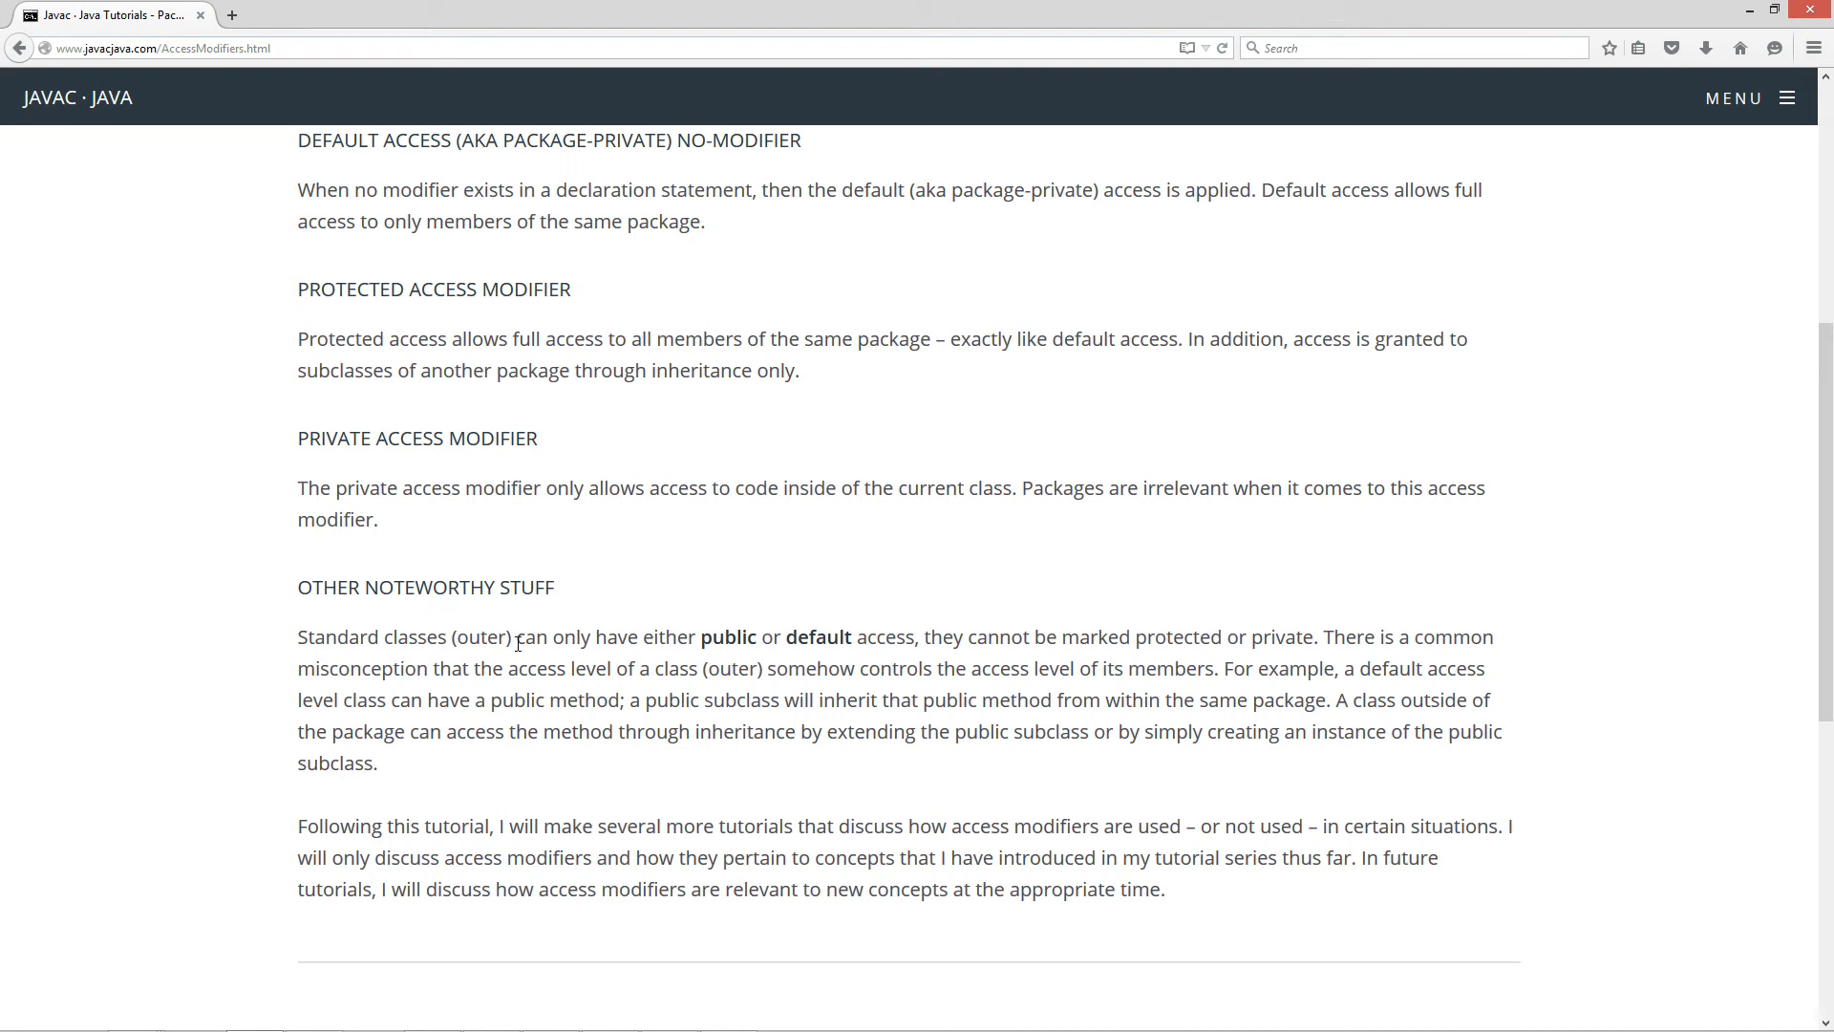
mouse_move(911, 638)
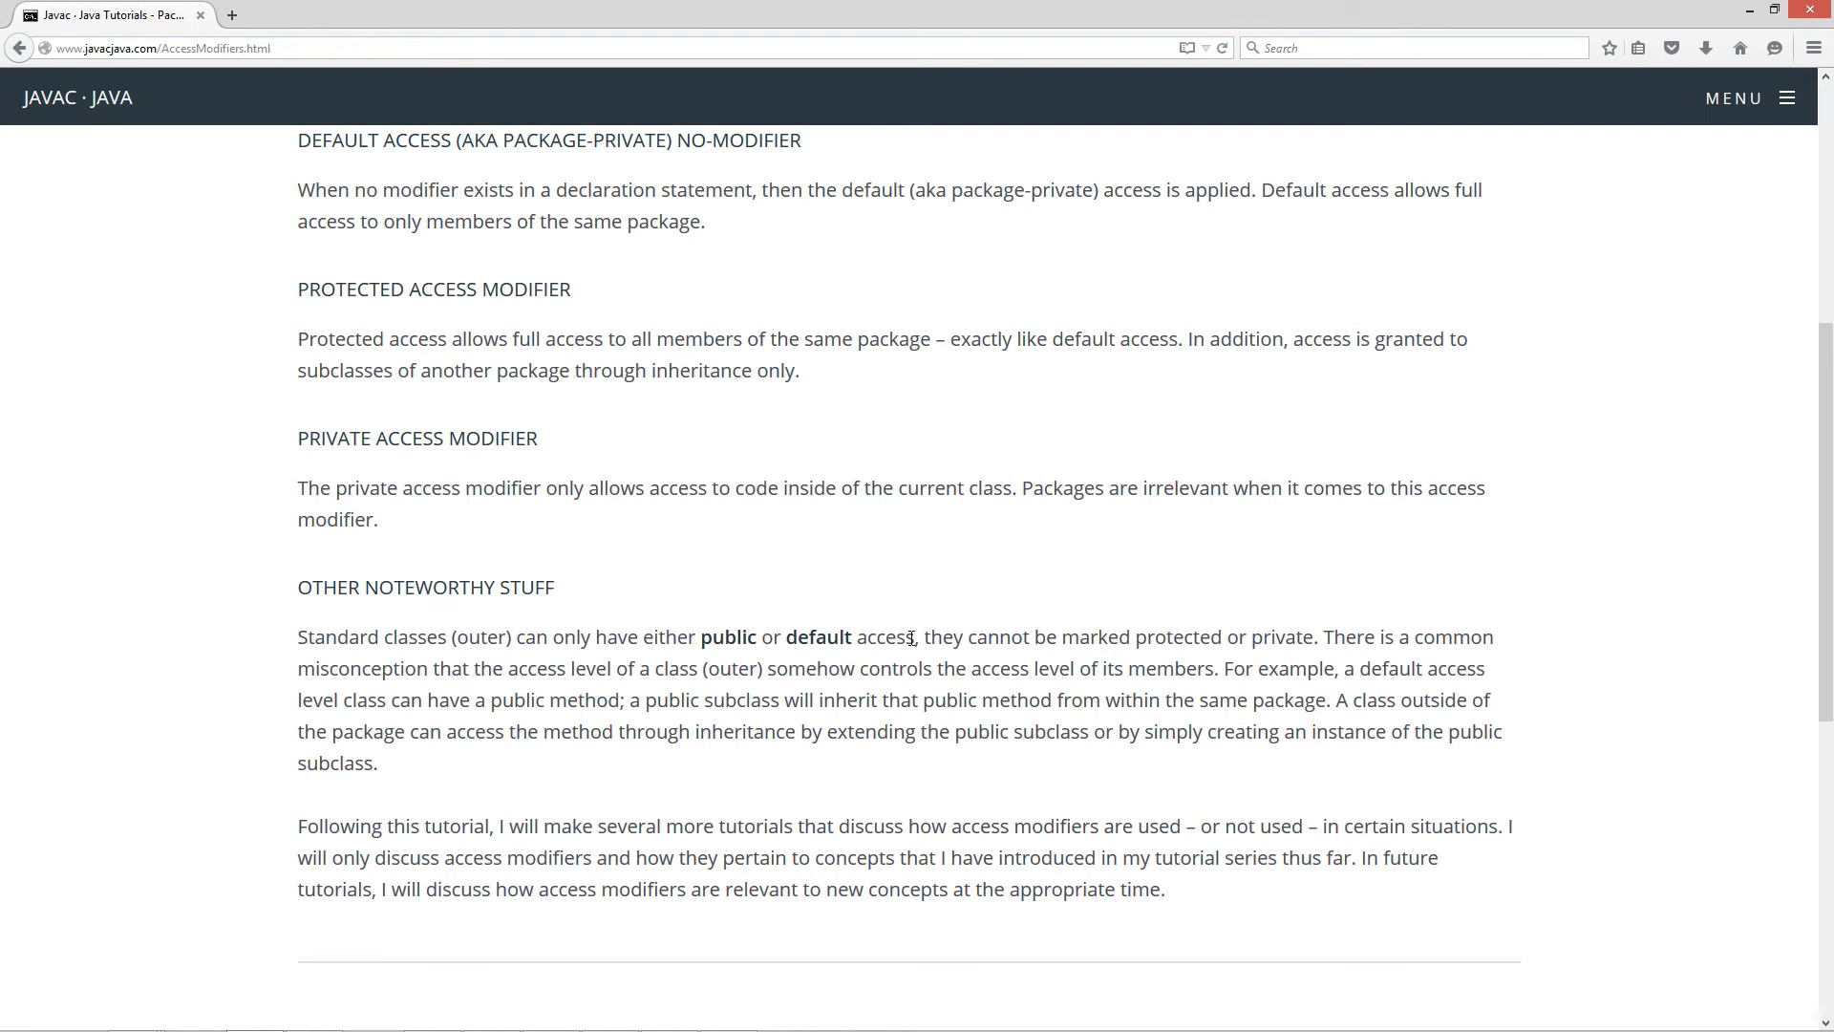
mouse_move(1232, 644)
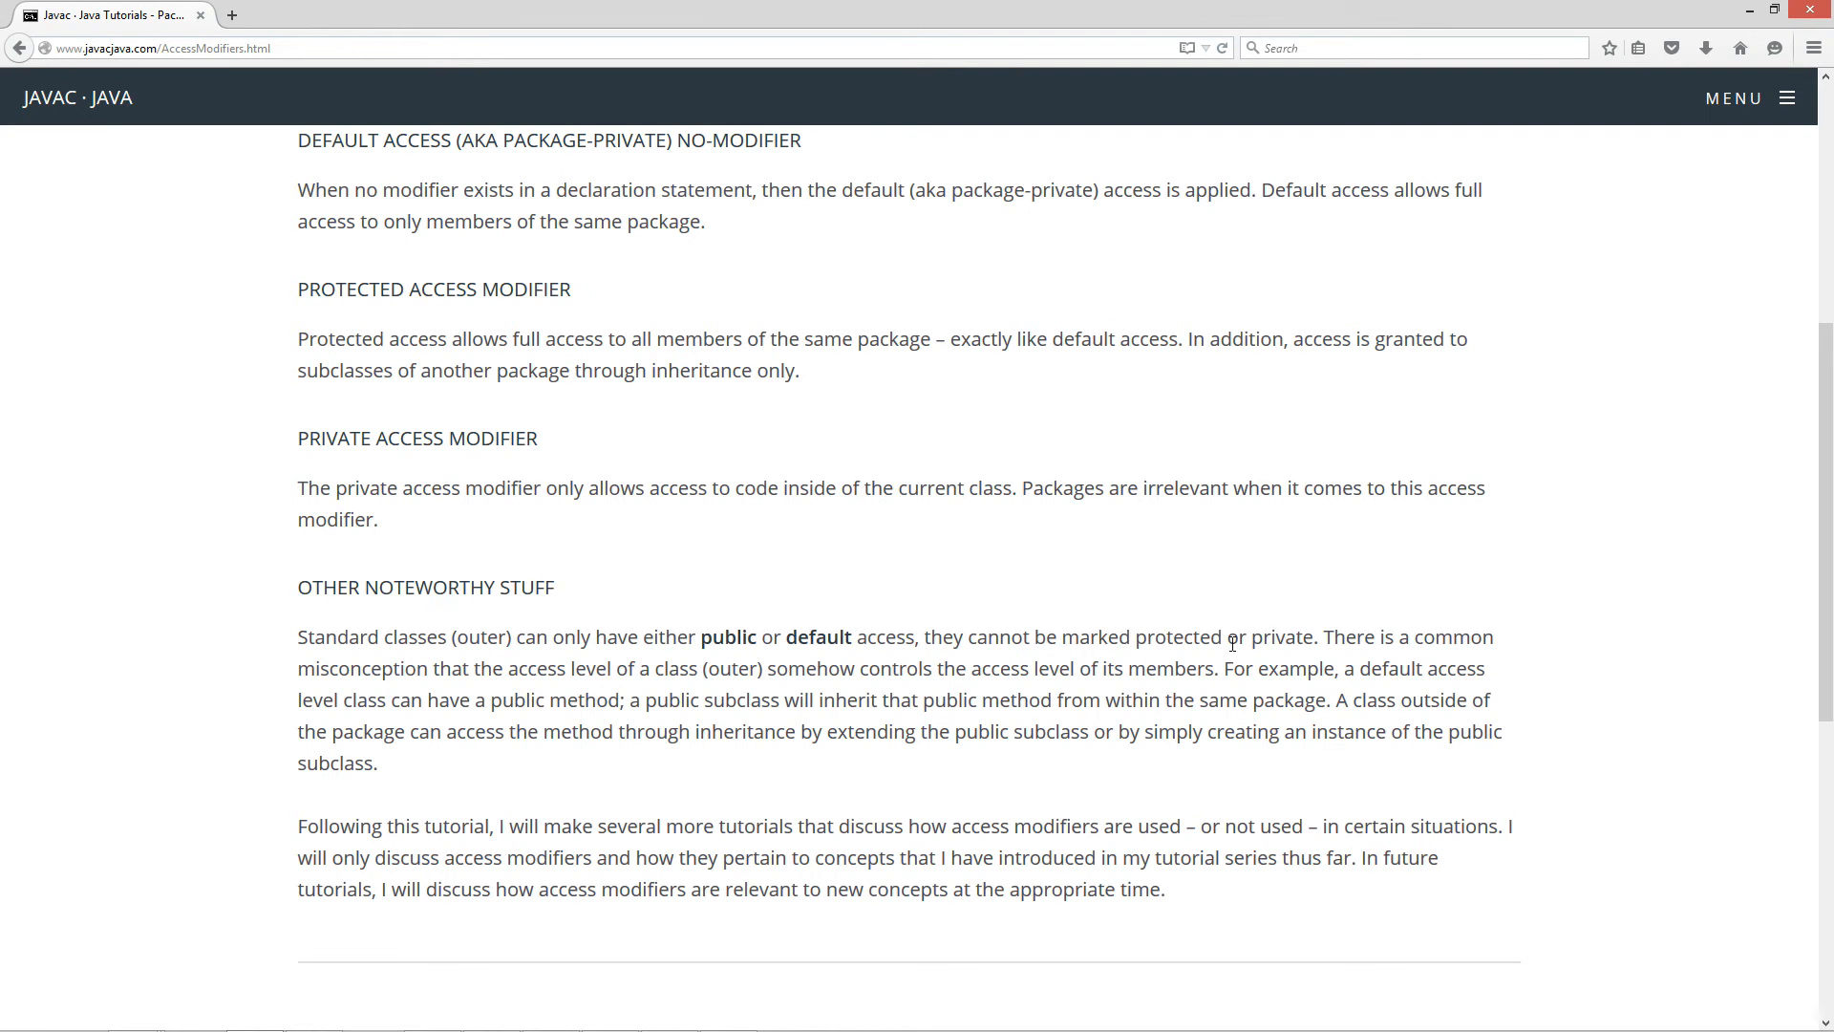
mouse_move(1244, 690)
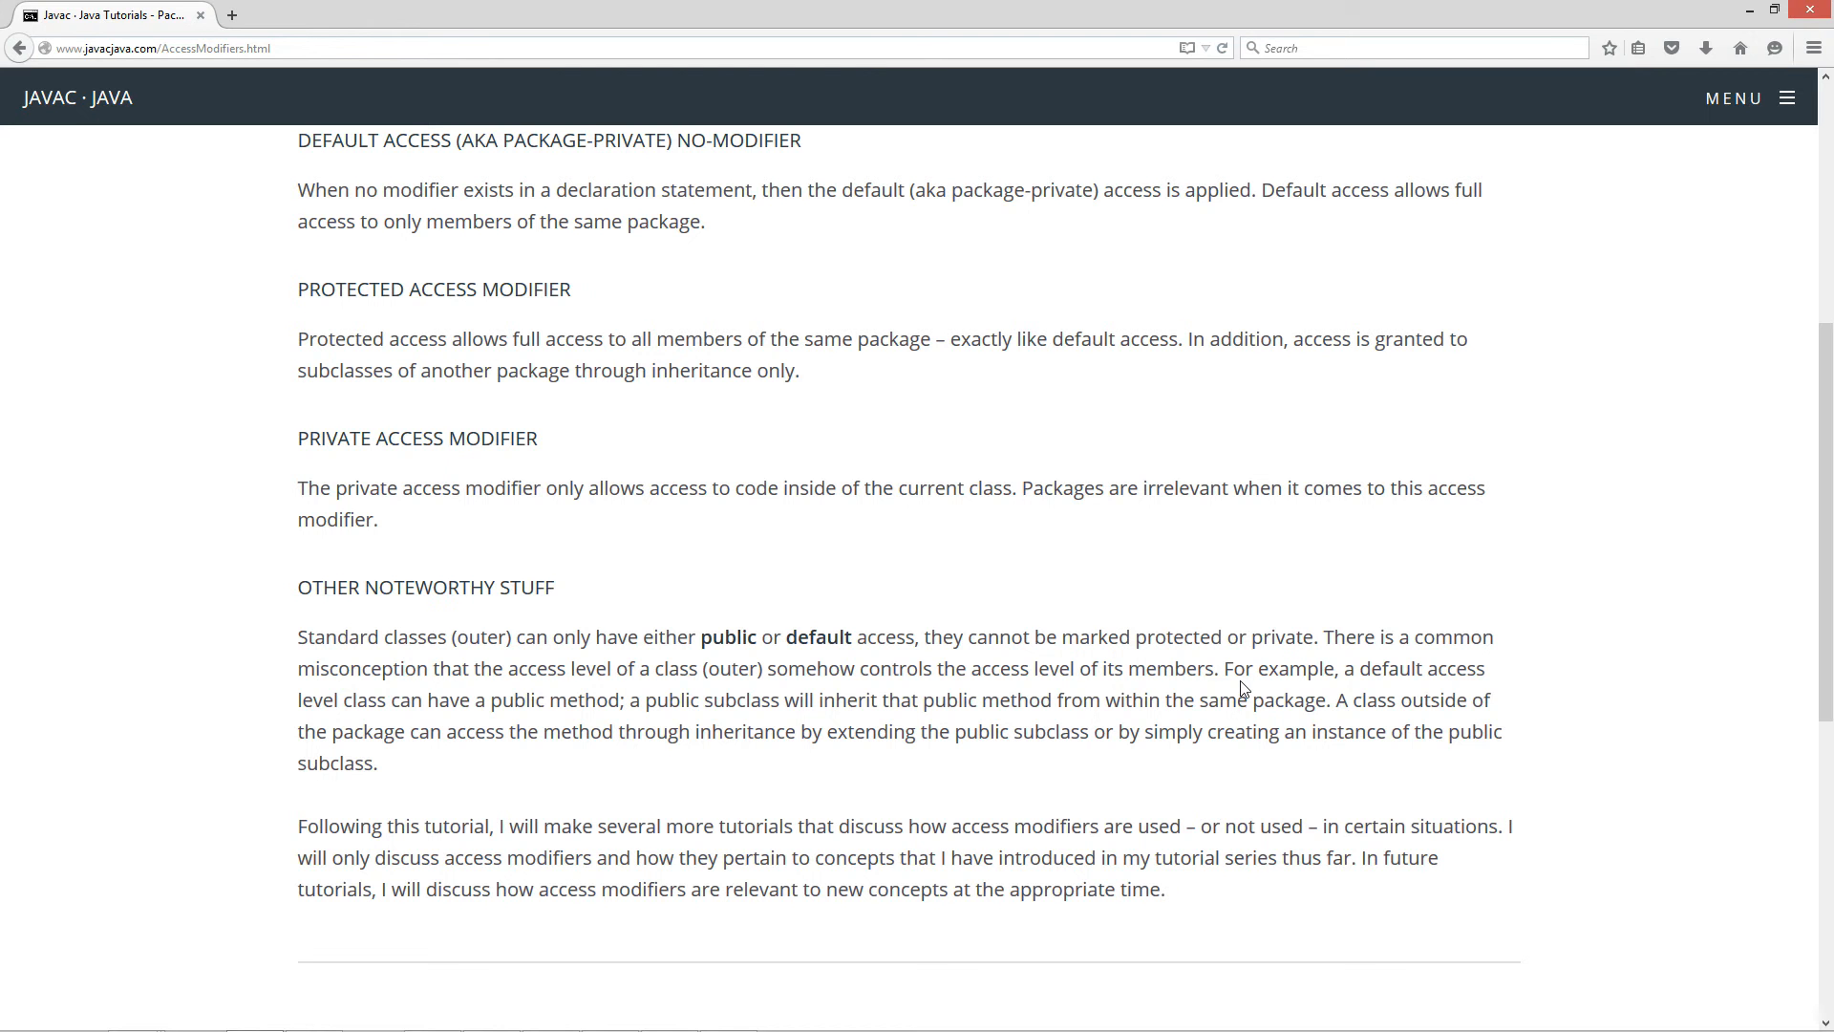
mouse_move(544, 720)
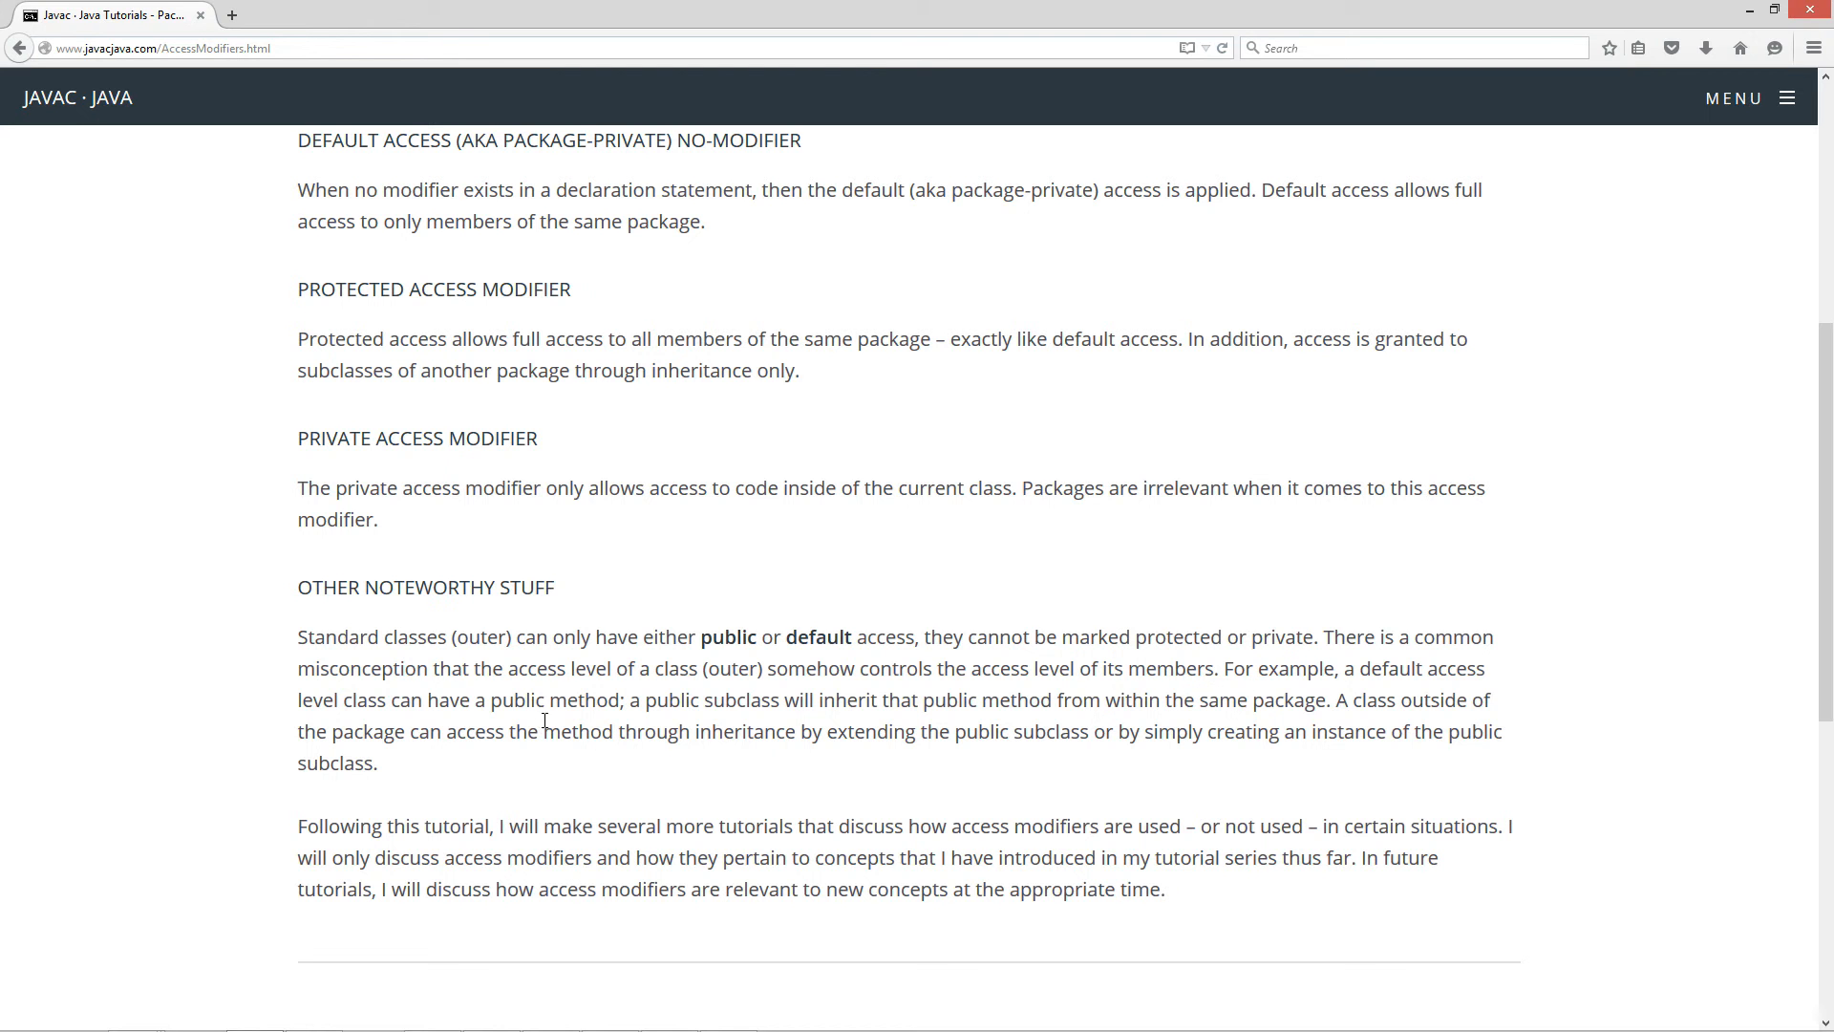
mouse_move(927, 680)
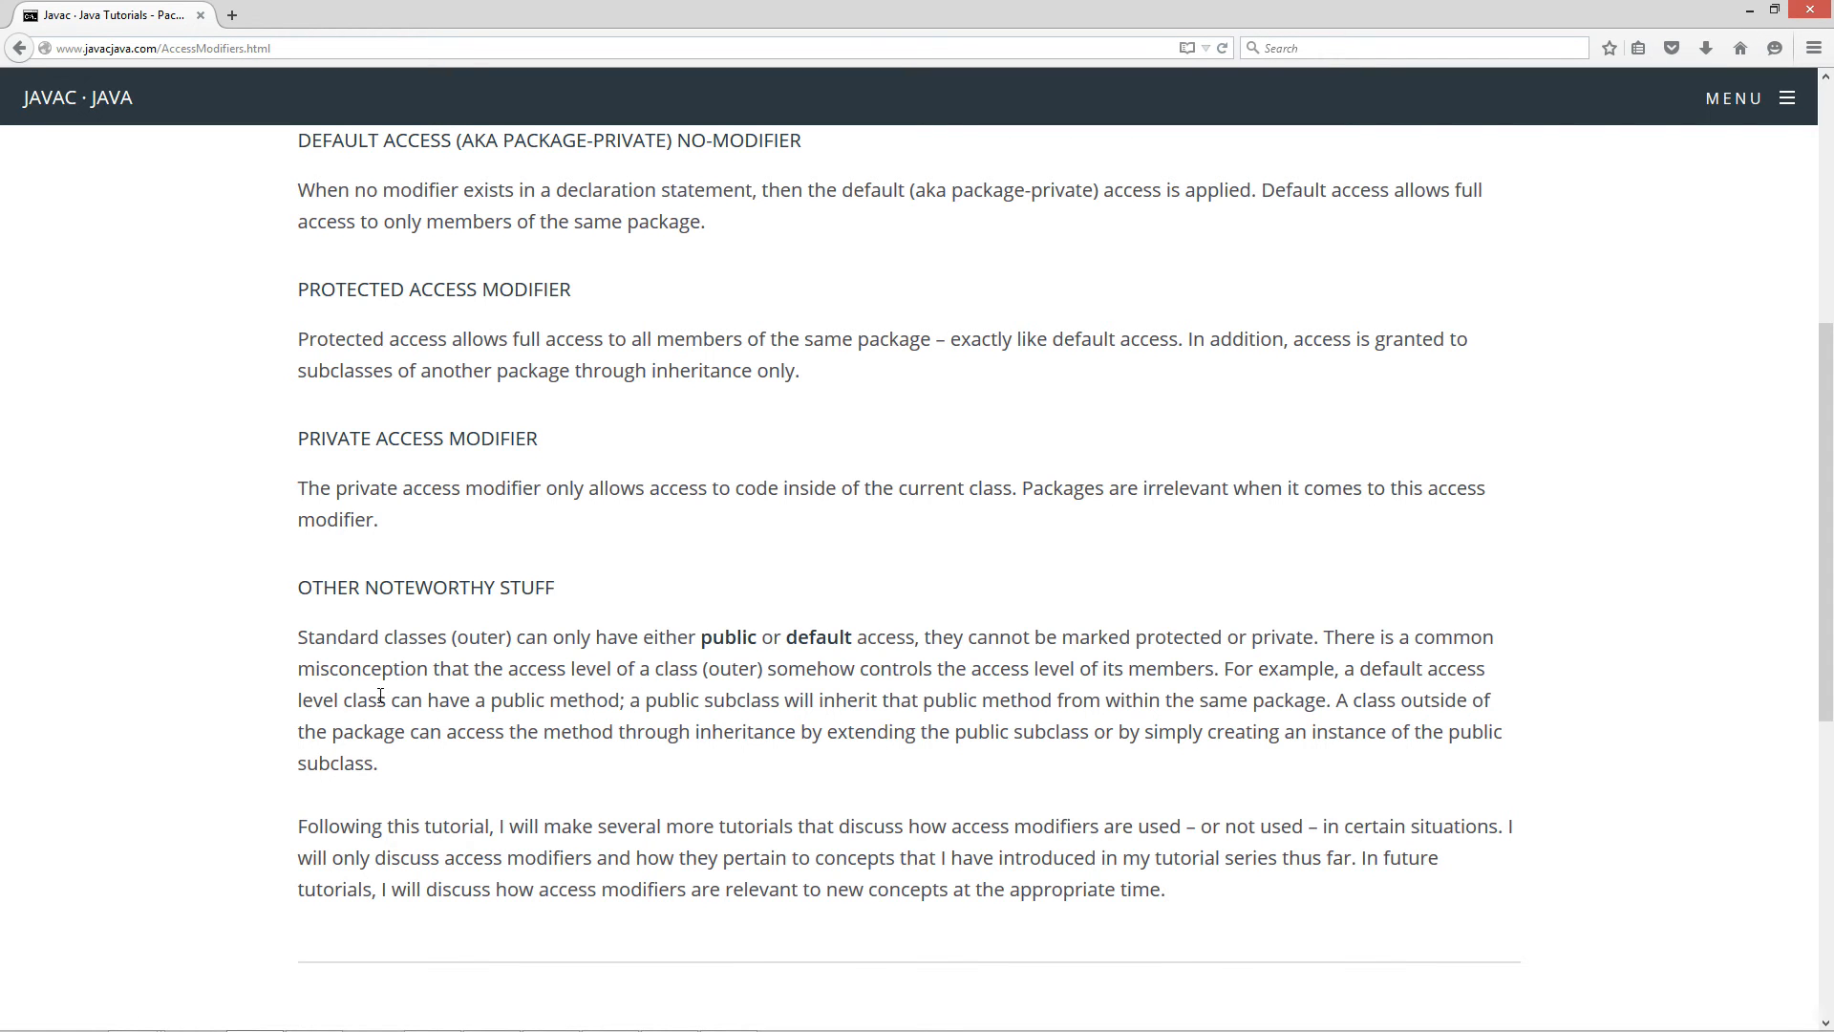
mouse_move(613, 711)
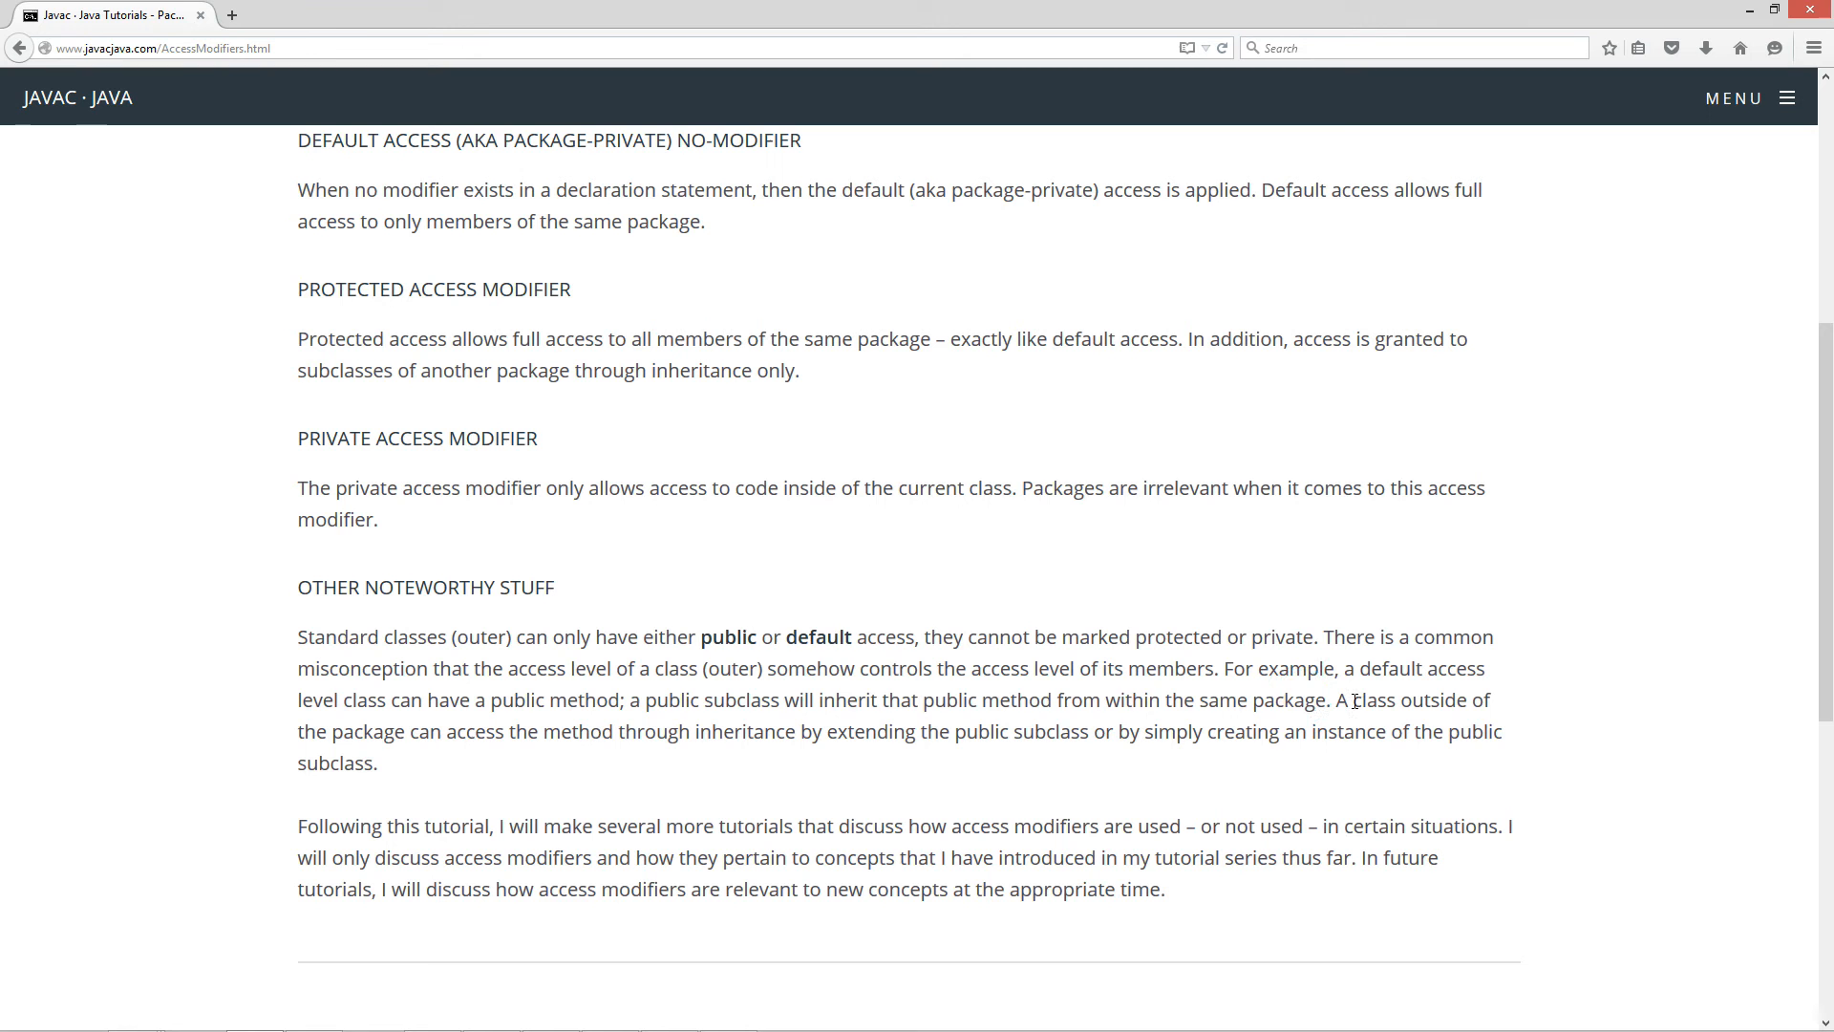
mouse_move(491, 762)
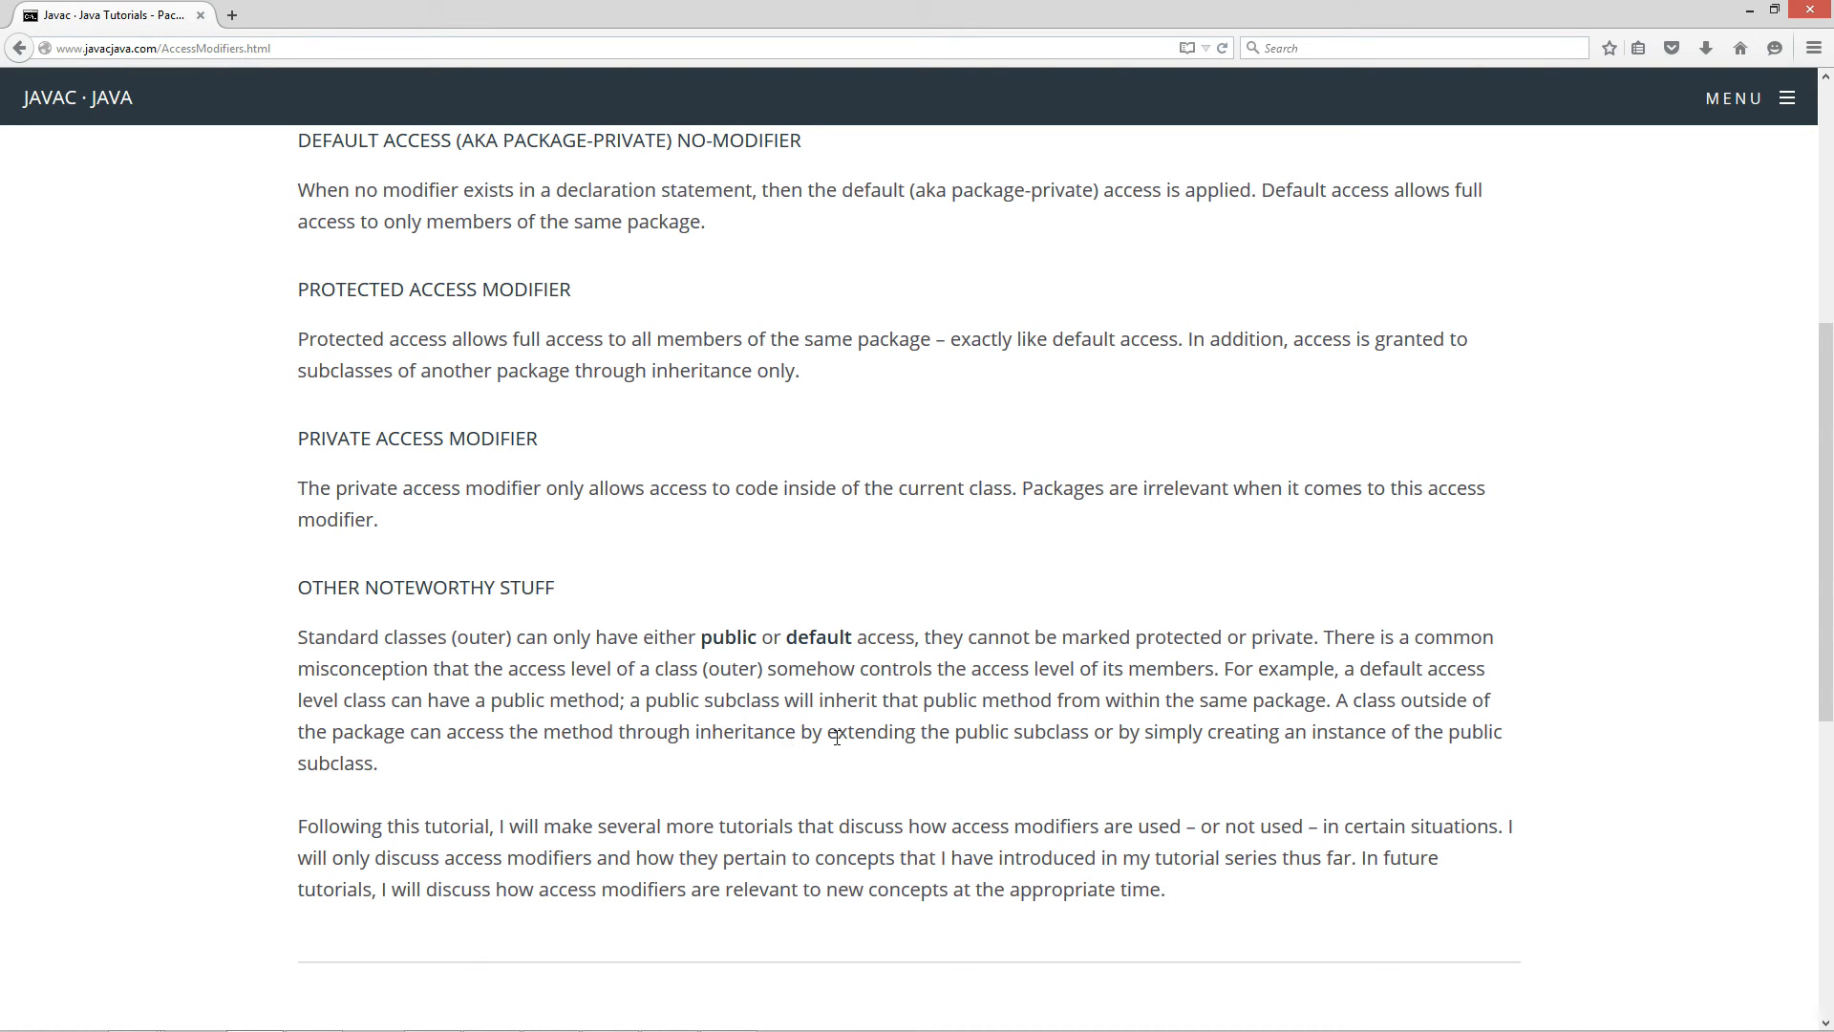
mouse_move(1085, 739)
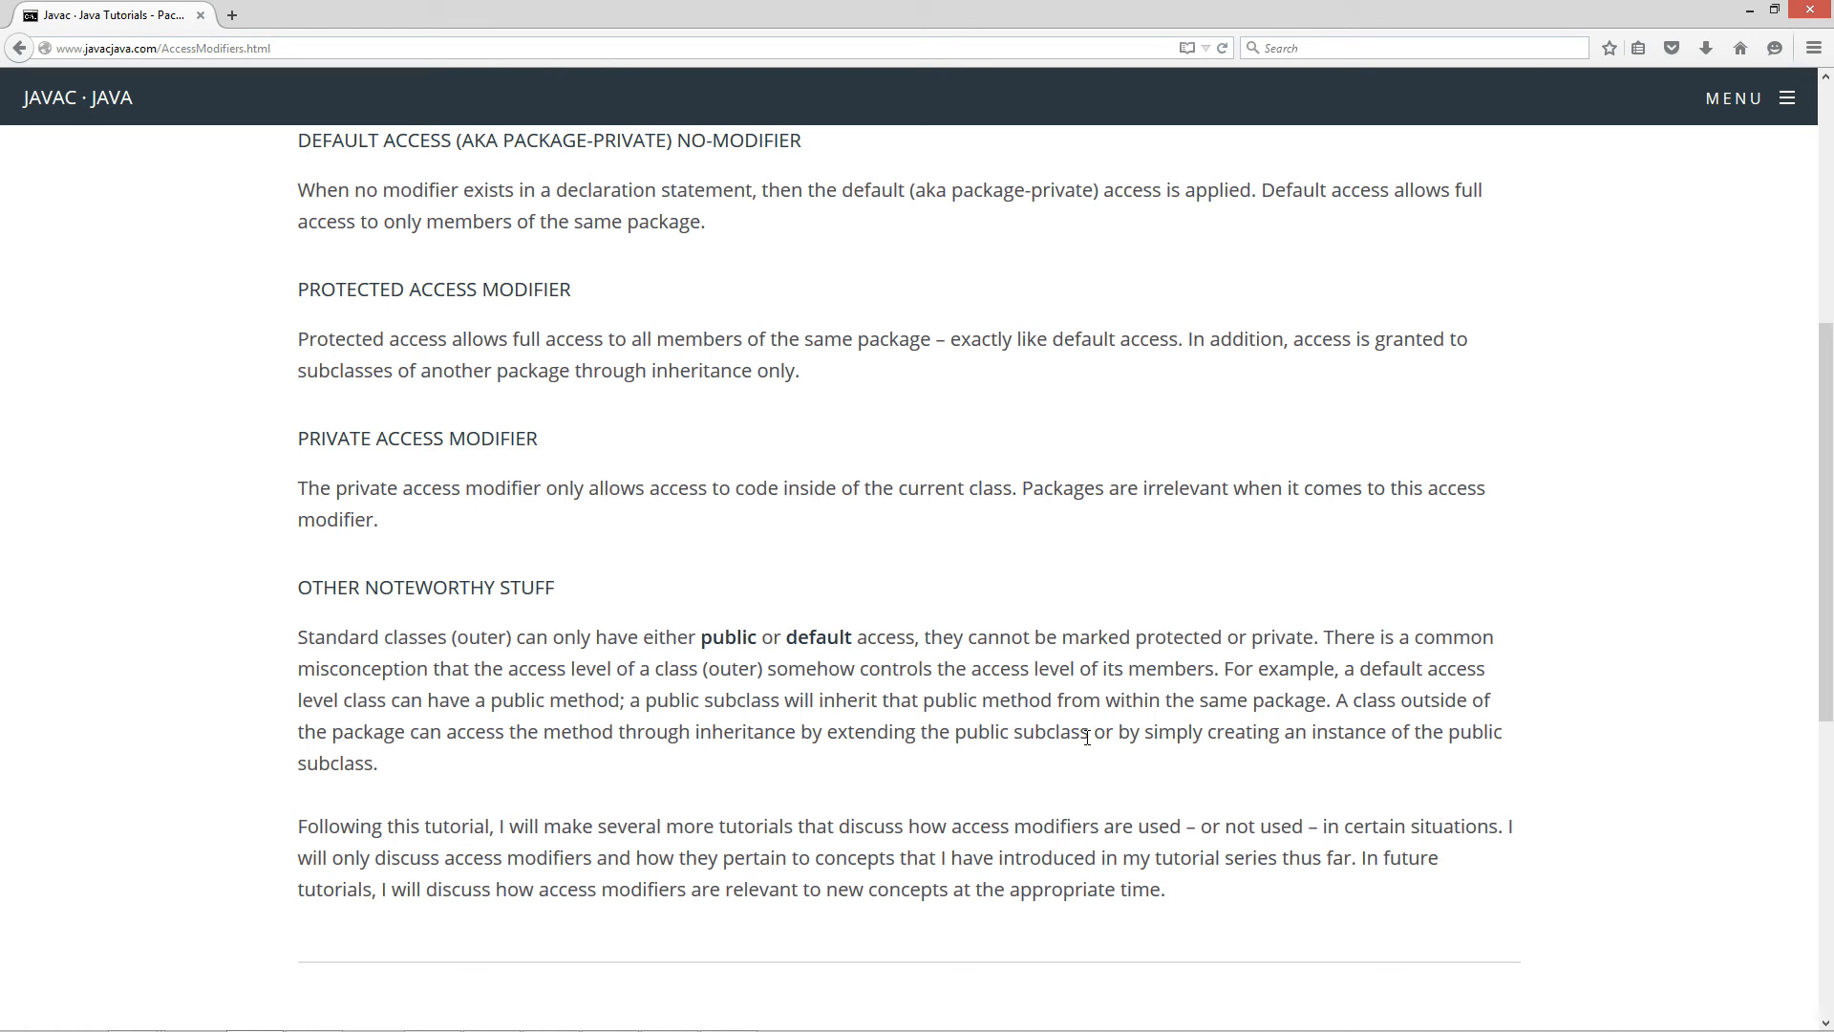
mouse_move(1471, 738)
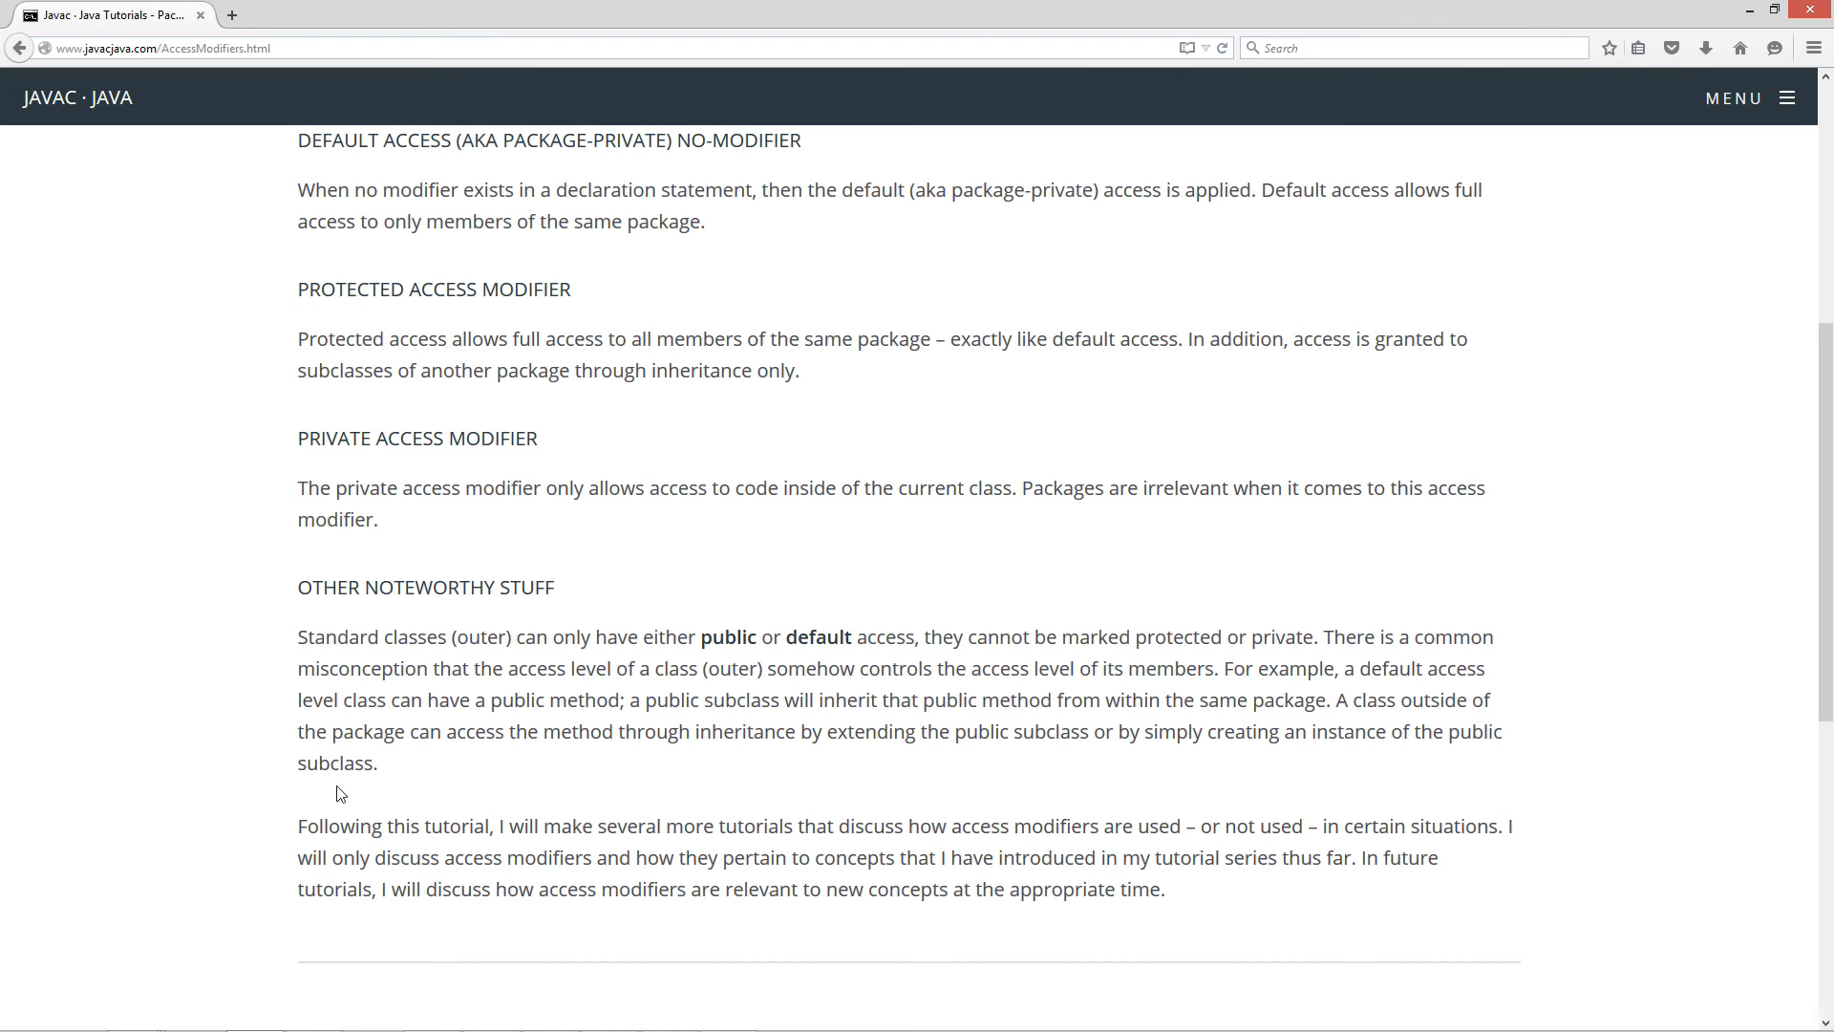
Scroll down the tutorial until the Final Thoughts heading is in view.
scroll(down, 3)
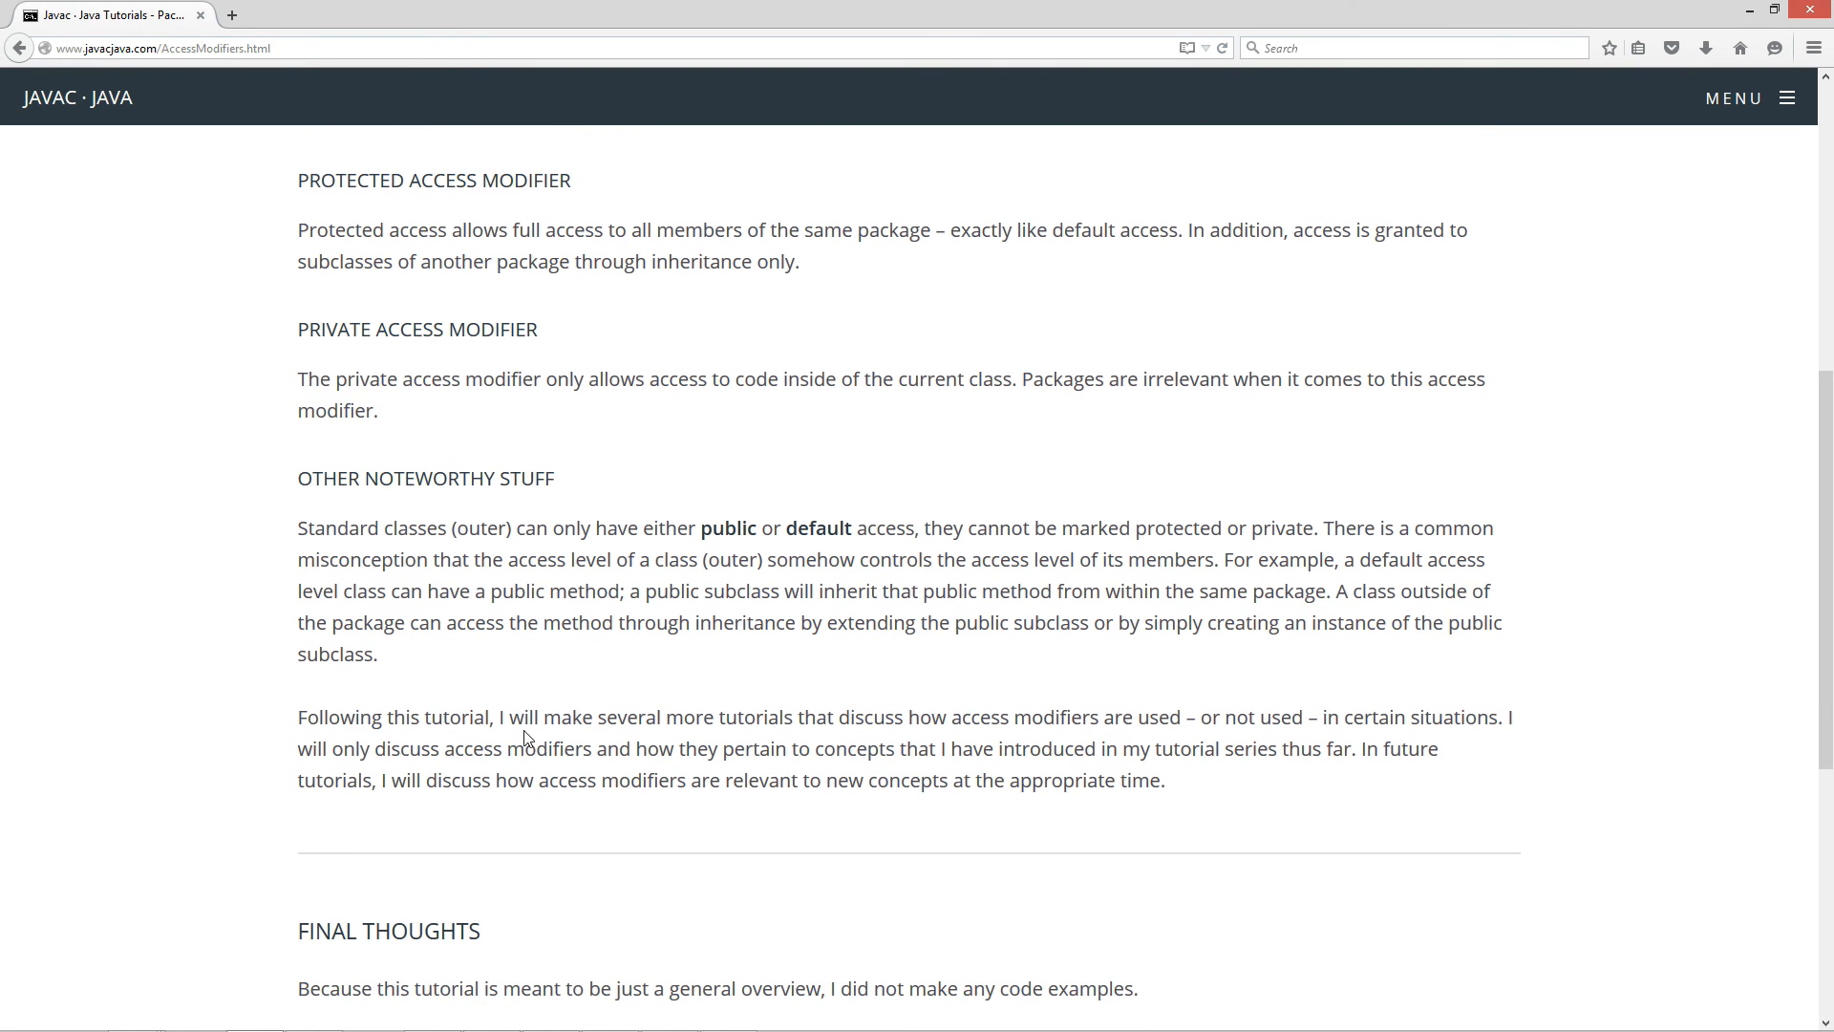
mouse_move(758, 726)
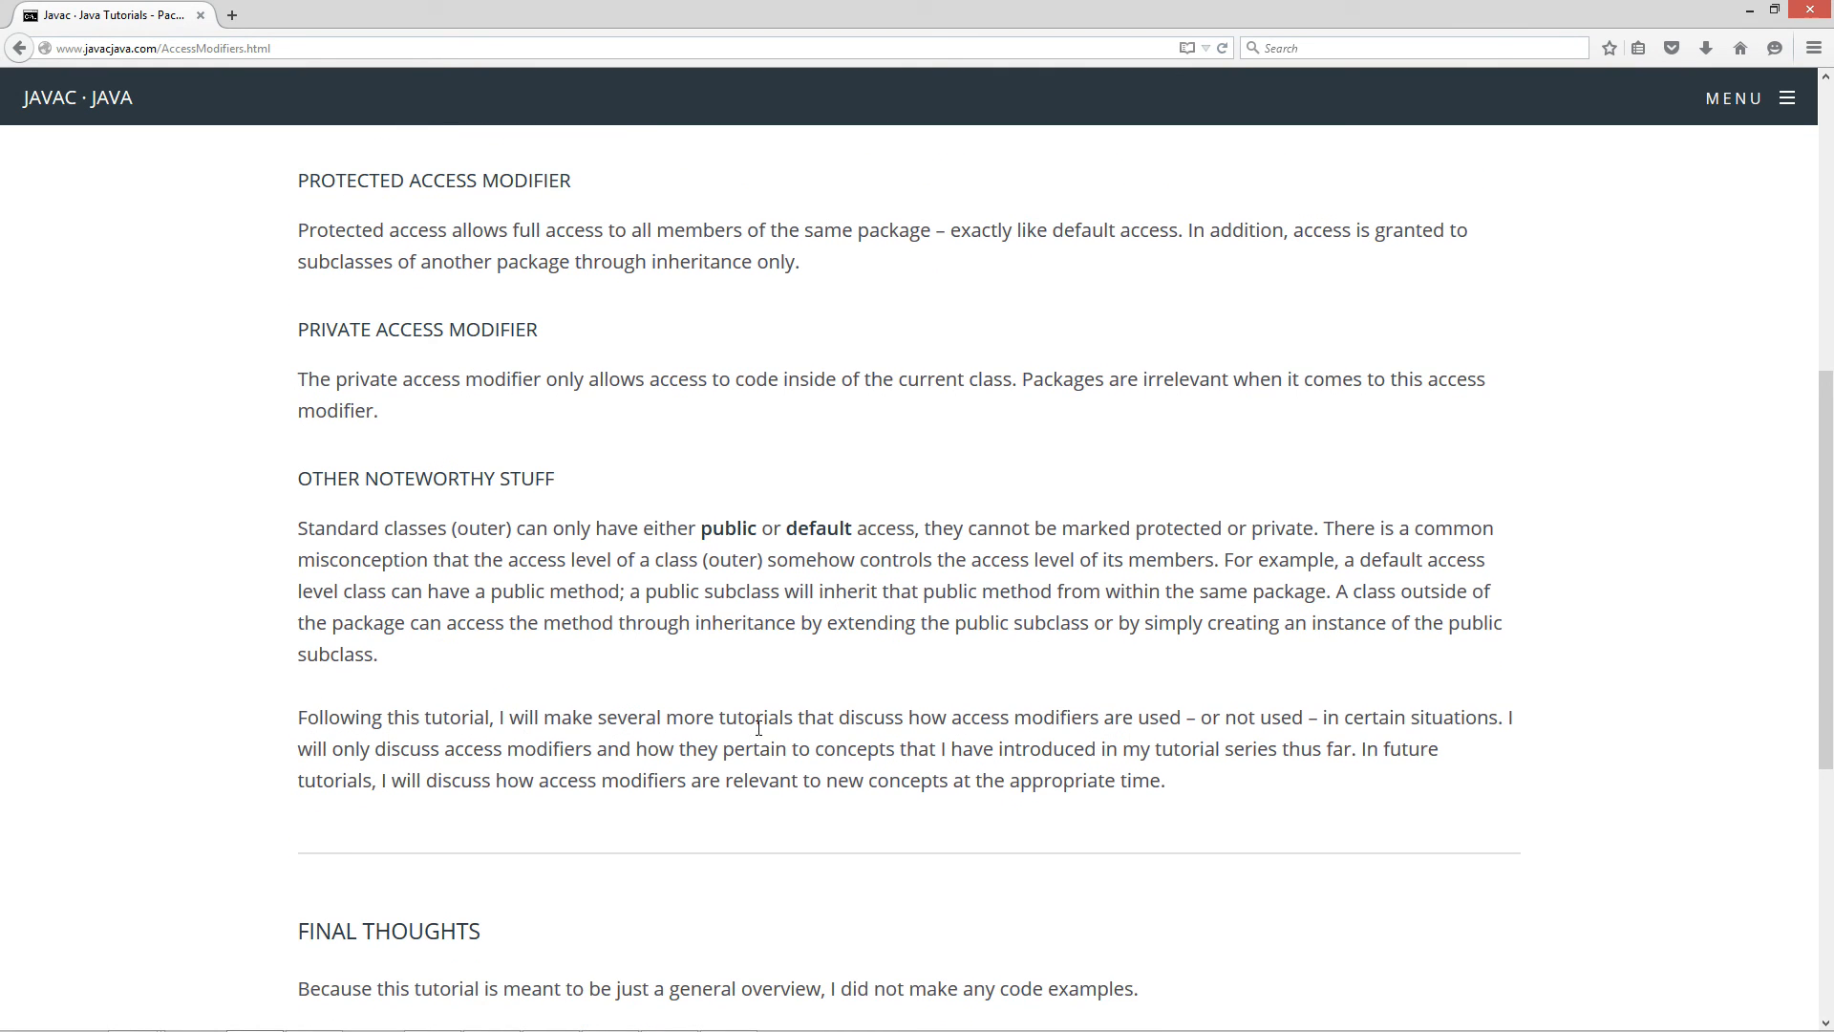
mouse_move(1152, 726)
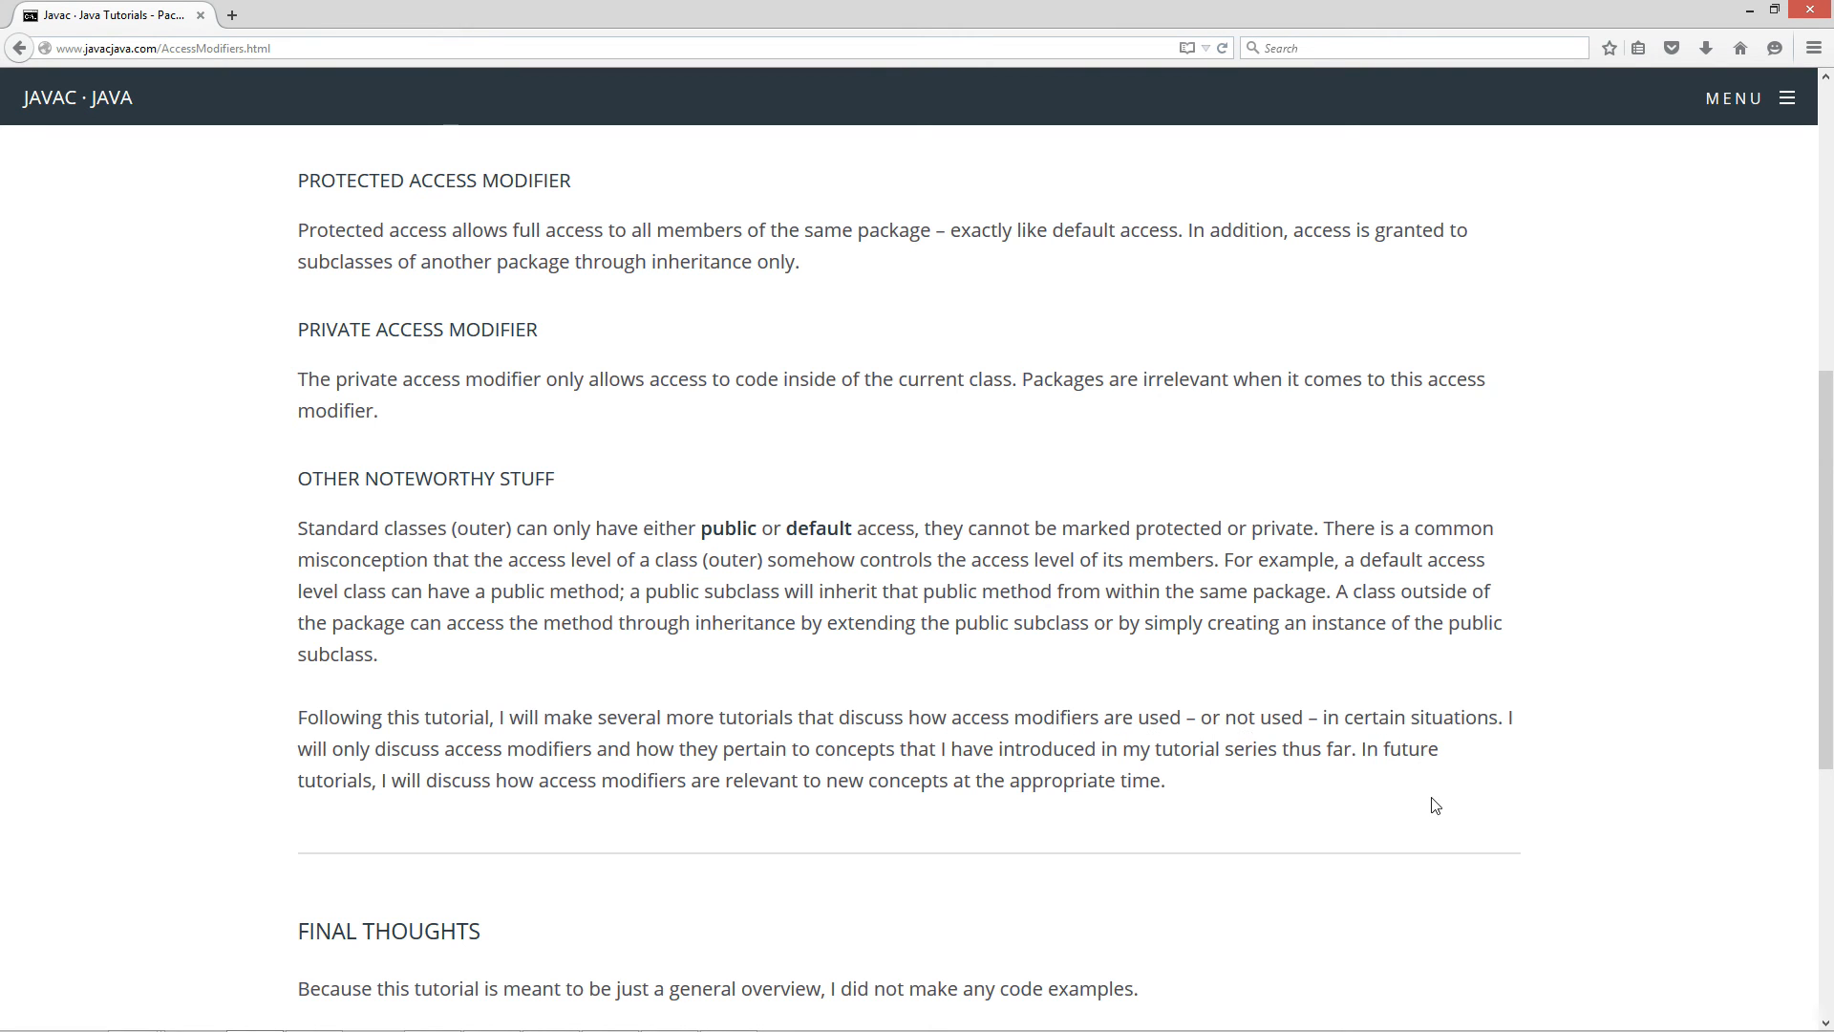
mouse_move(1122, 833)
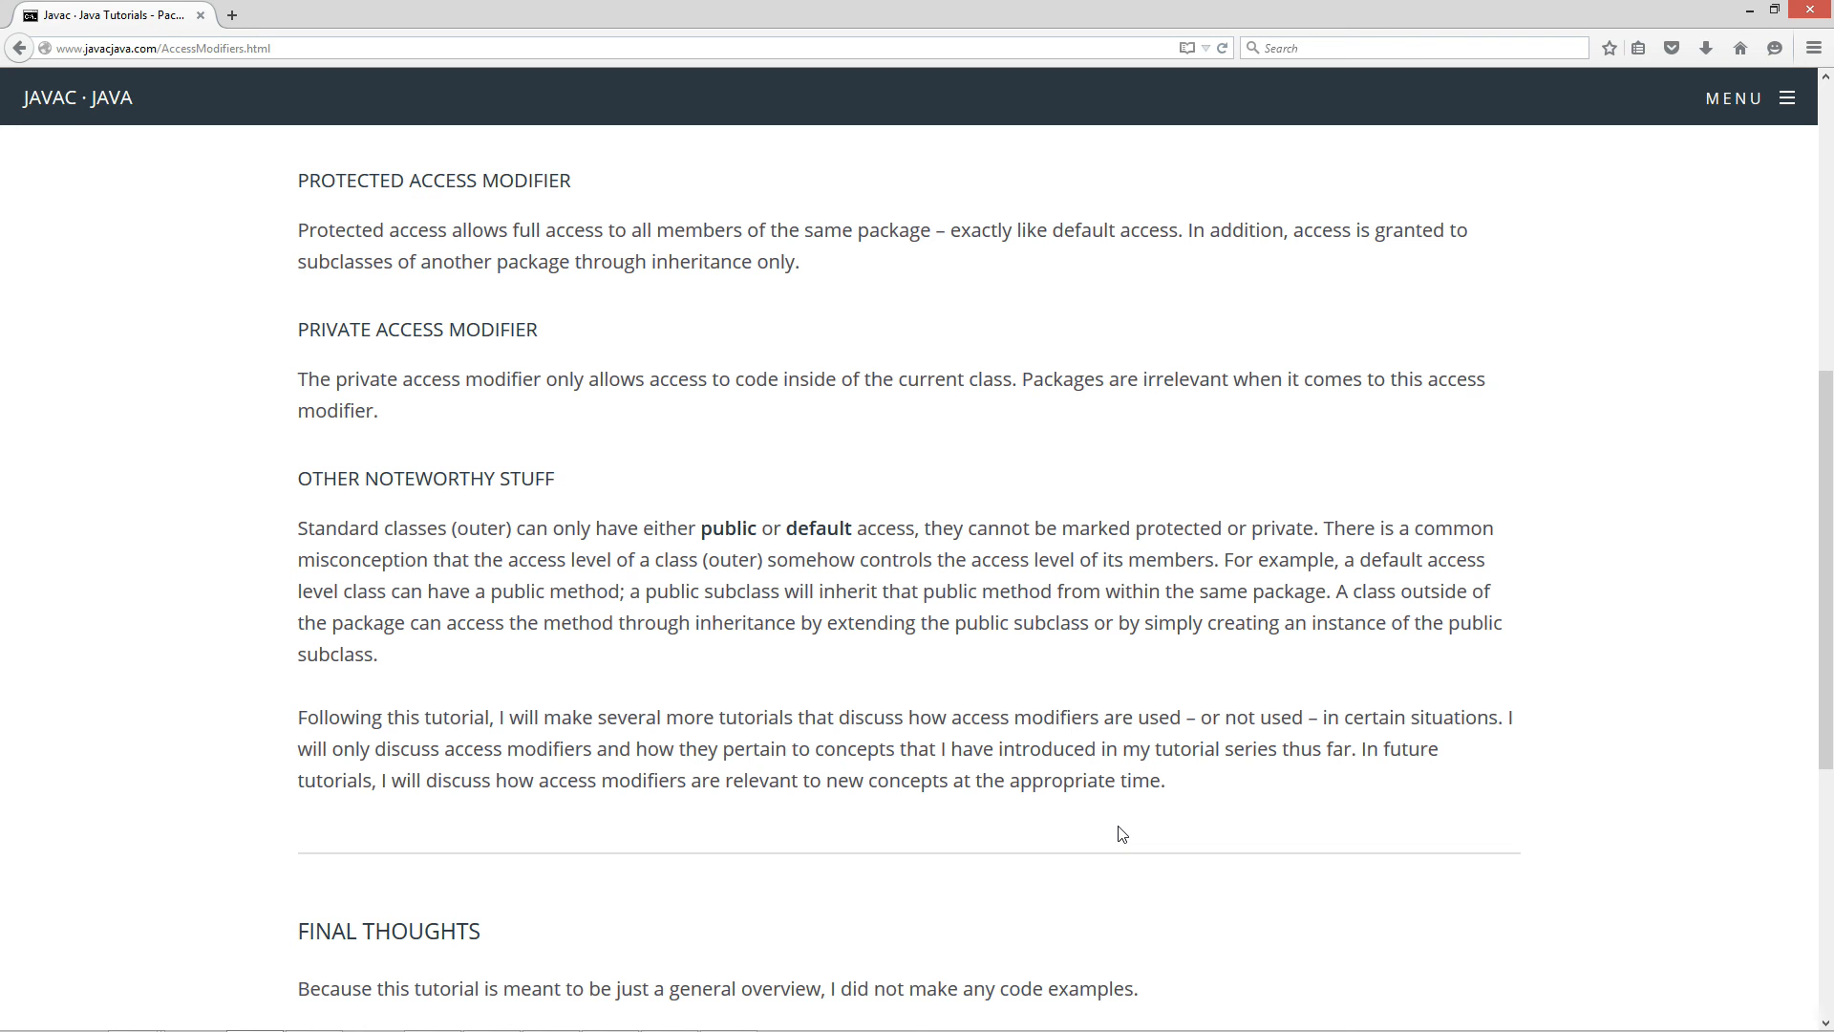
scroll(down, 3)
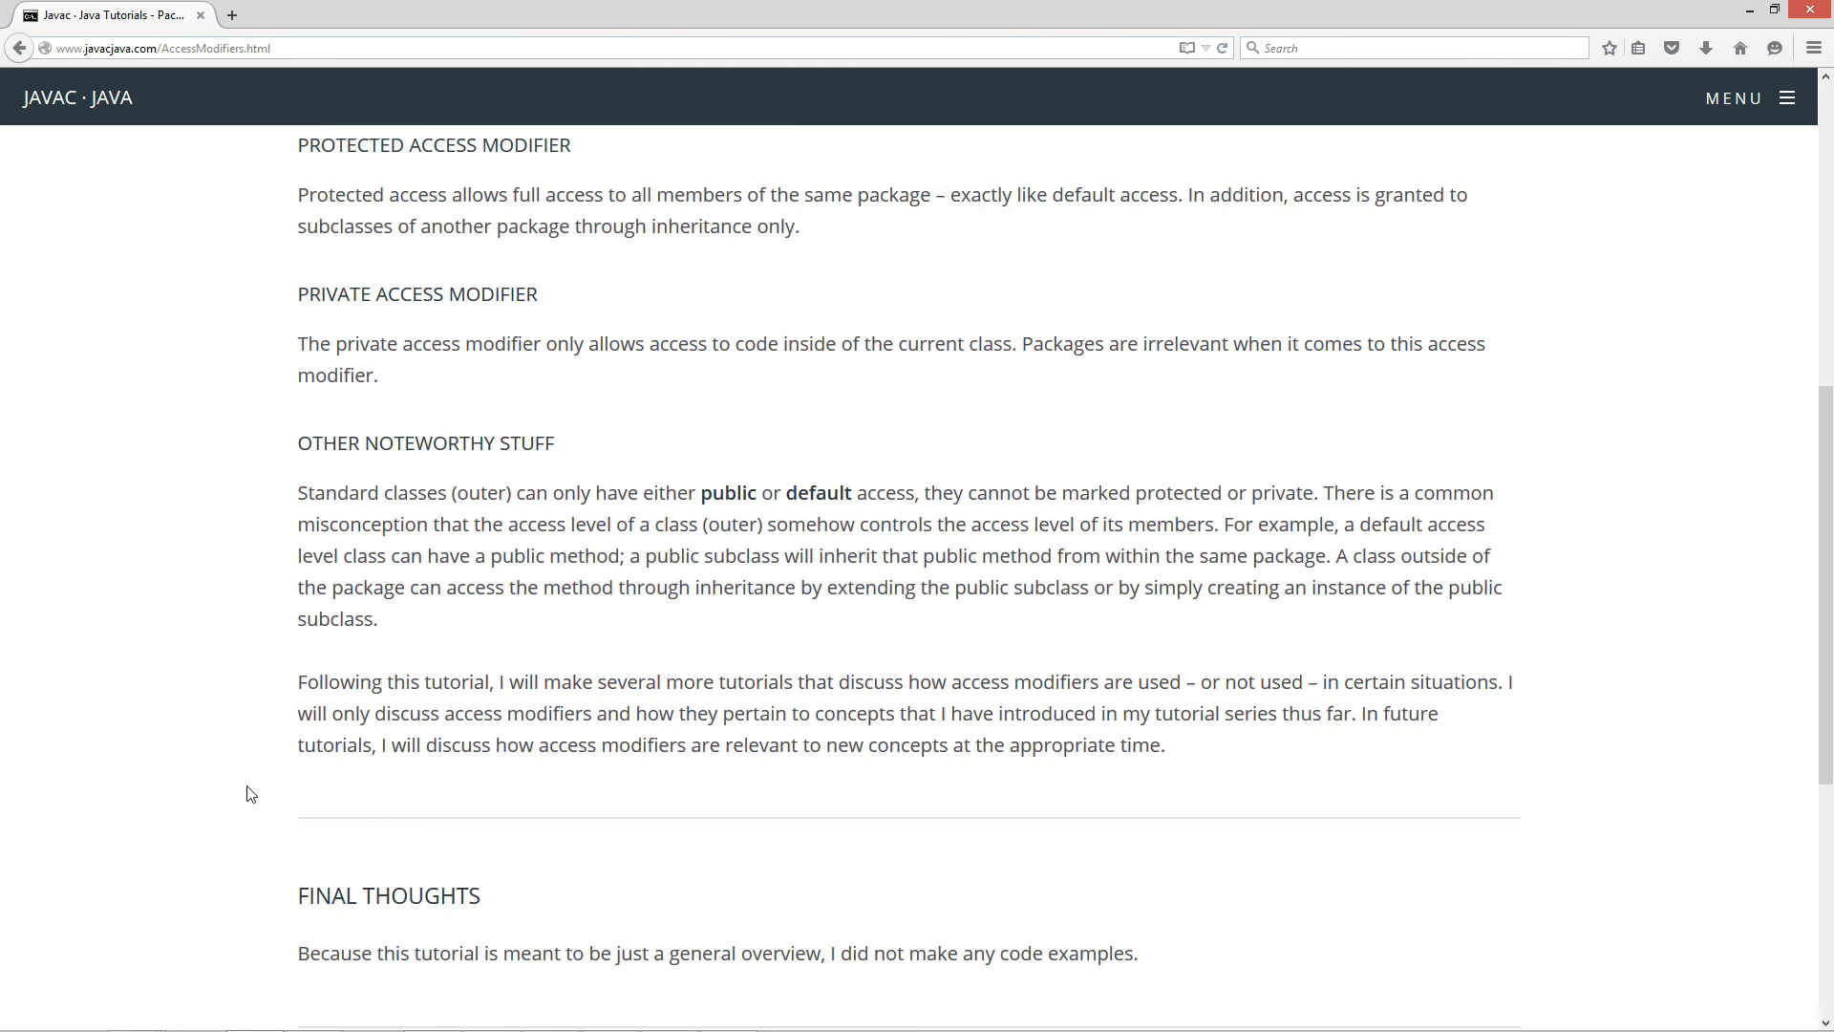
scroll(down, 3)
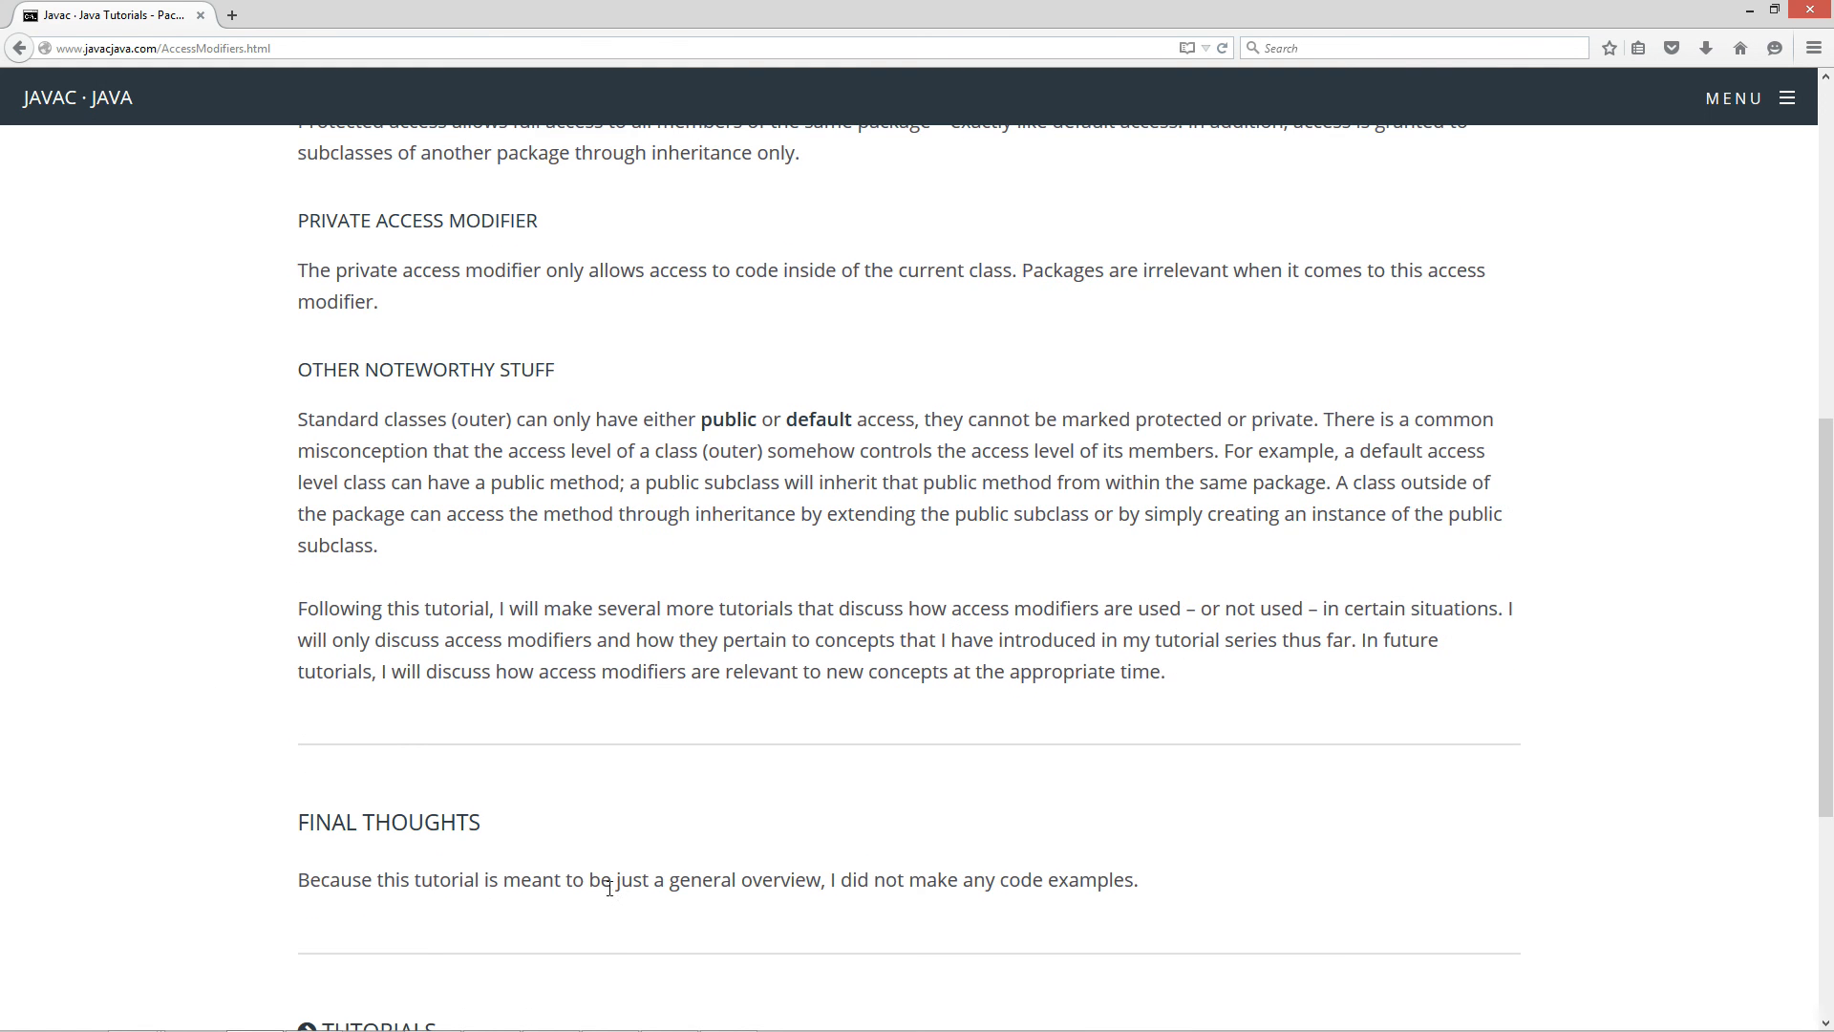